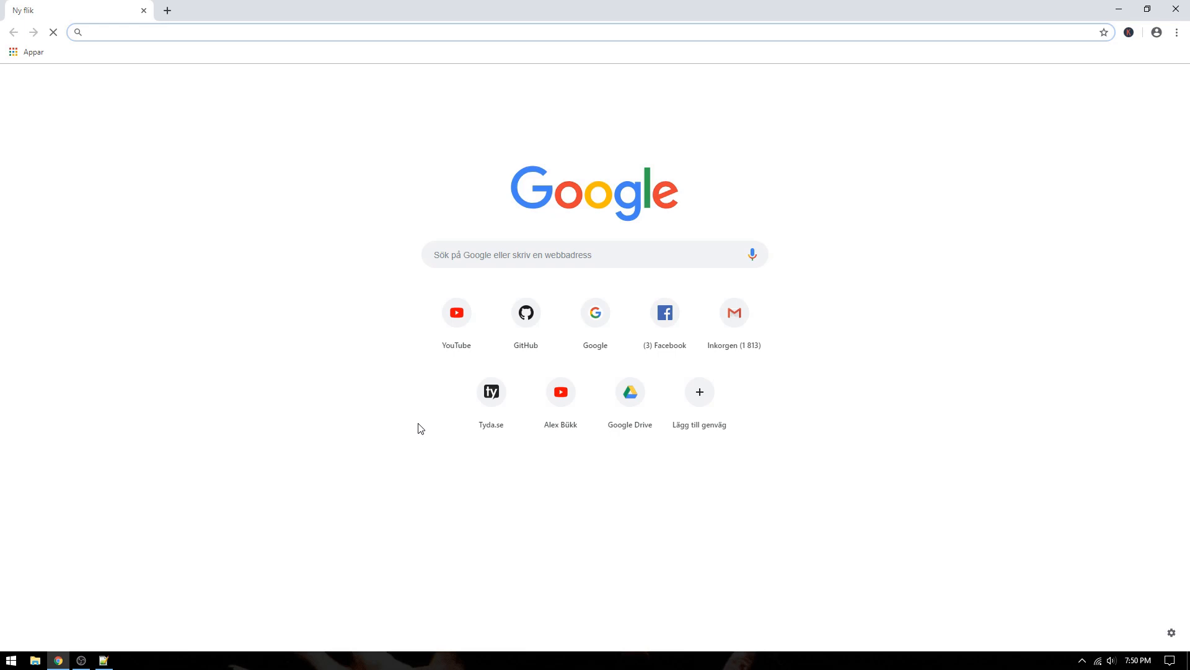
- Search Bing for 'Download Android Studio' and reach the official download page
type("Bing")
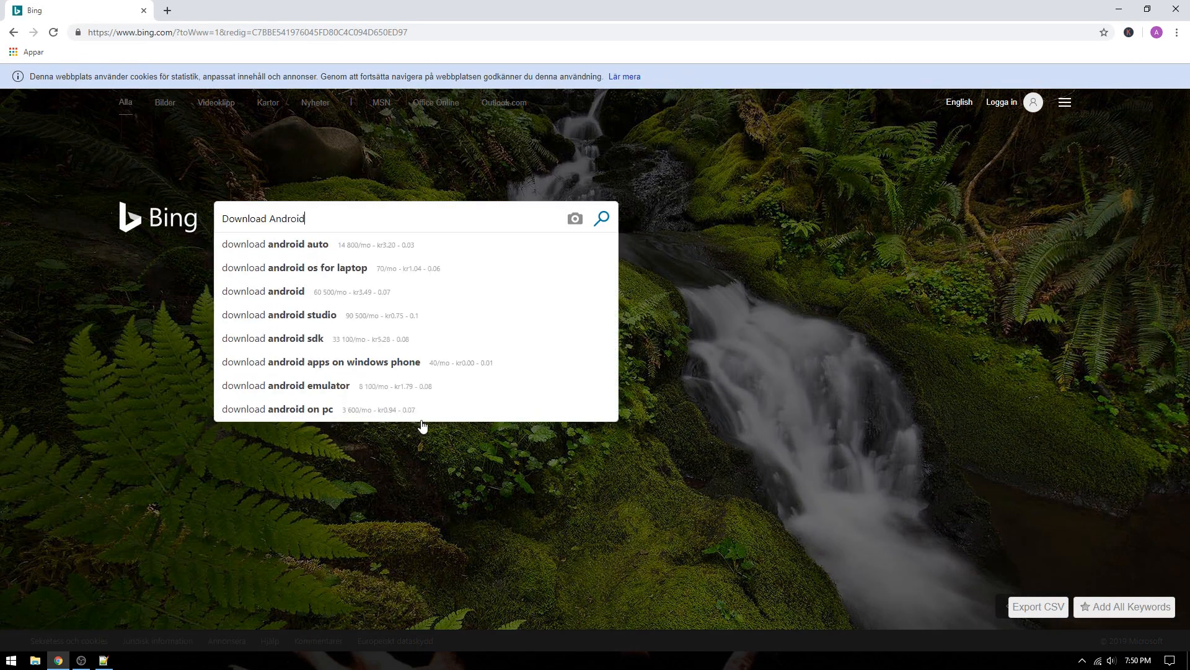
left_click(279, 314)
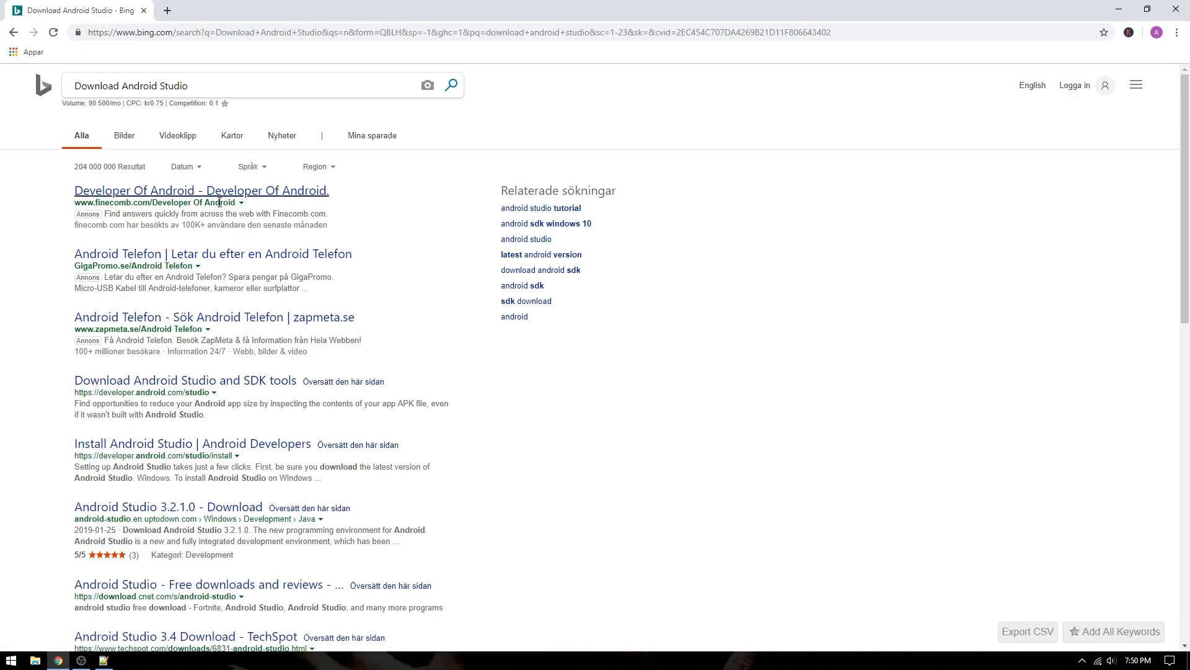
mouse_move(185, 380)
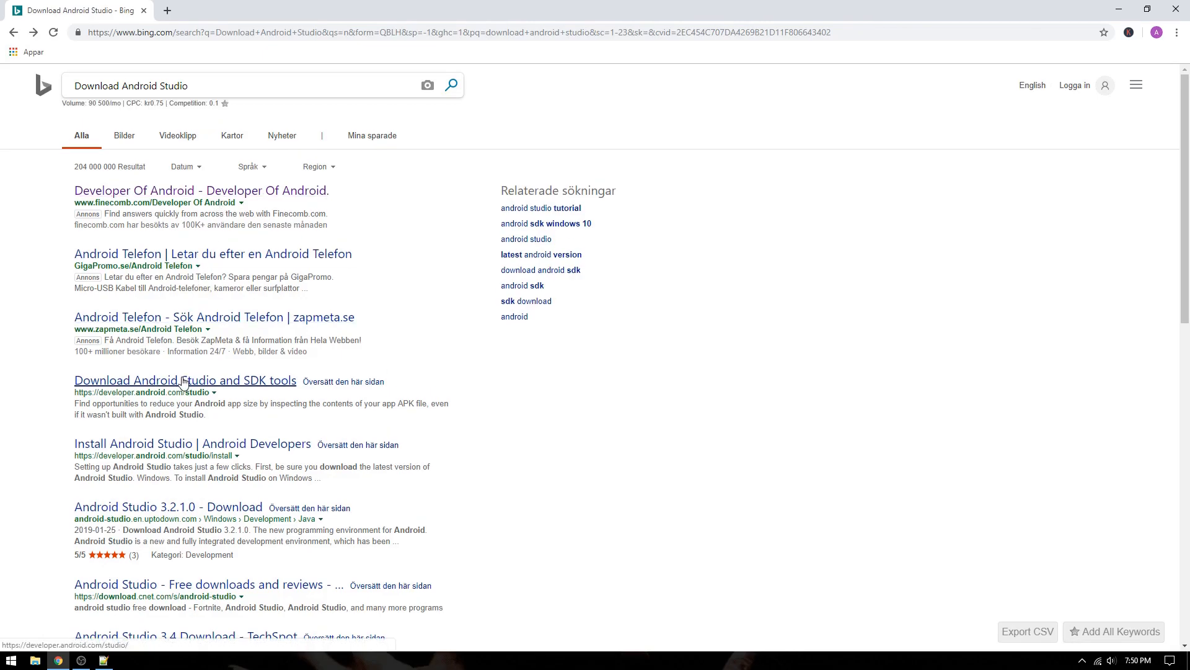
left_click(185, 379)
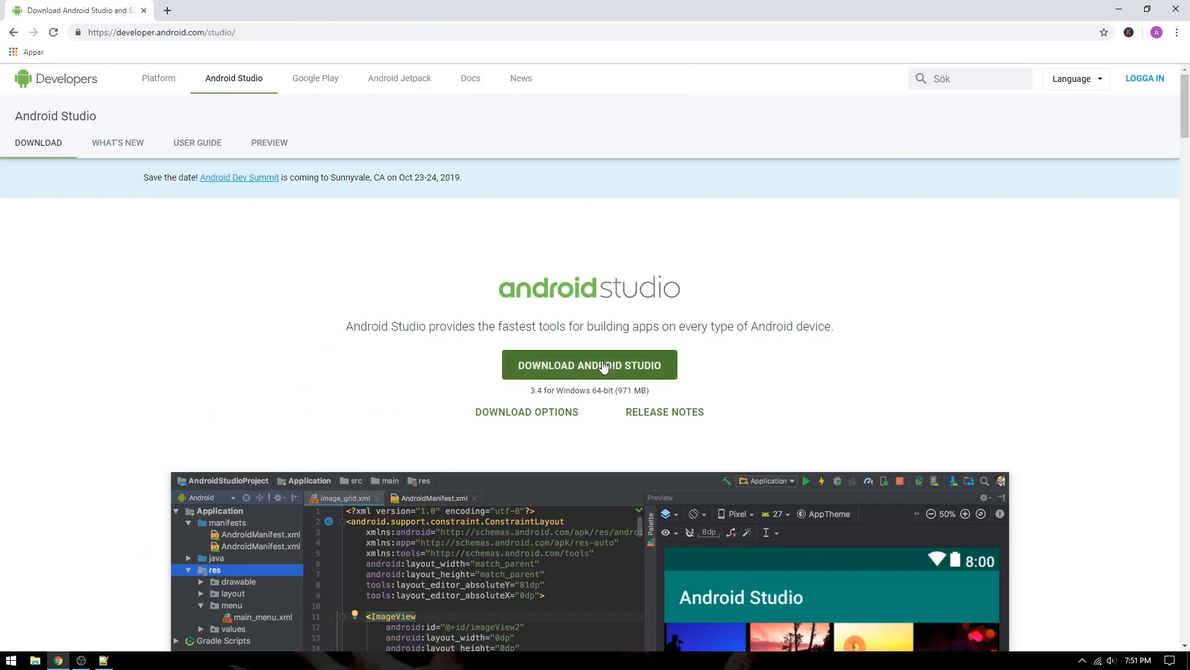
- Agree to the license terms and start the Android Studio for Windows download
left_click(588, 364)
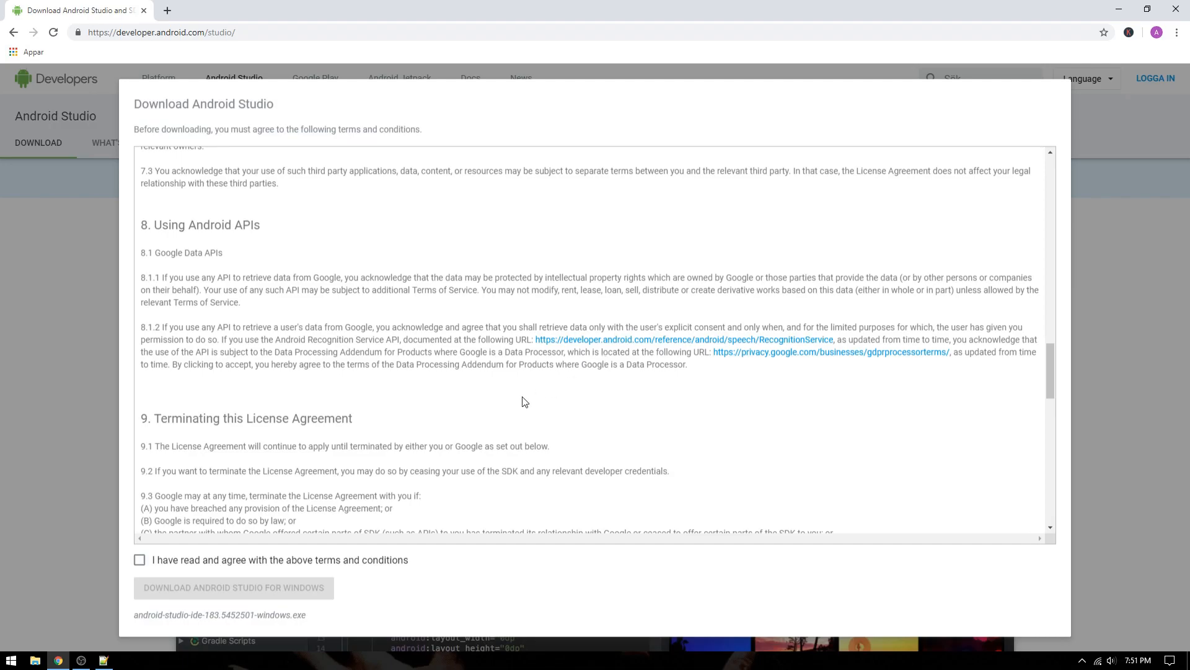
left_click(139, 559)
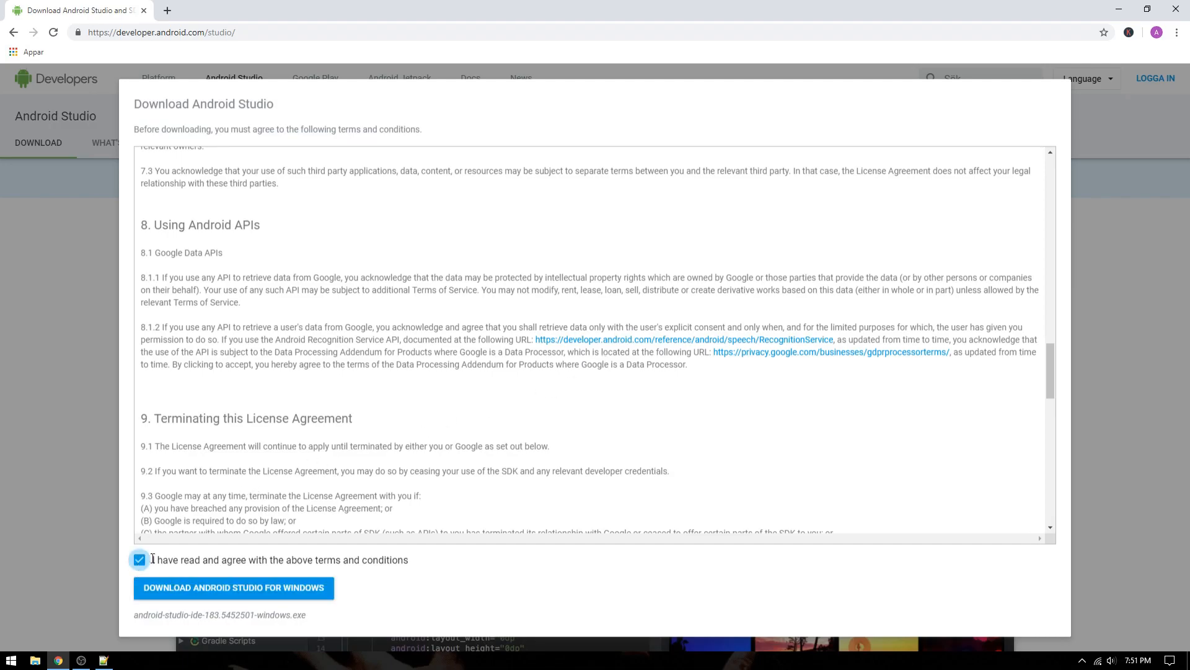
left_click(233, 588)
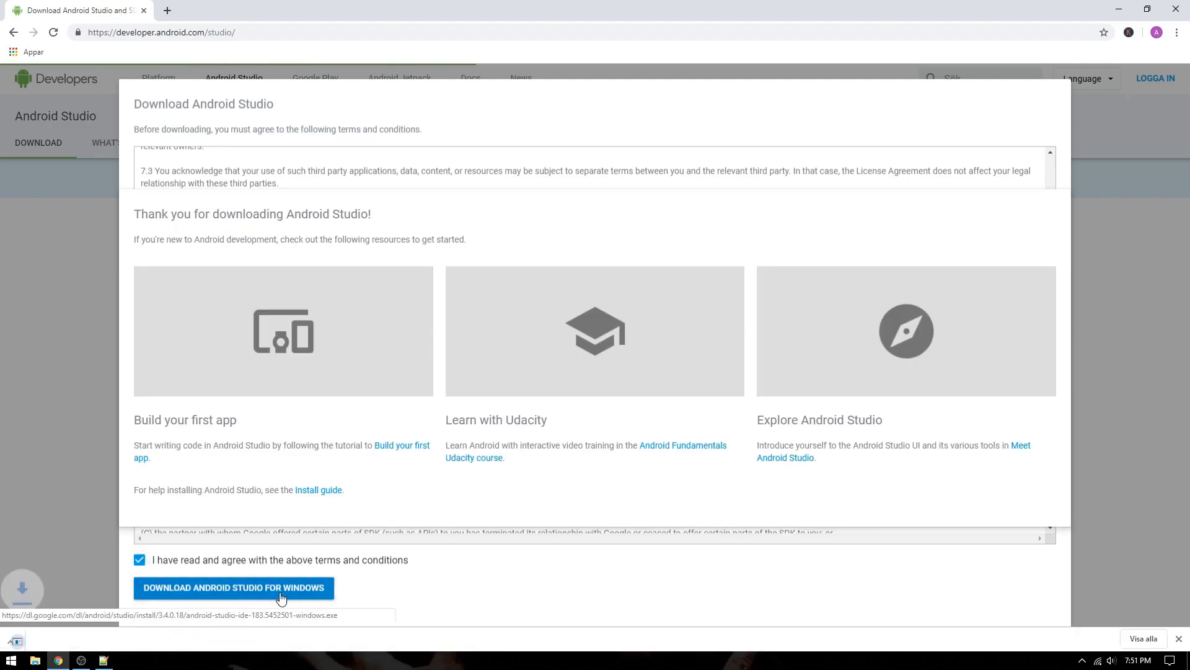
left_click(233, 587)
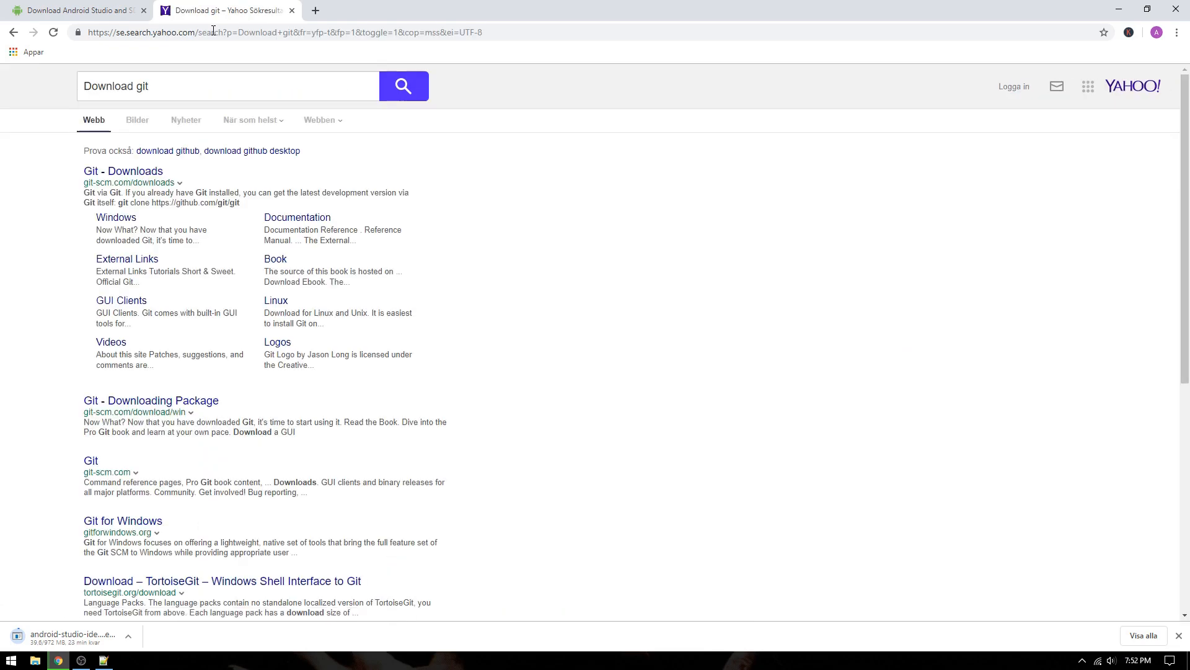
- Start the Git for Windows download from git-scm.com and get a fresh browser tab
left_click(123, 171)
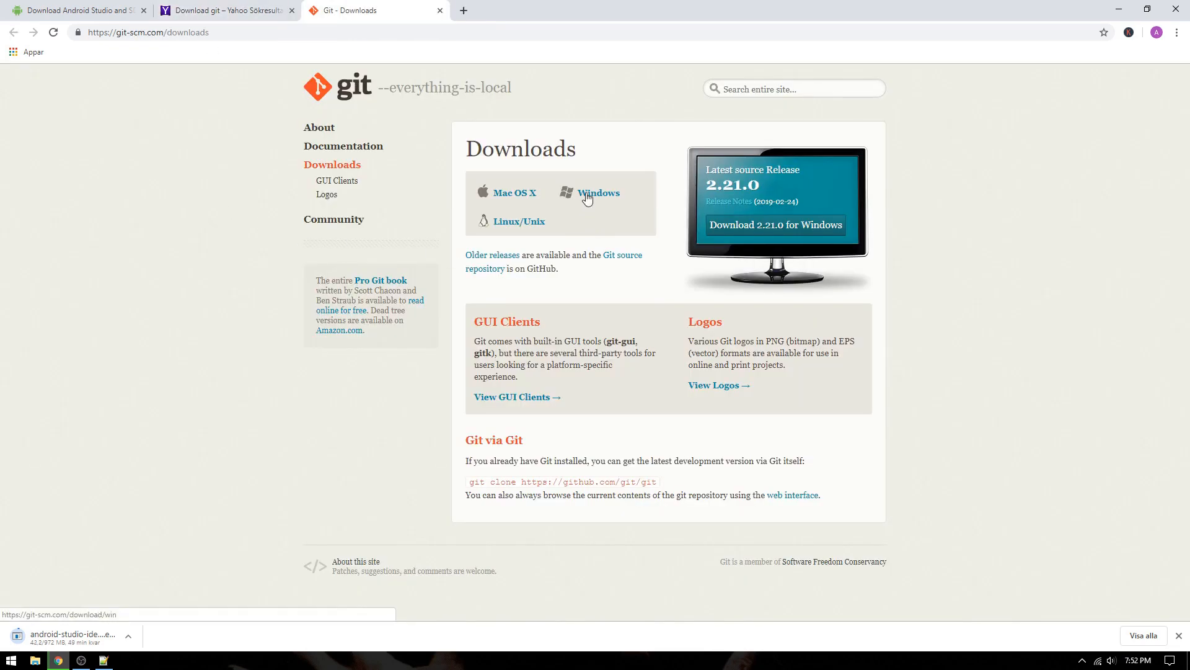
left_click(598, 192)
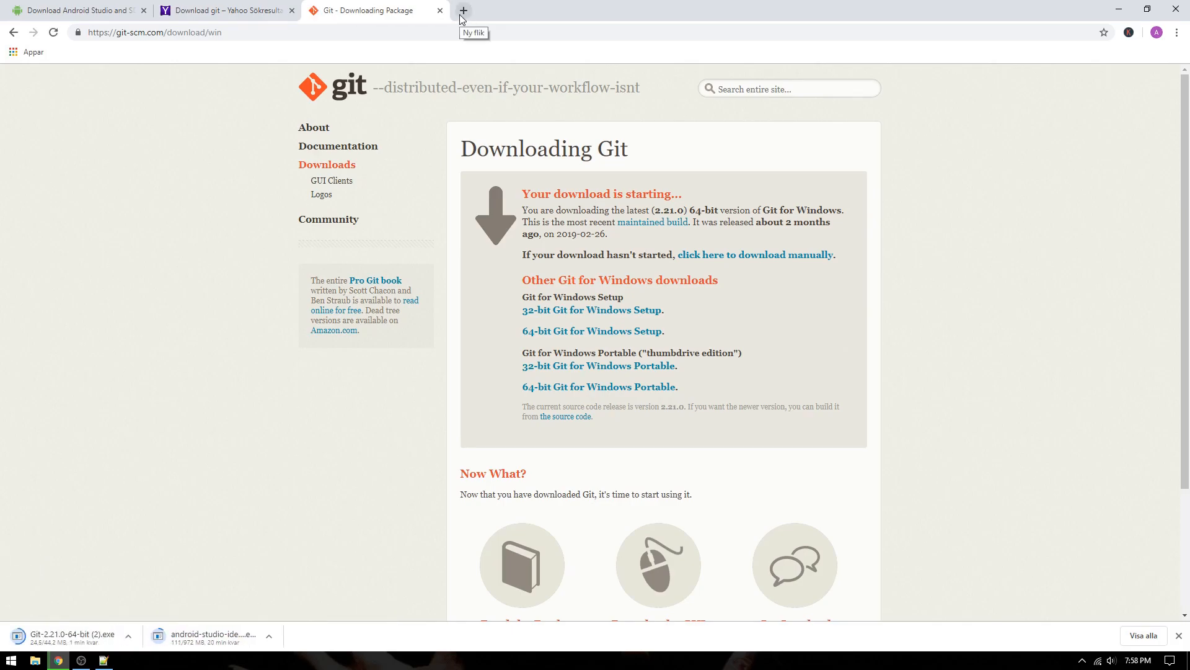
left_click(463, 10)
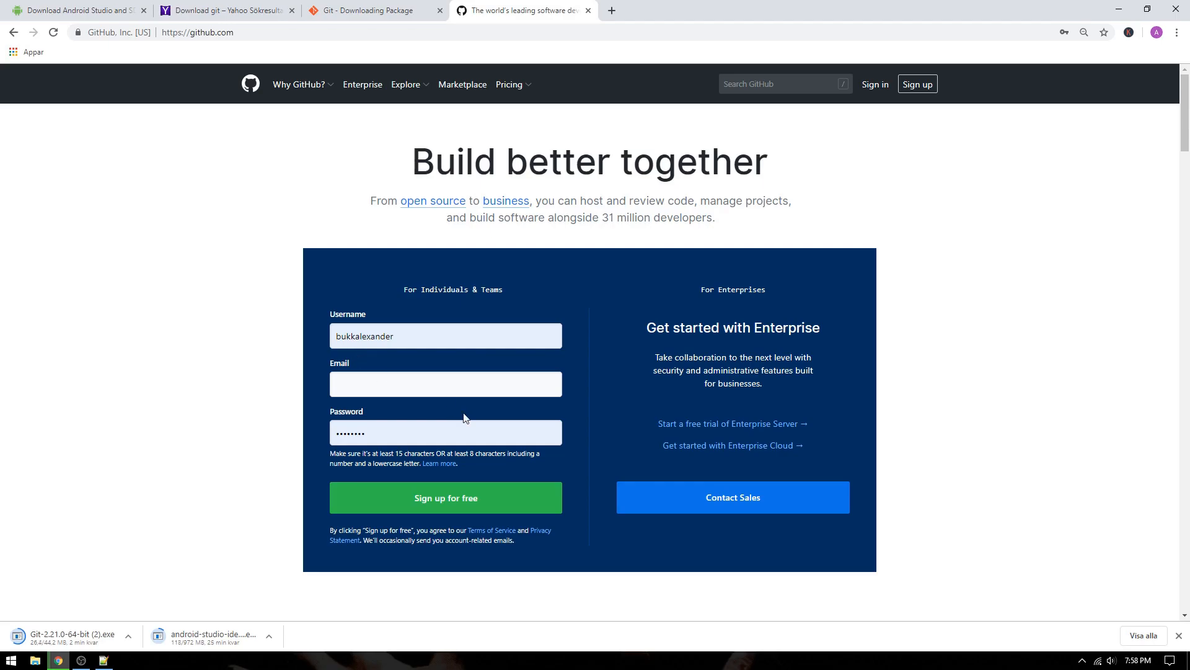
- Sign in to the existing GitHub account and start a new project from the dashboard
left_click(445, 497)
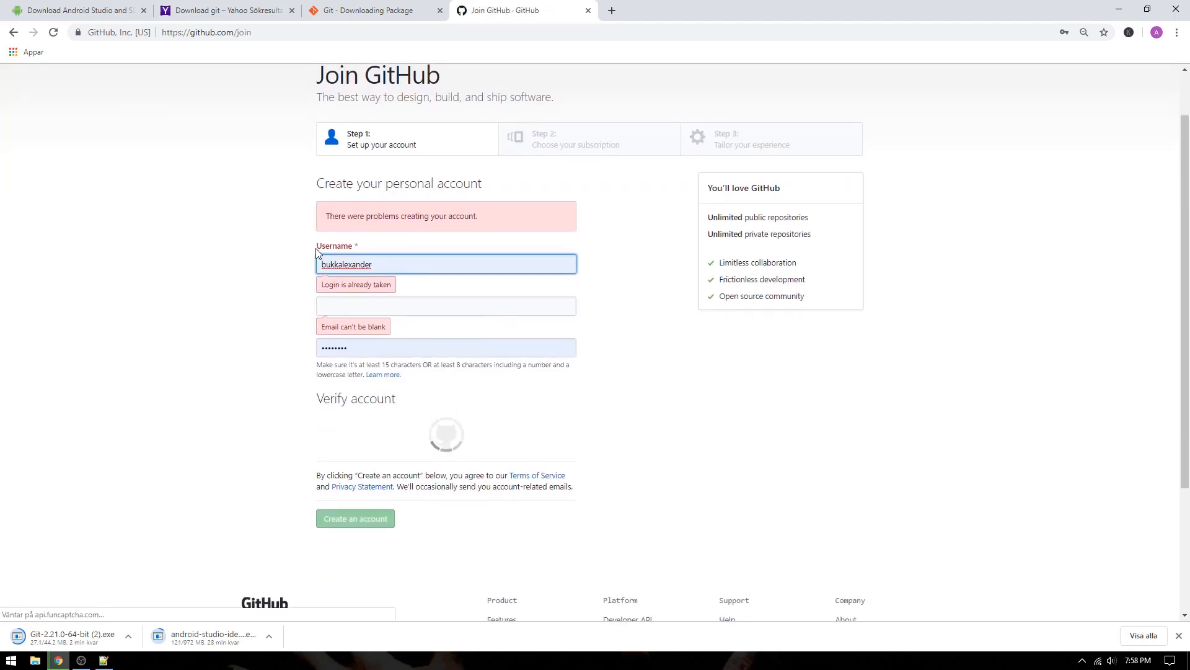
scroll("down", 3)
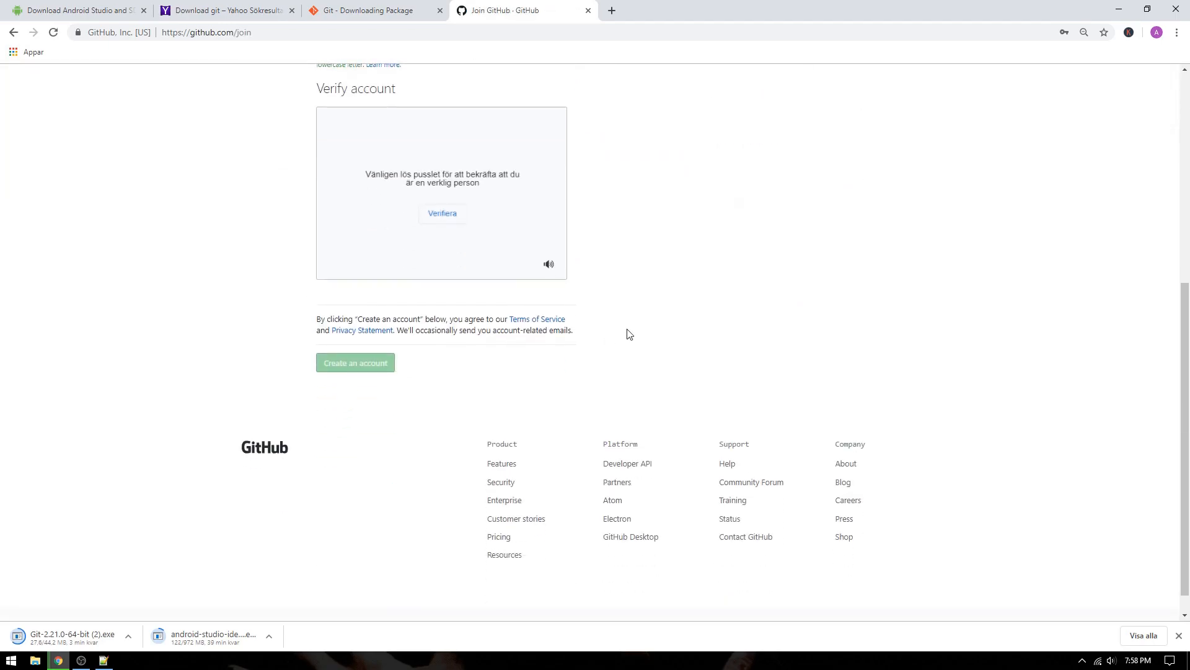
left_click(594, 259)
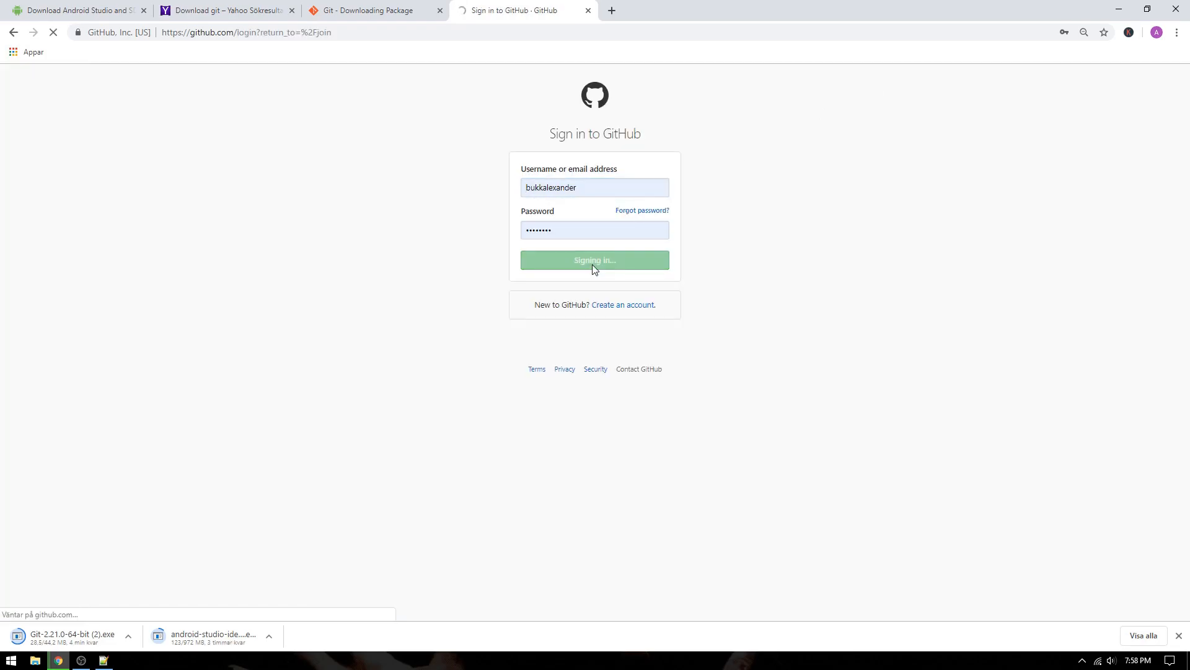
left_click(594, 259)
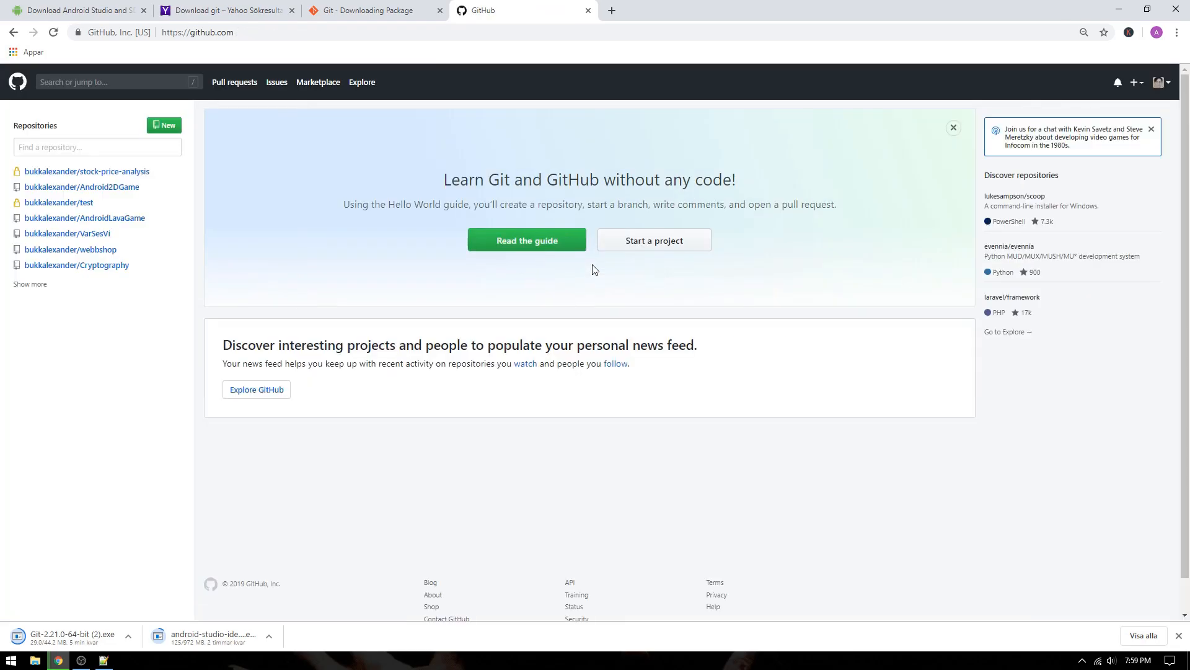
left_click(653, 240)
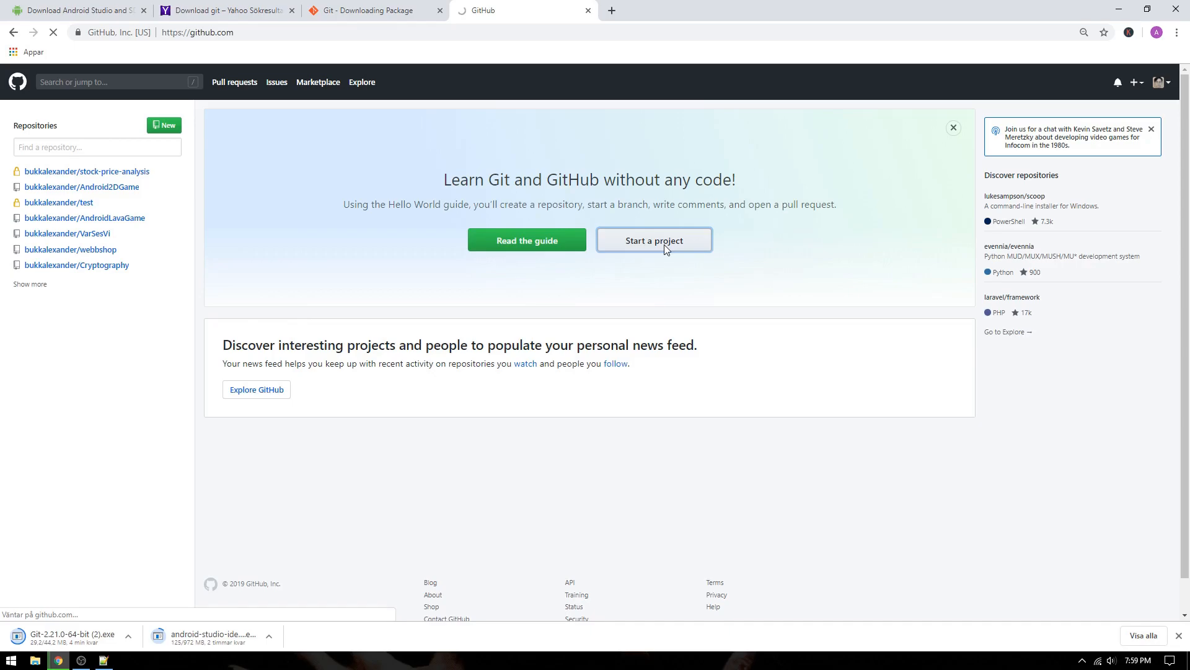
- Create a public repository named AndroidStudio2DGameDevelopment
left_click(654, 240)
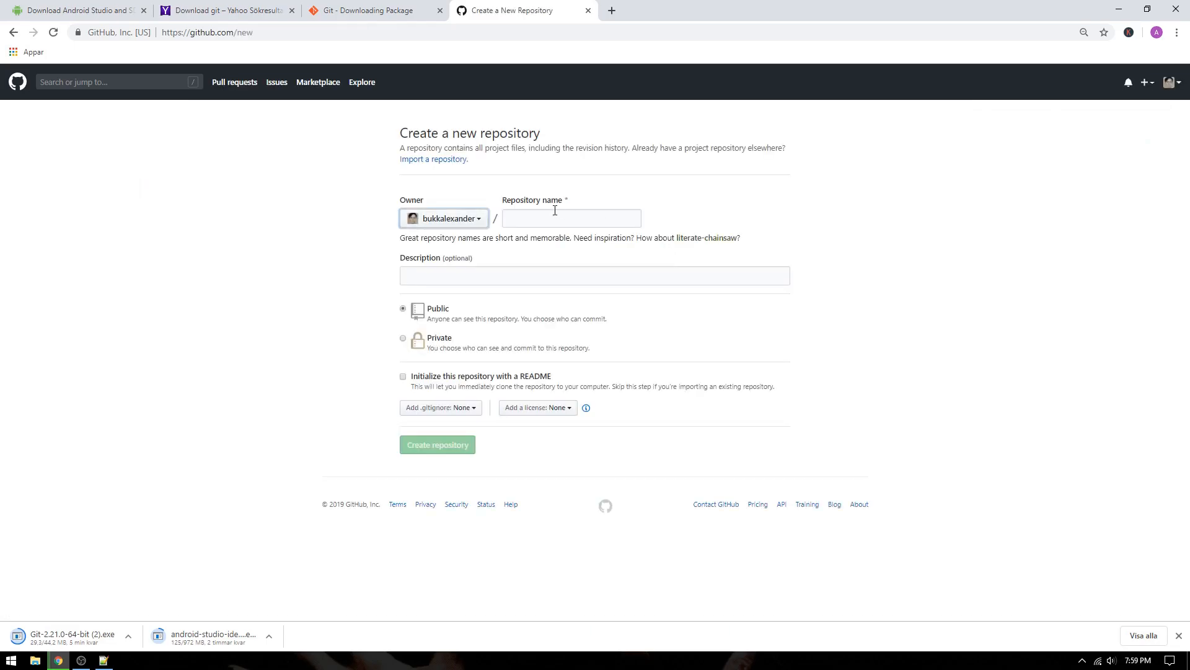
type("AndroidStudio2D")
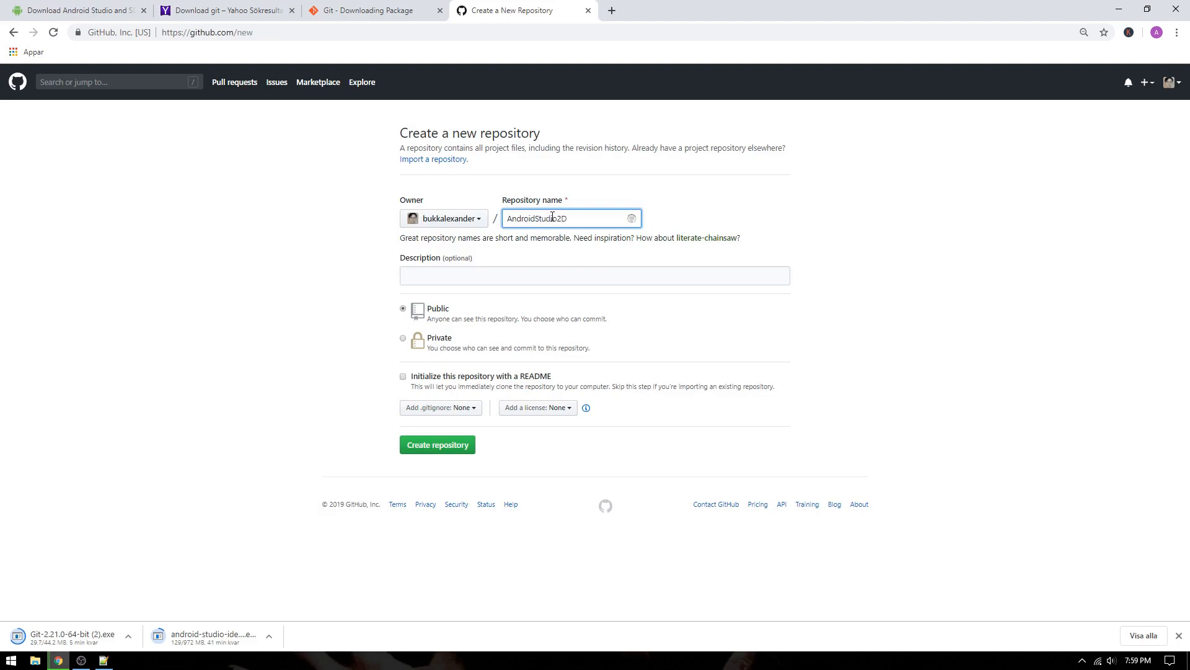
type("GameDevelopment")
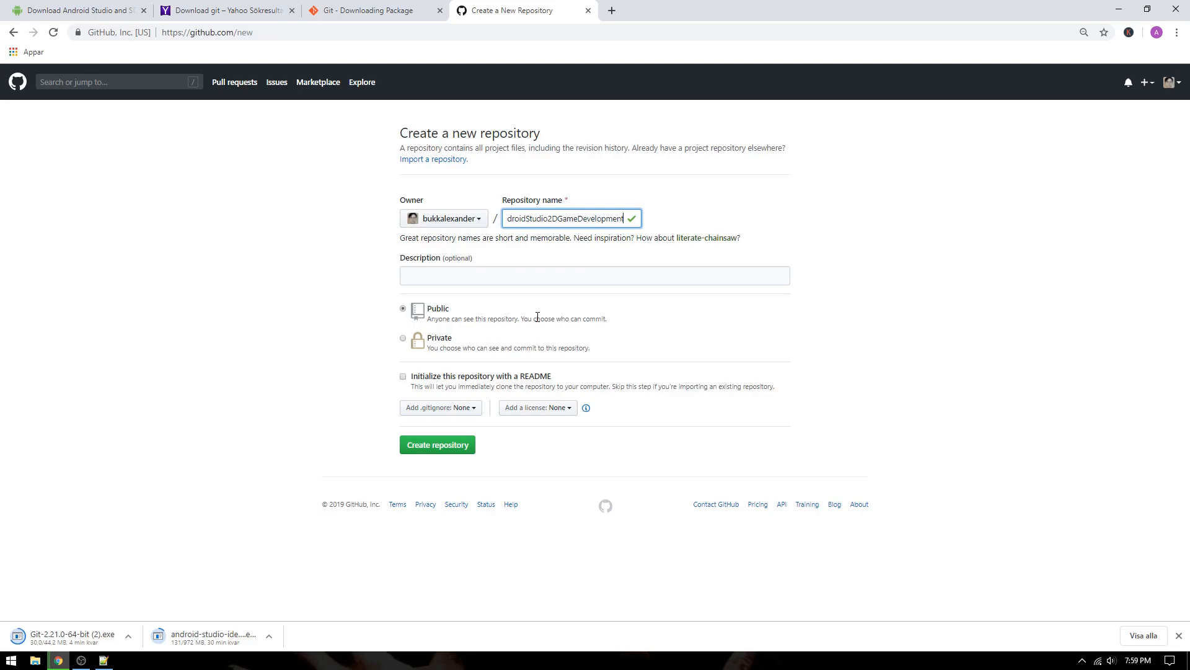
mouse_move(476, 377)
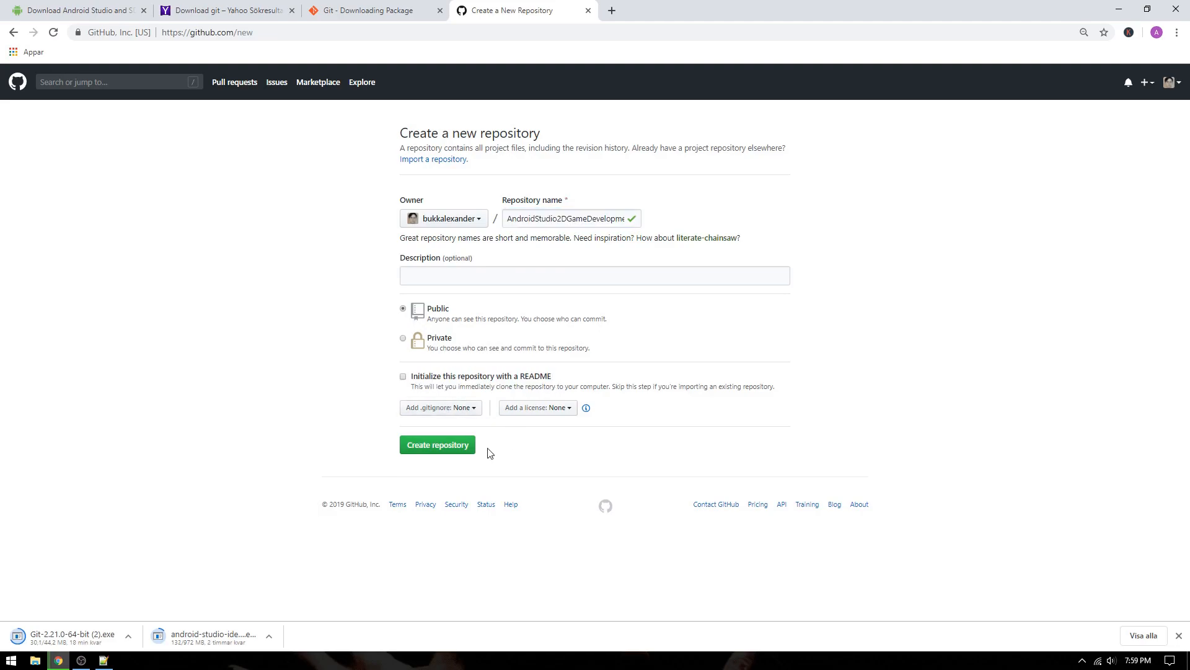
left_click(437, 444)
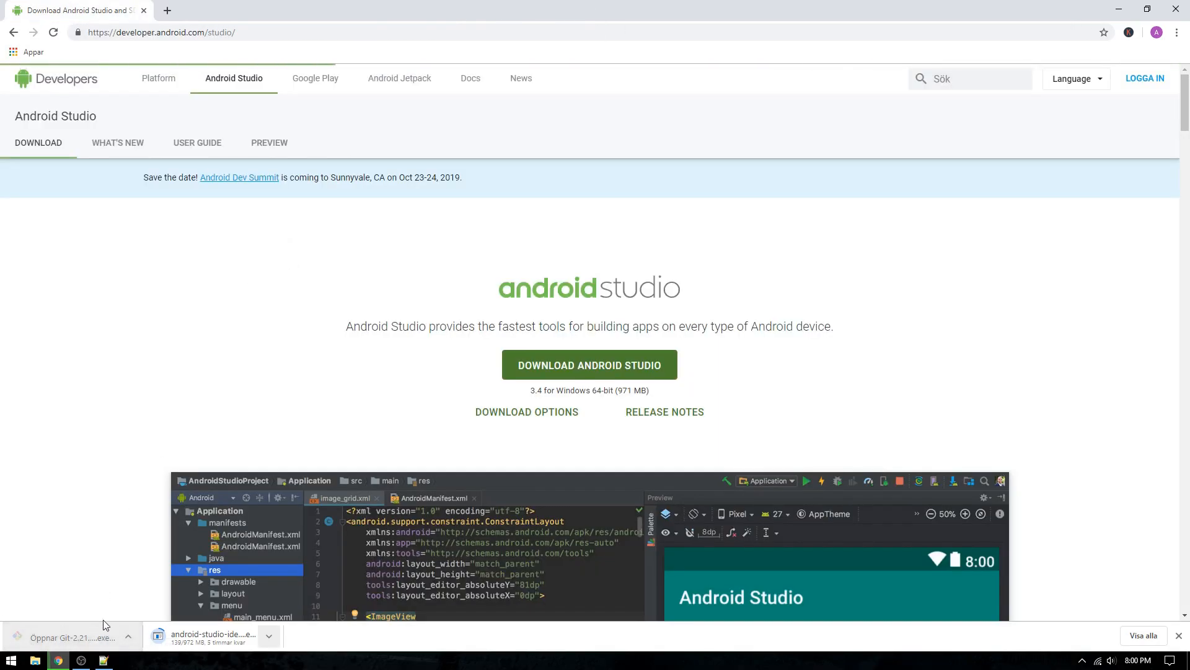
mouse_move(290, 393)
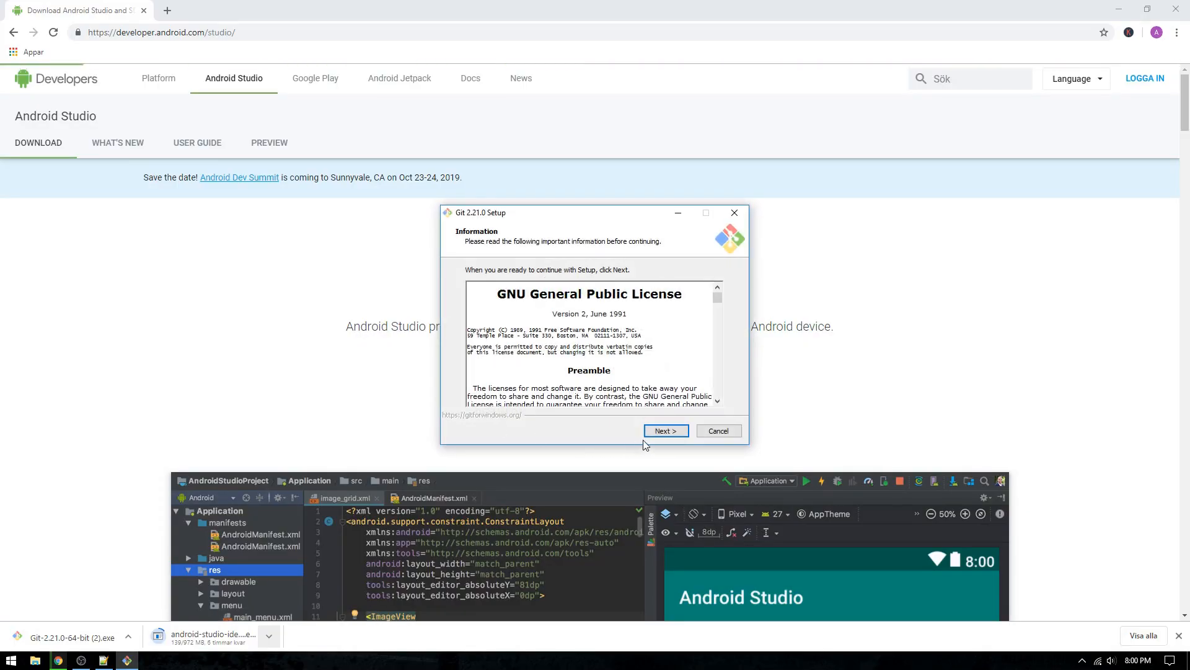
- Accept the Git 2.21.0 license and keep default components, command-line PATH, editor and OpenSSL HTTPS
left_click(665, 431)
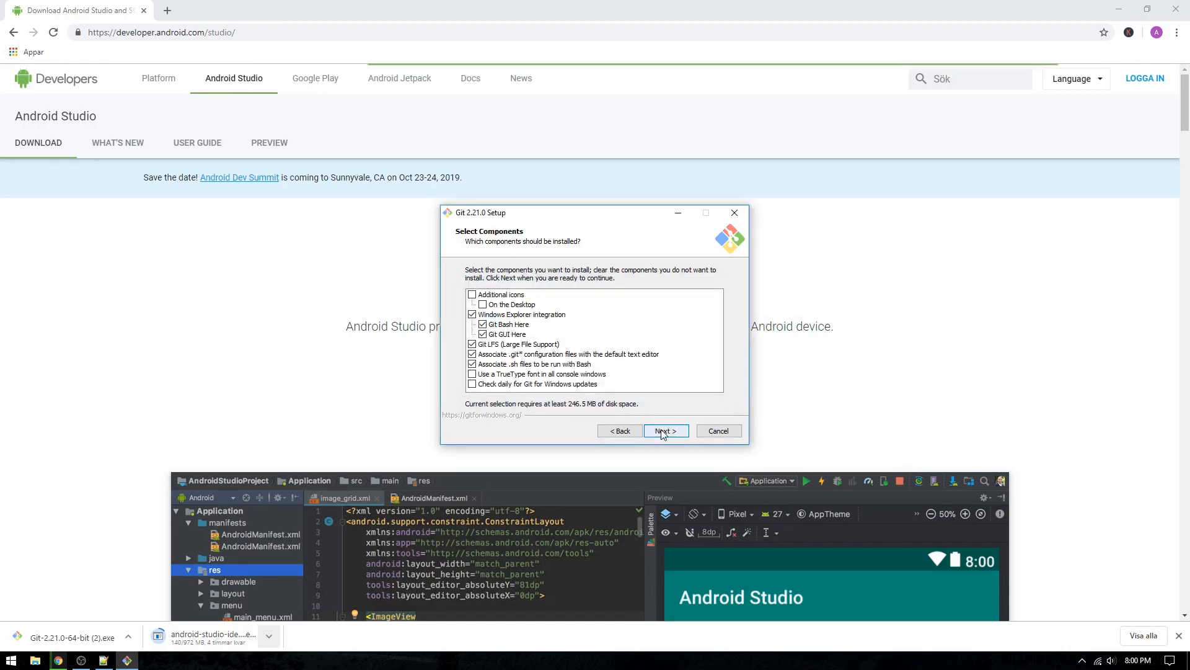
left_click(664, 430)
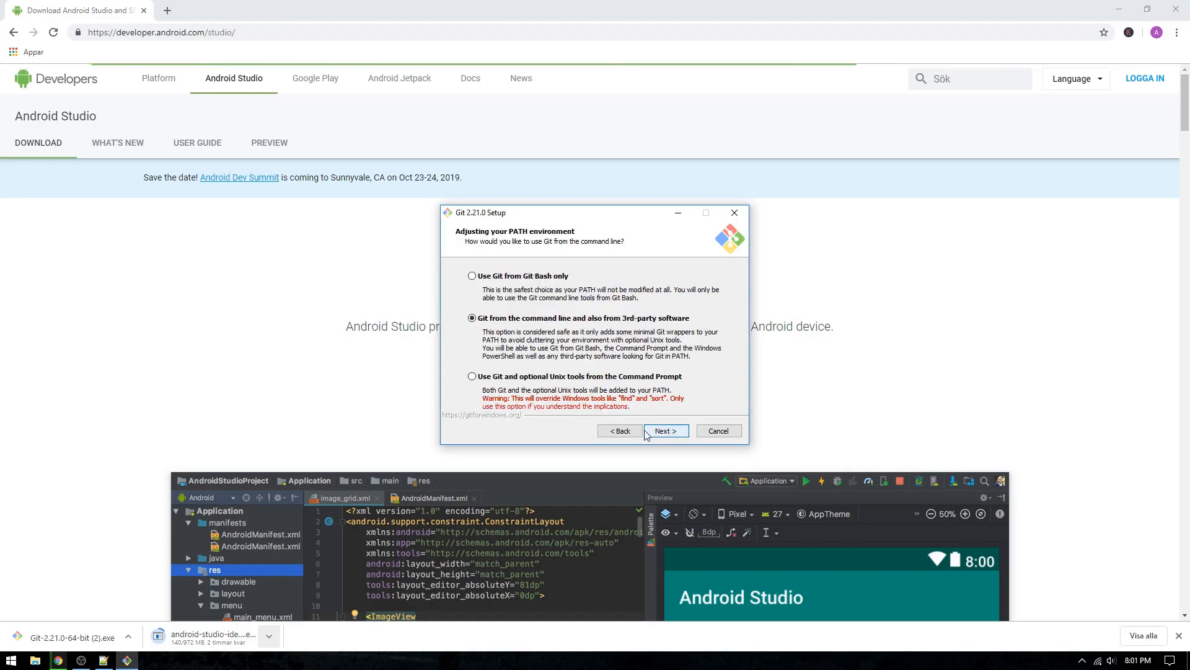
left_click(665, 430)
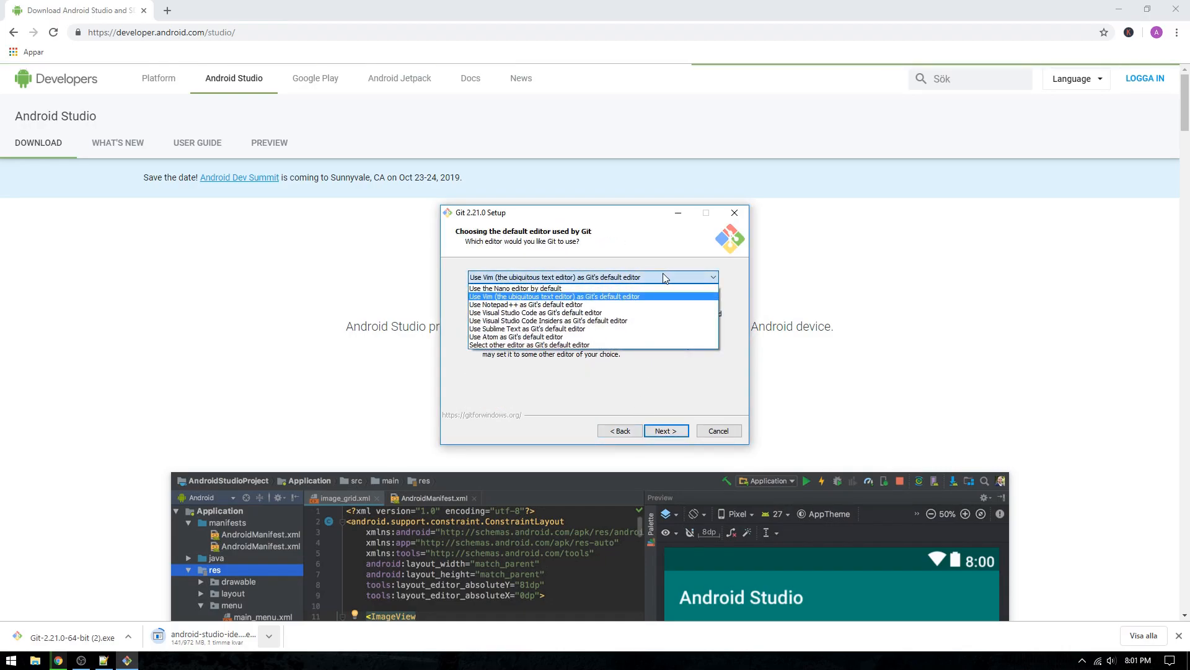
left_click(664, 430)
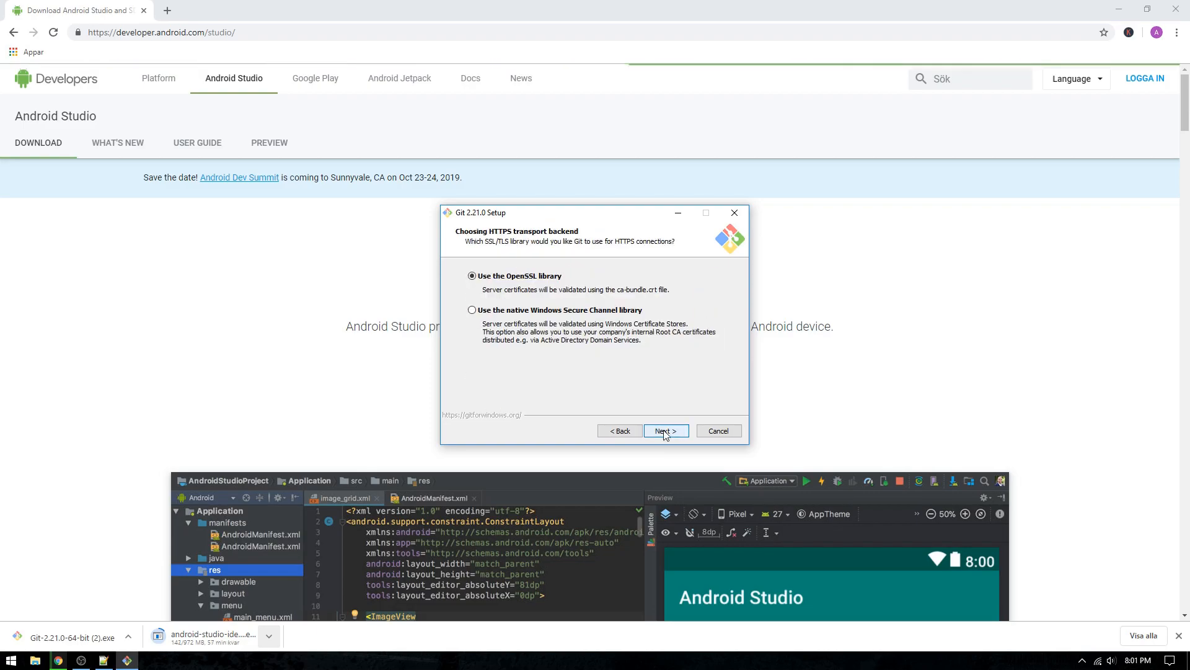
left_click(665, 430)
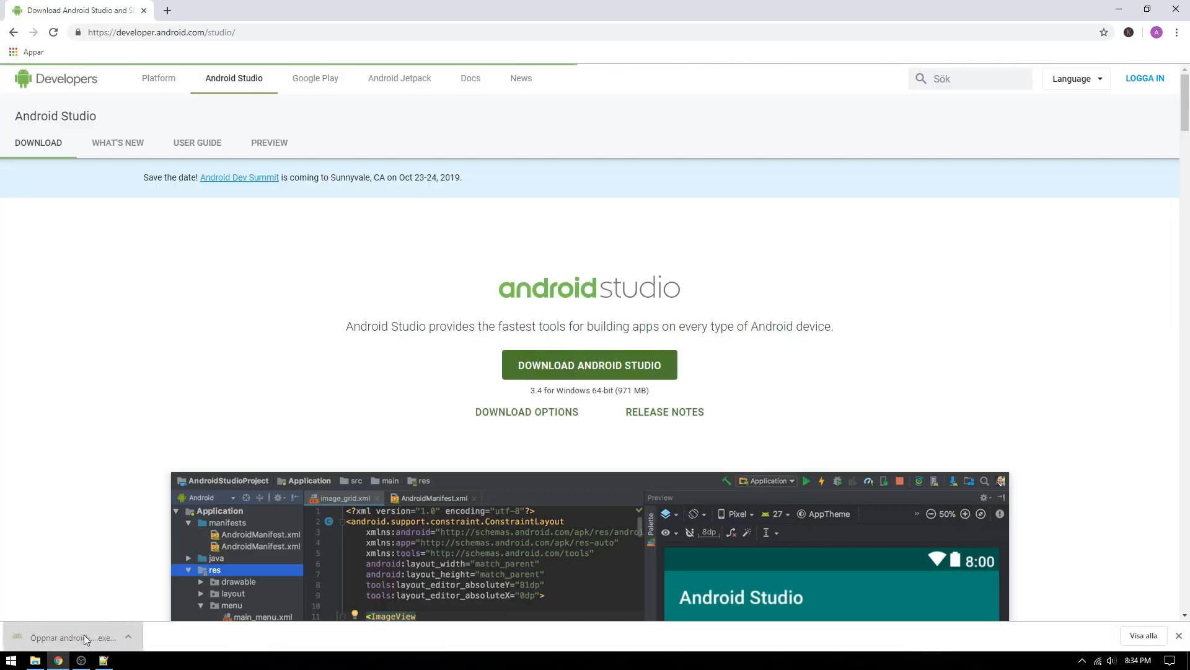
- Launch the installed Android Studio and start a new Phone and Tablet project with Empty Activity
left_click(72, 637)
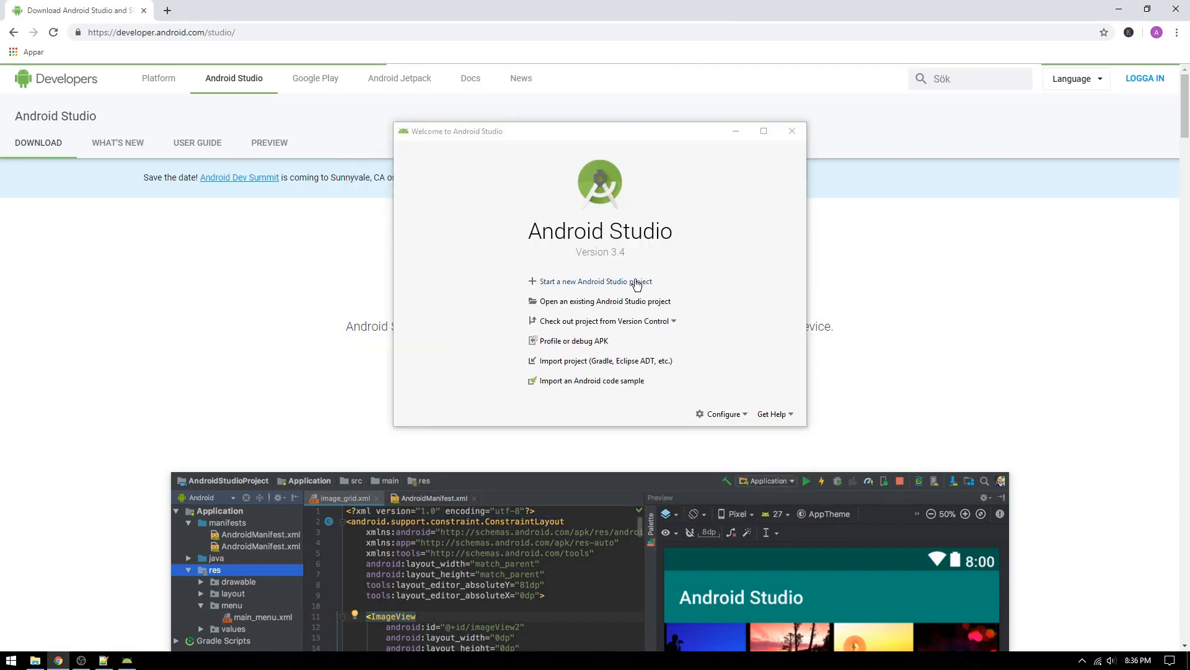
left_click(594, 281)
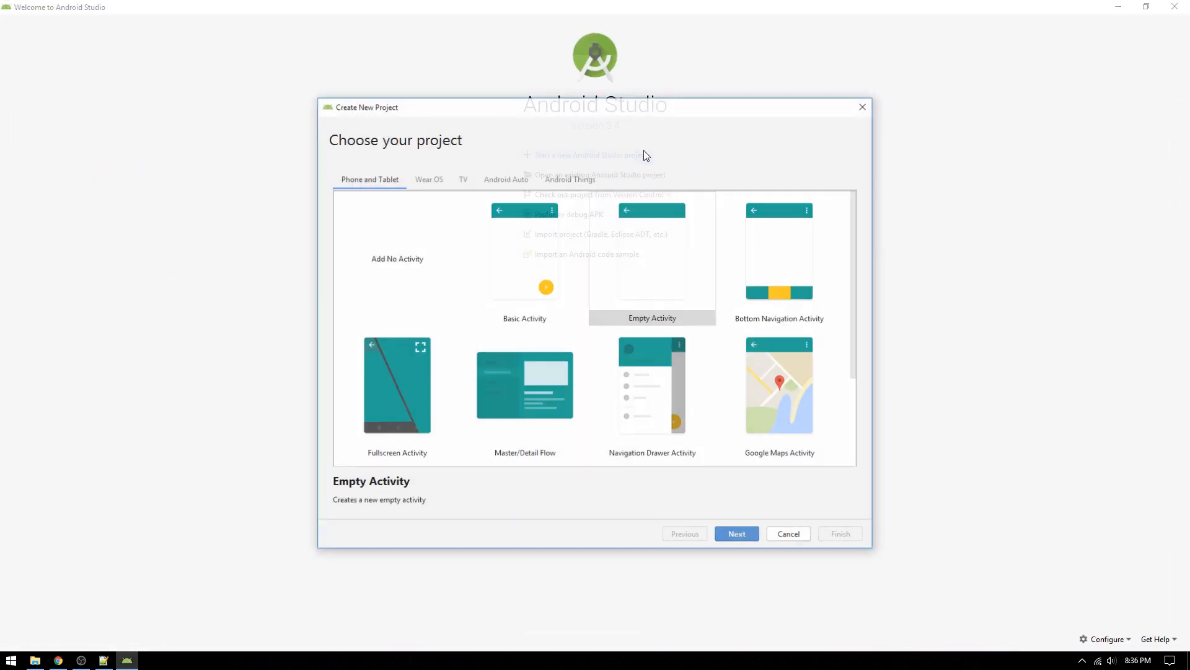
left_click(651, 258)
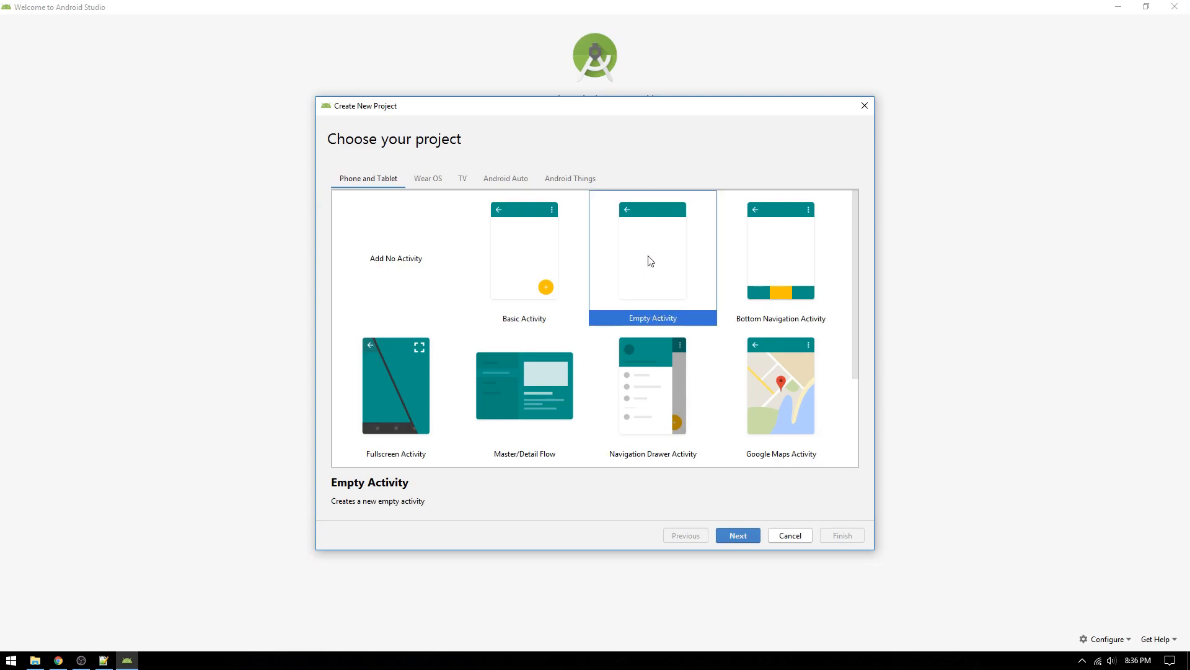
- Name the project AndroidStudio2DGameDevelopment with Java as its language
left_click(736, 536)
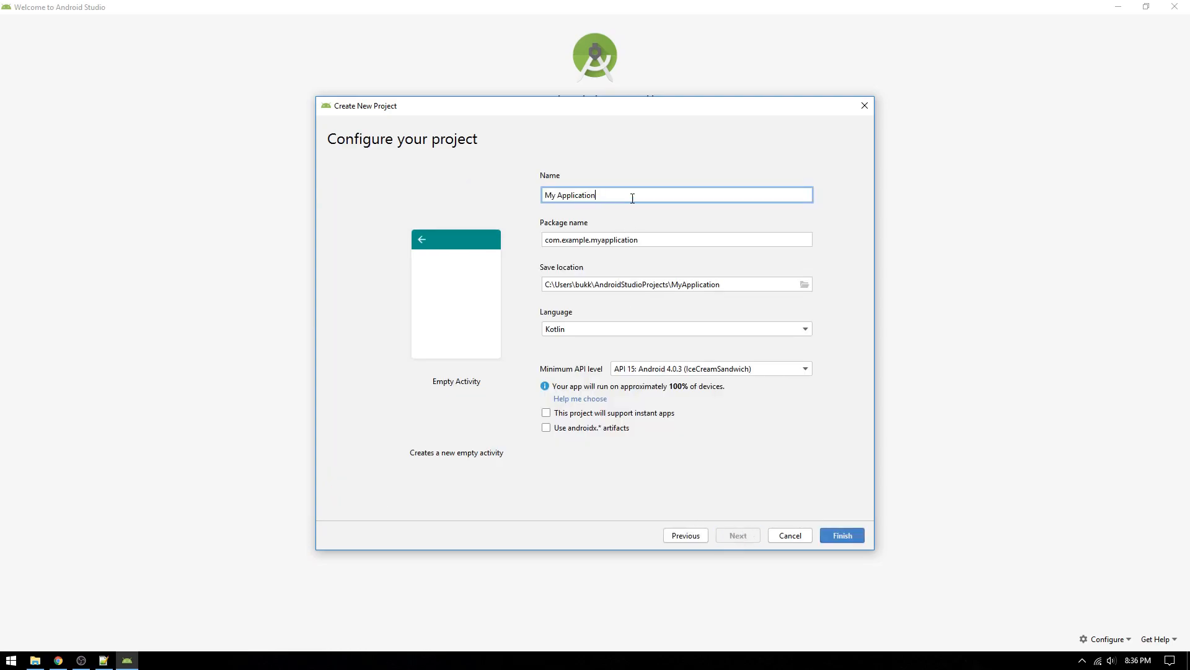
type("AndroidStudio2DGameDevelopment")
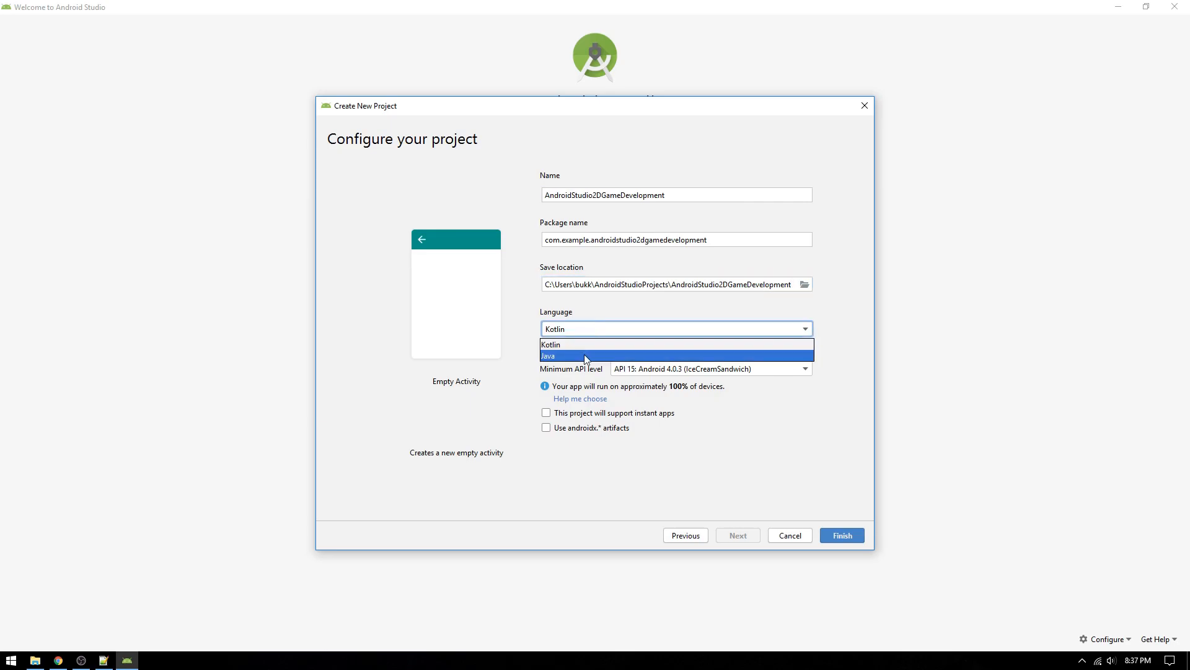
left_click(549, 356)
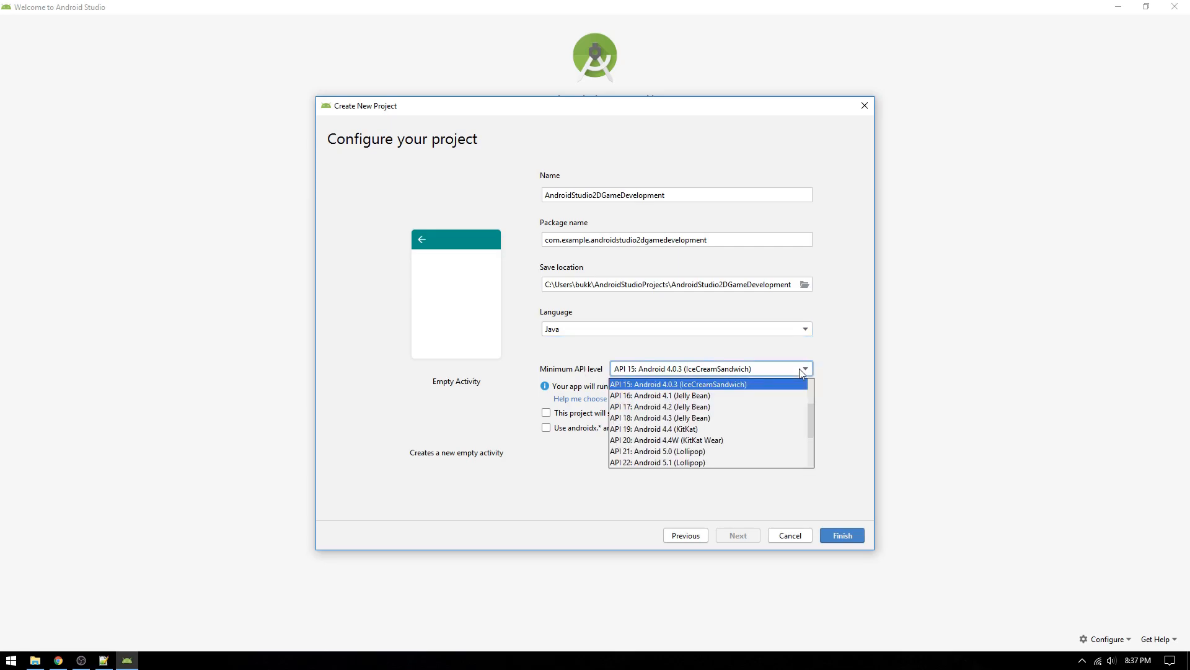
- Set the minimum API level to API 22: Android 5.1 (Lollipop)
scroll("down", 3)
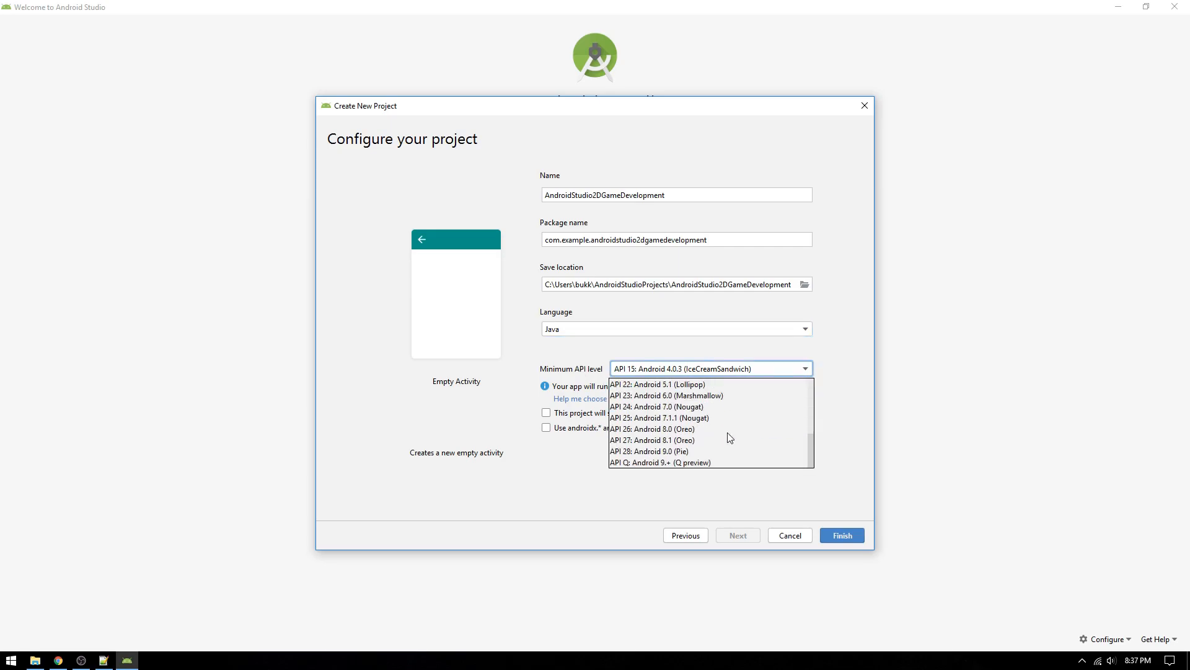
left_click(659, 462)
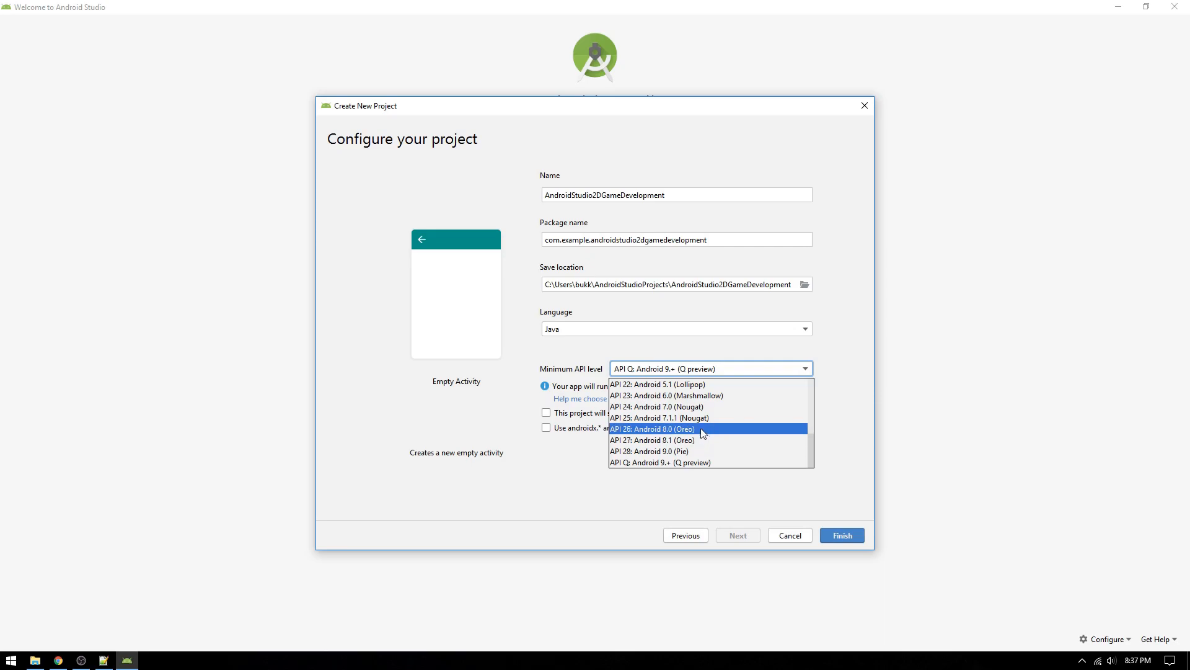
left_click(660, 407)
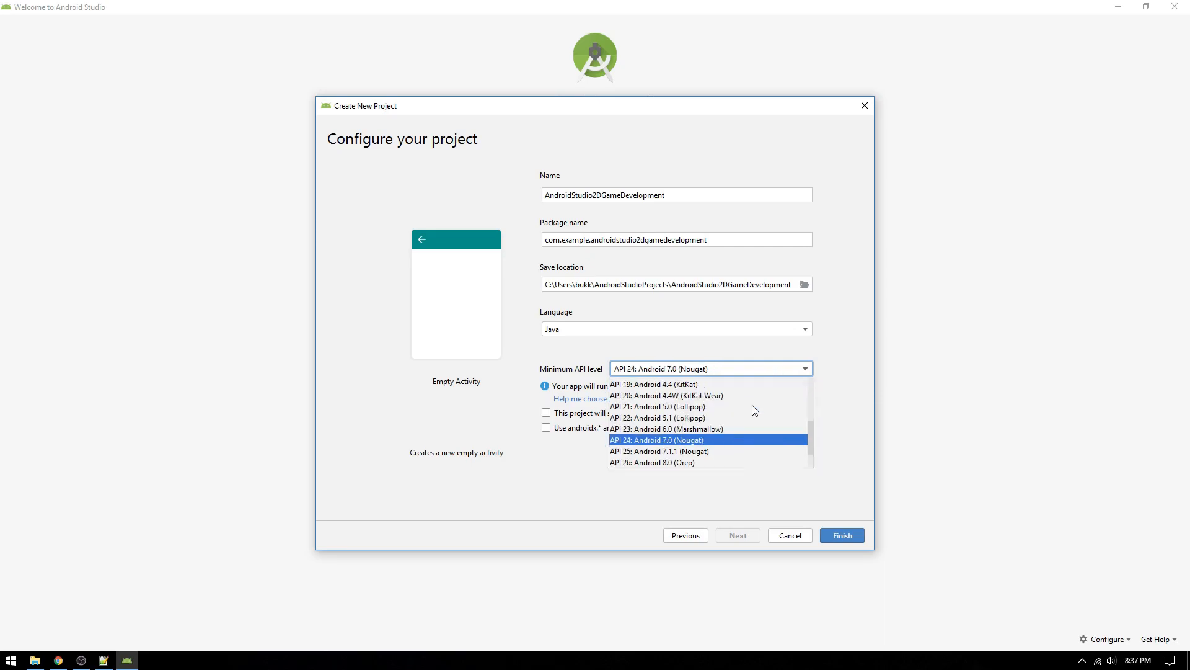
left_click(666, 395)
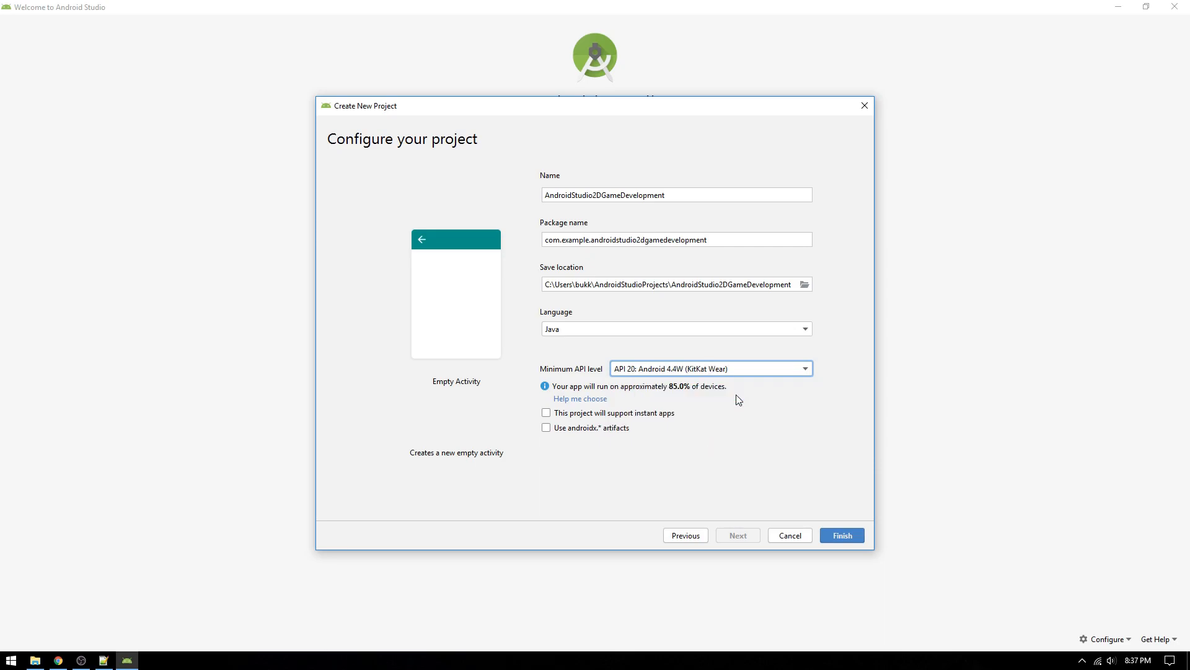
left_click(710, 368)
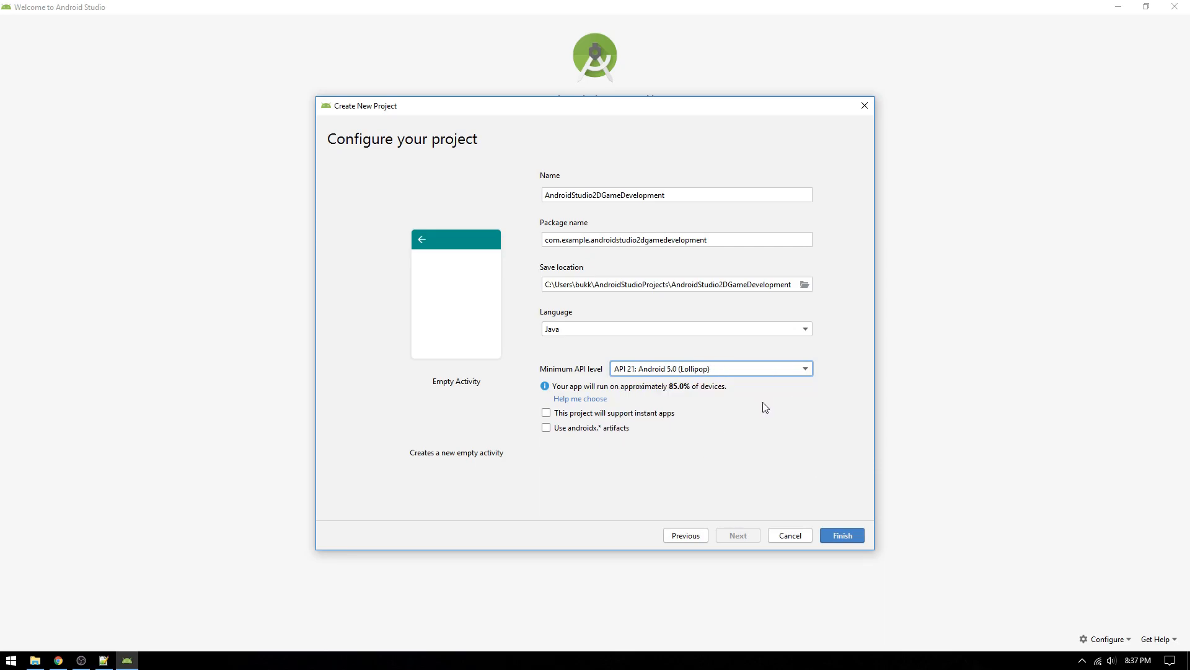
left_click(710, 368)
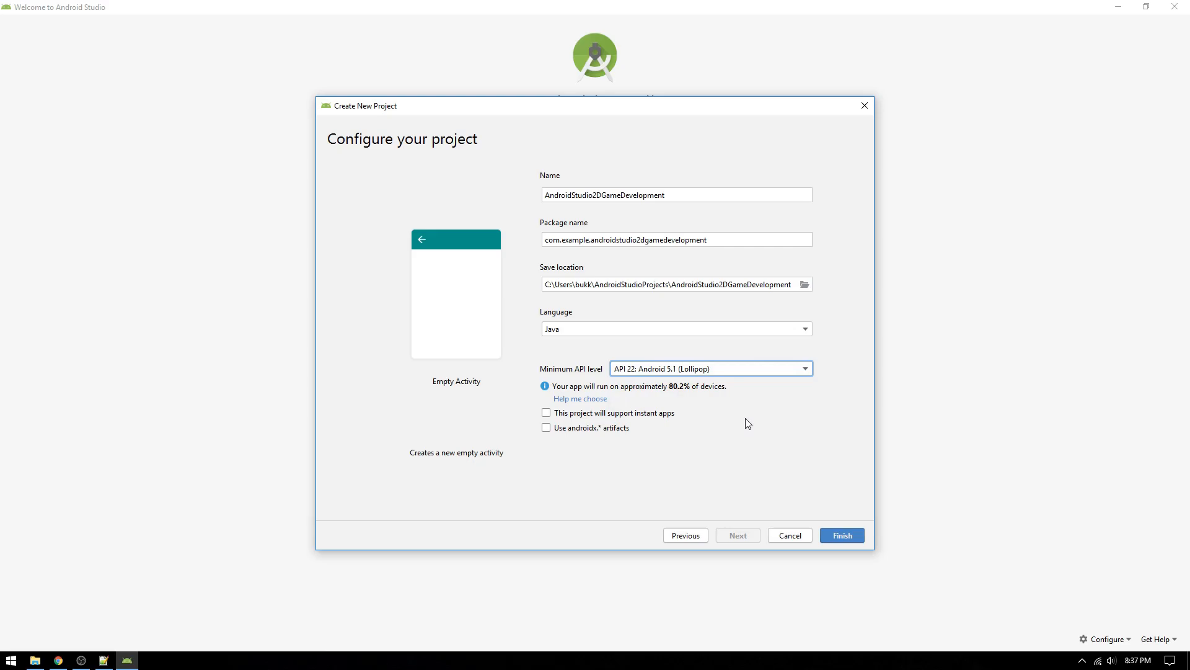
mouse_move(843, 527)
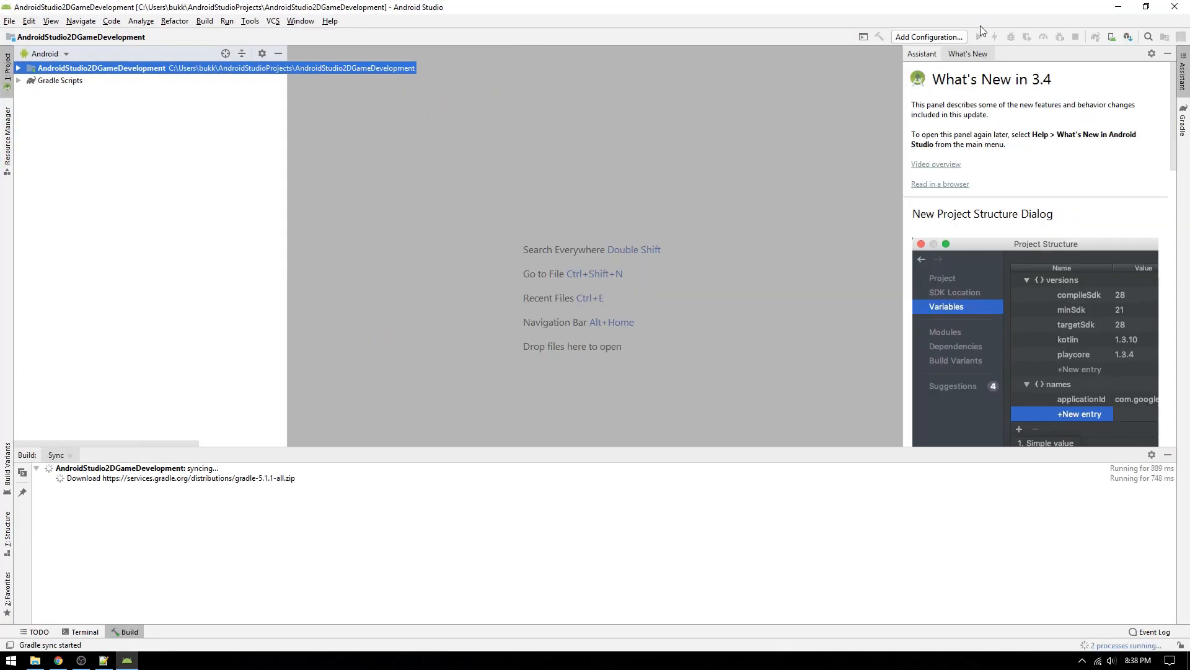
mouse_move(1088, 65)
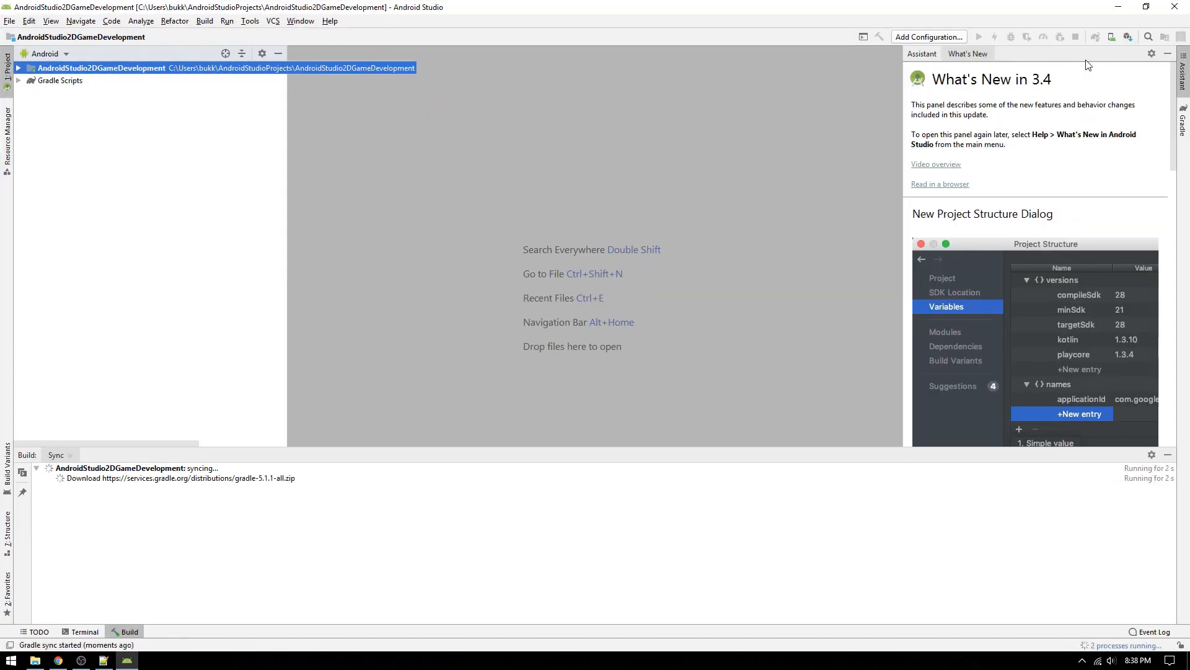
- Dismiss What's New and expand the project tree through app and src
left_click(1168, 53)
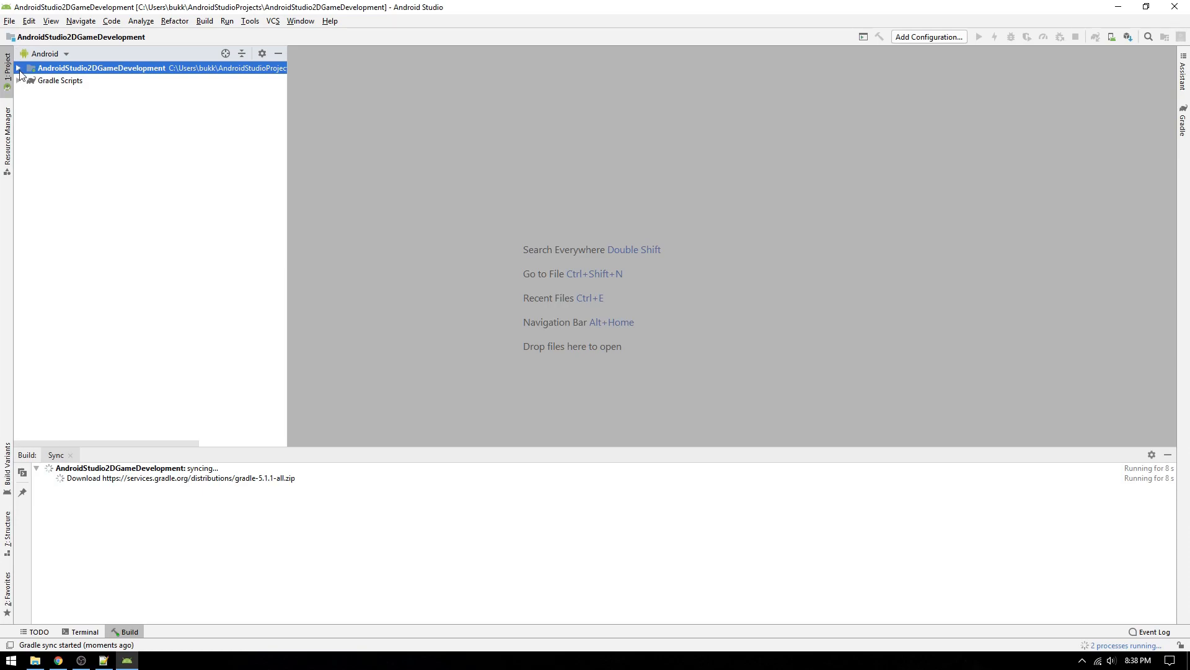
left_click(7, 68)
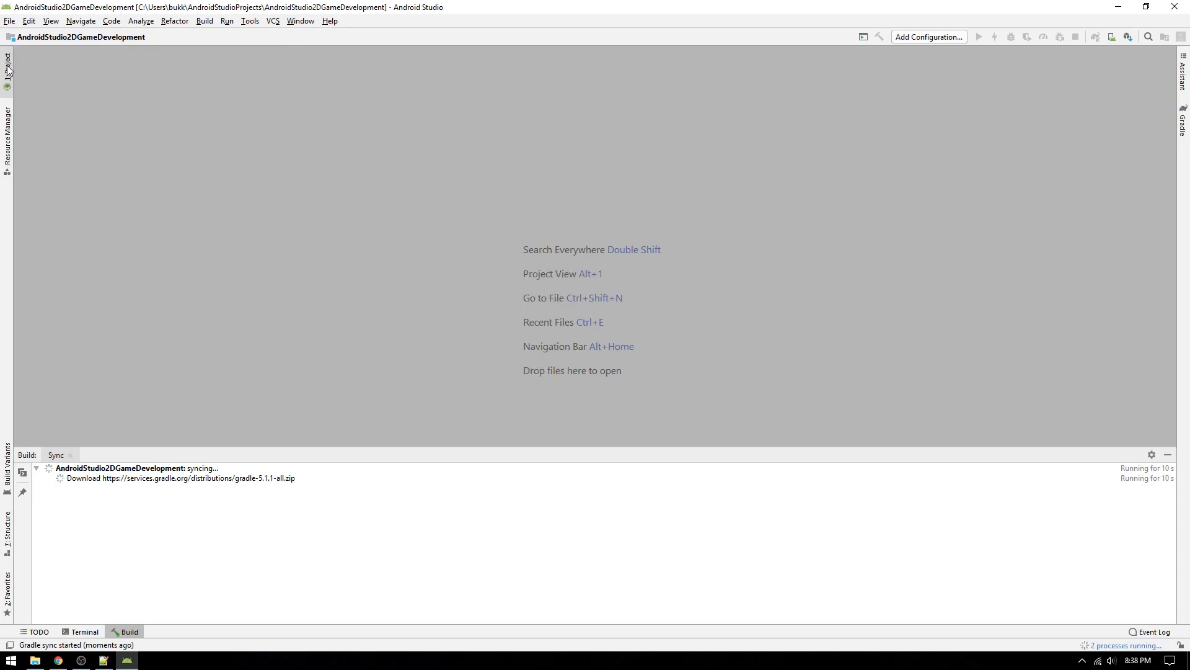
left_click(7, 64)
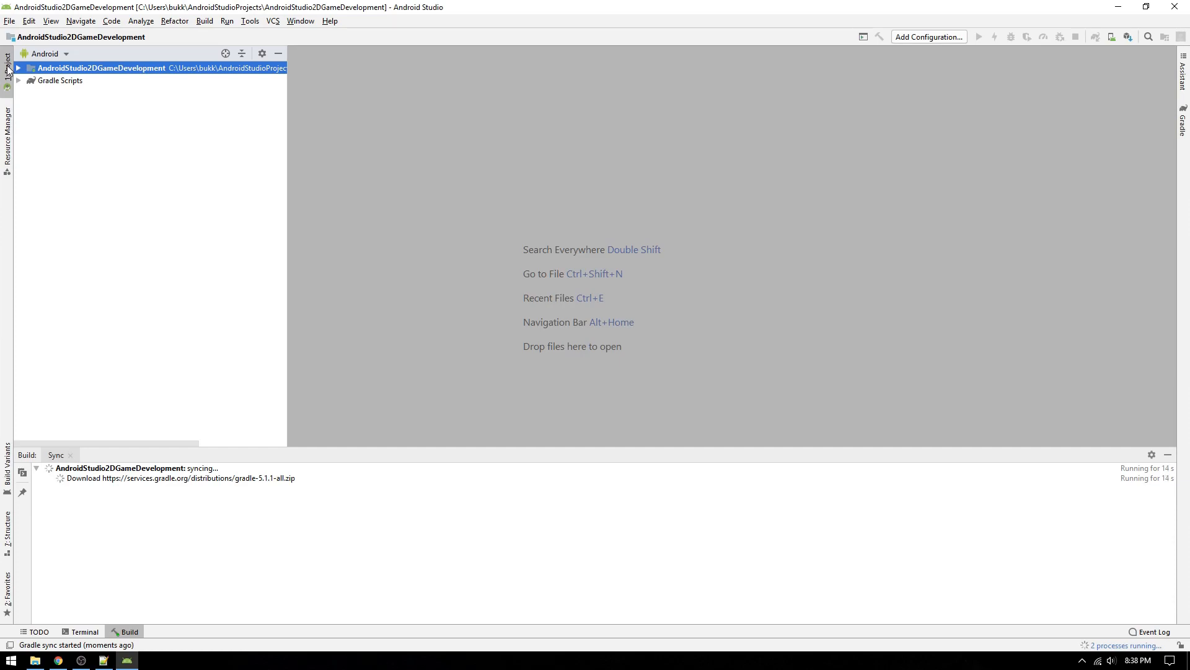
left_click(17, 67)
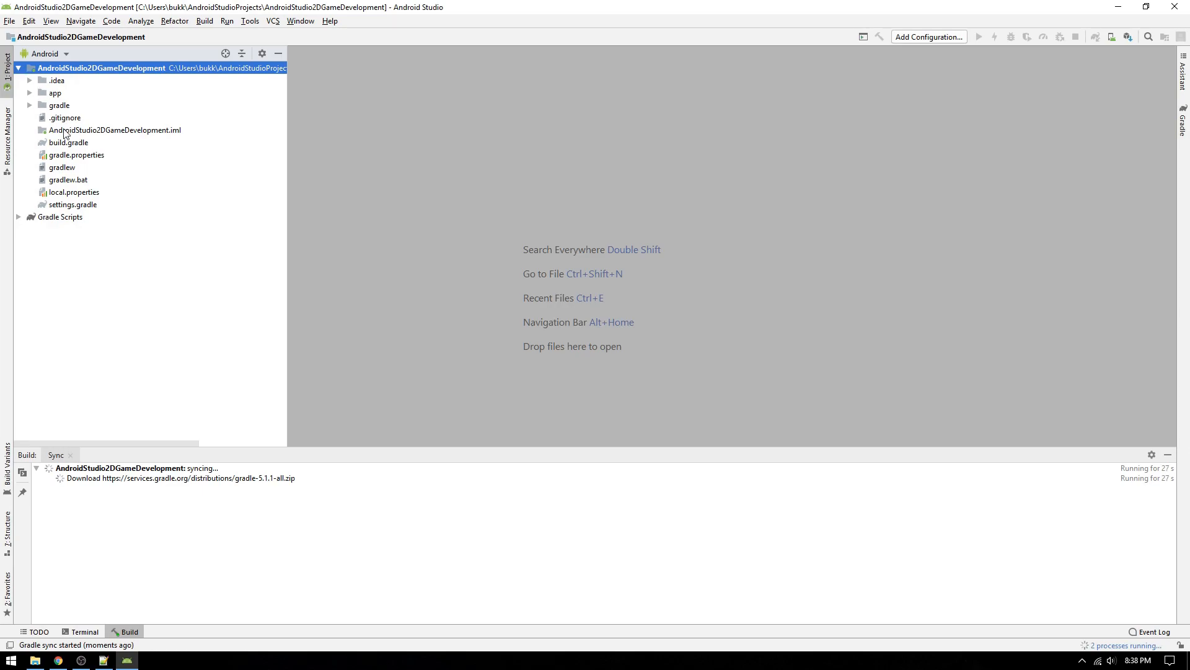
left_click(30, 93)
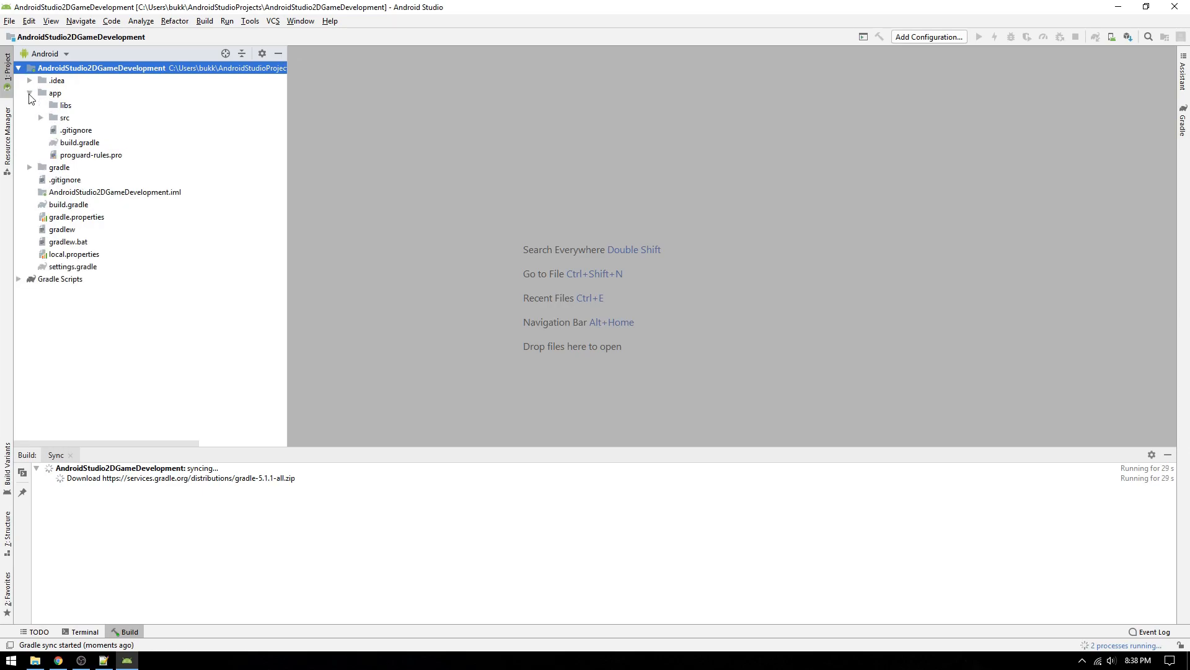
mouse_move(40, 119)
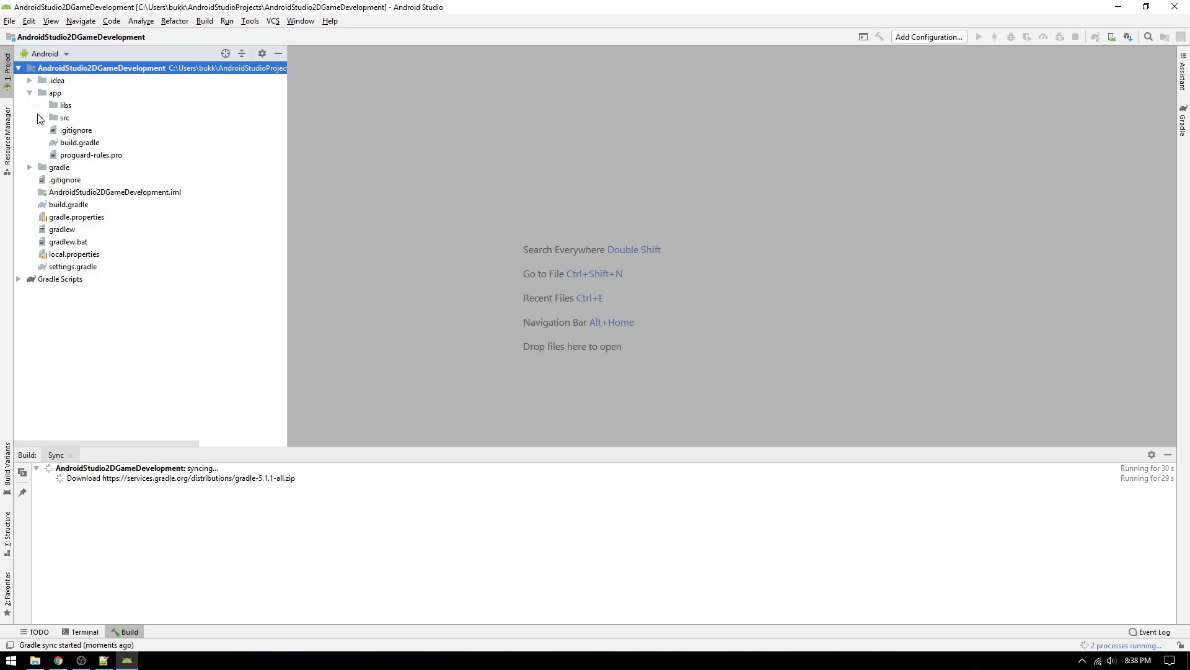
left_click(40, 118)
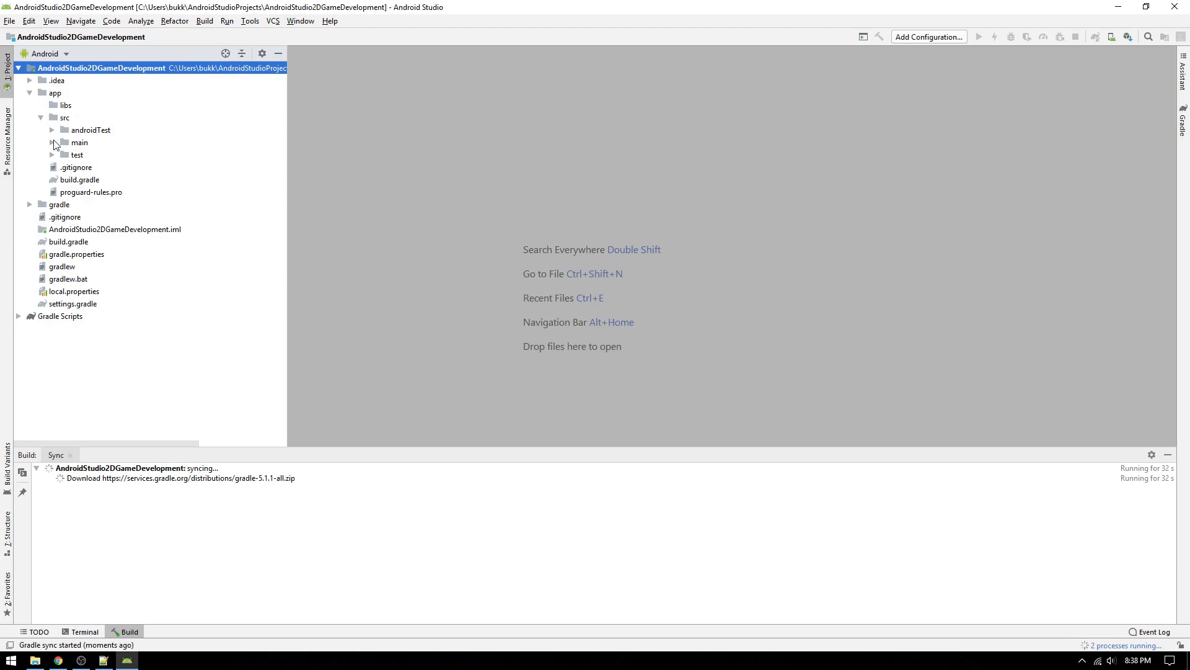
- Expand main > java to the androidstudio2dgamedevelopment package and open MainActivity.java
left_click(52, 142)
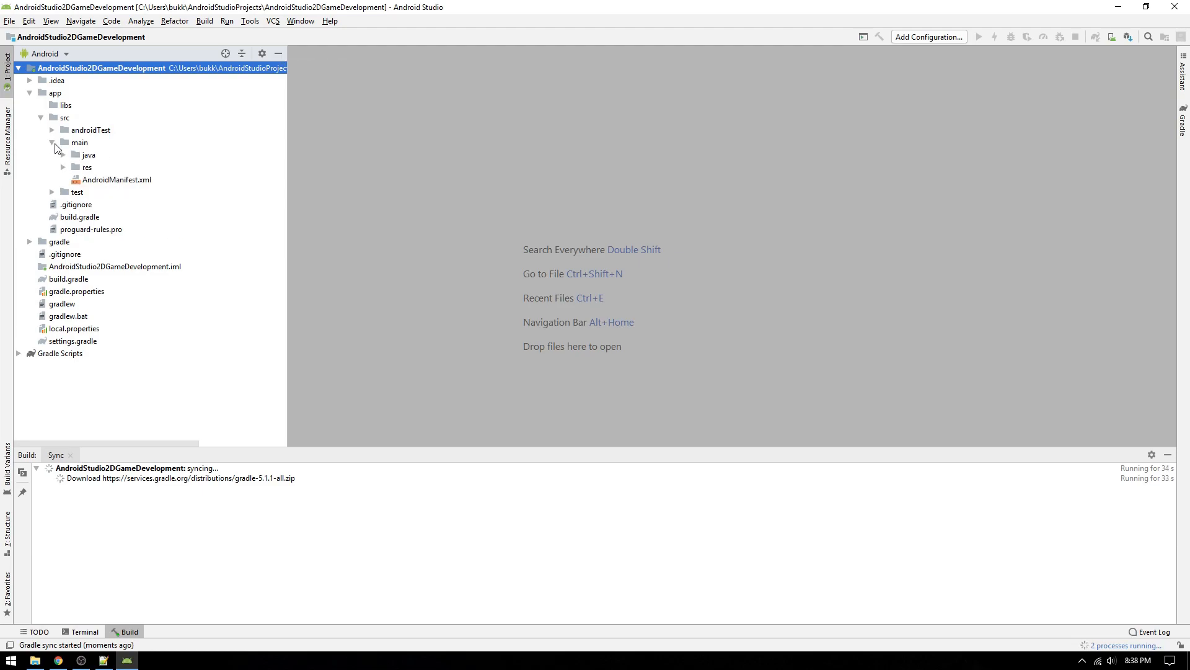
left_click(64, 155)
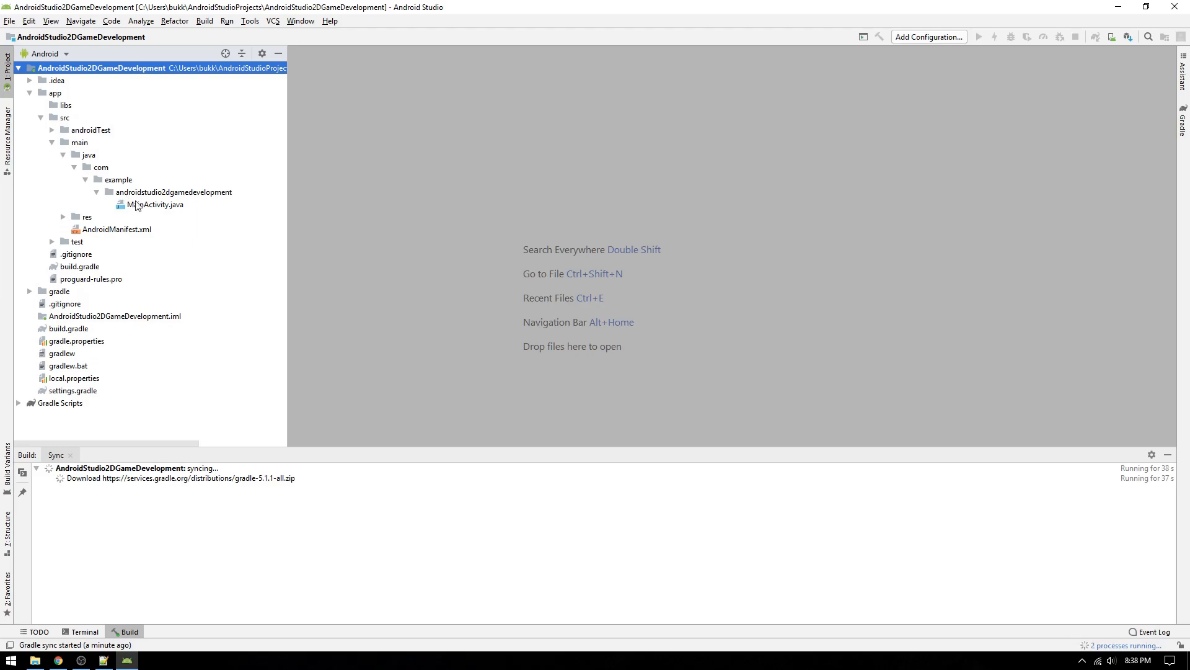
left_click(156, 205)
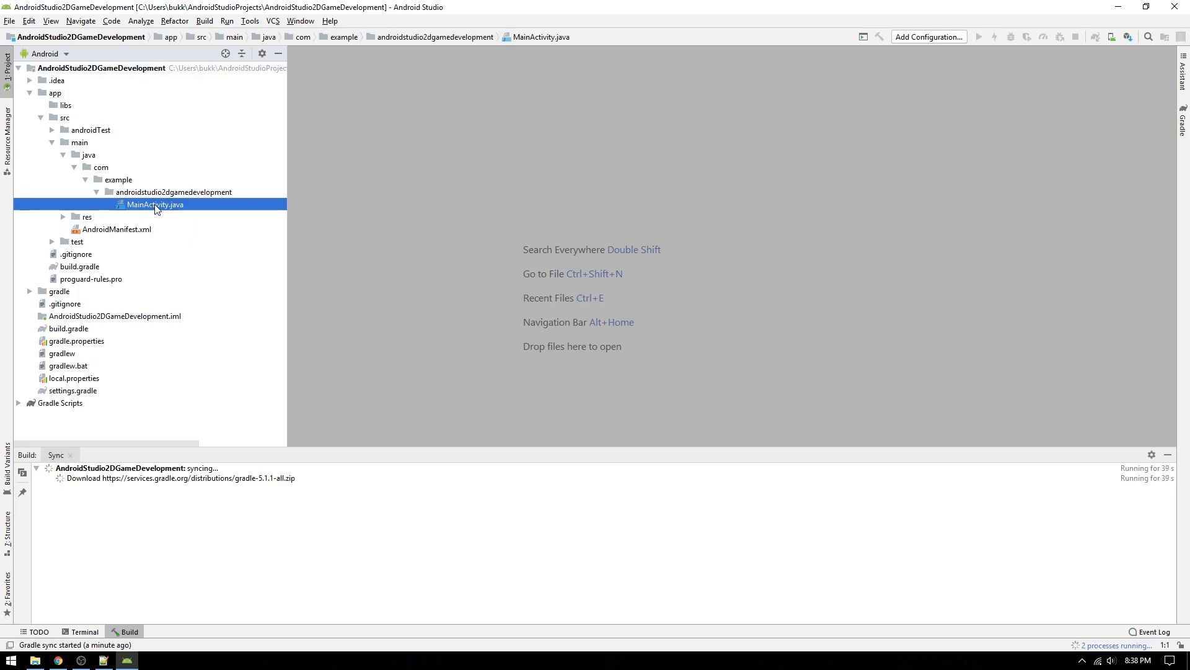
double_click(155, 204)
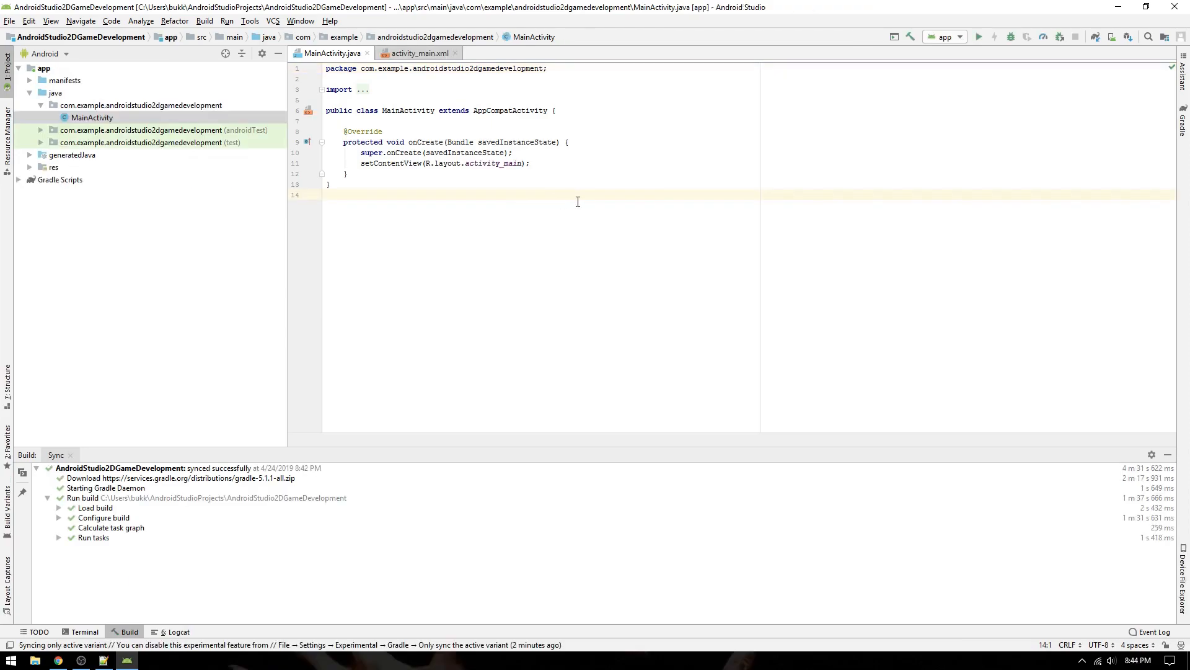
mouse_move(979, 36)
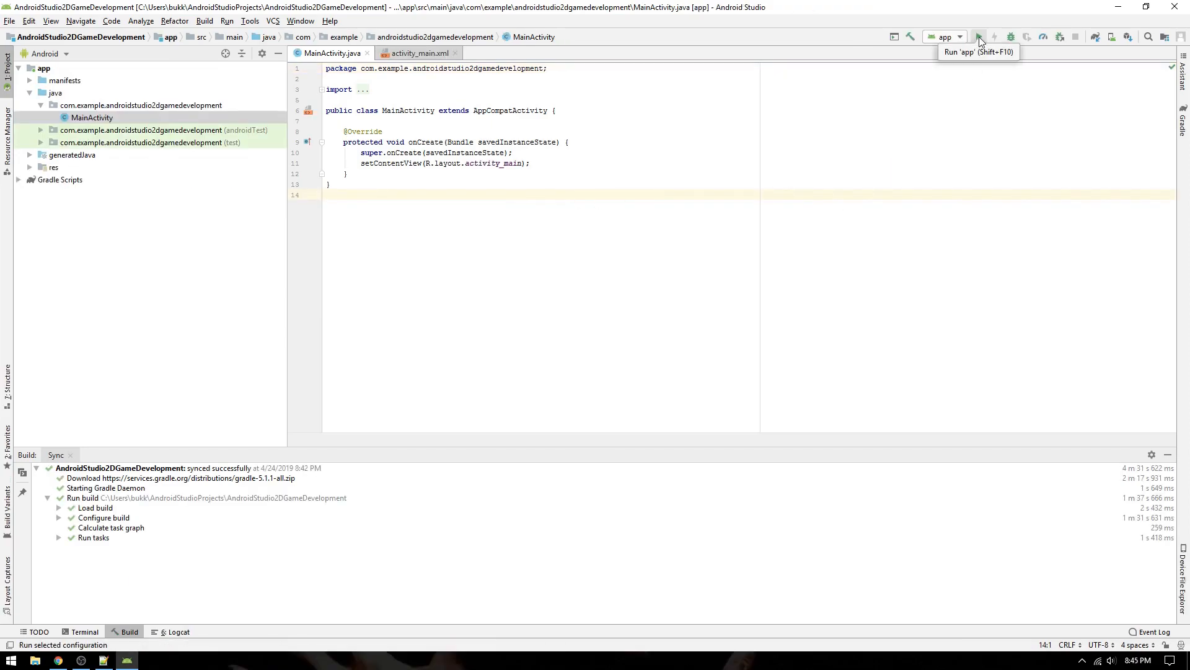
- Run 'app', bringing up Select Deployment Target with no devices or emulators listed
left_click(979, 36)
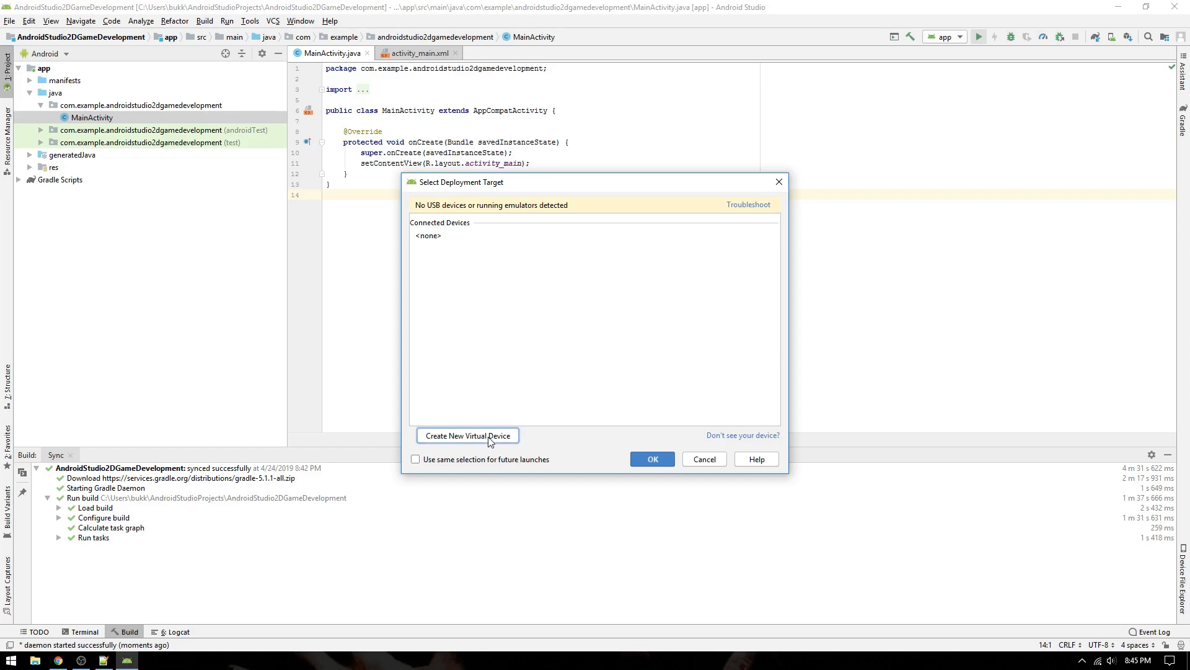
- Create a Pixel 2 virtual device with the Nougat API 24 image and launch the app on it
left_click(468, 435)
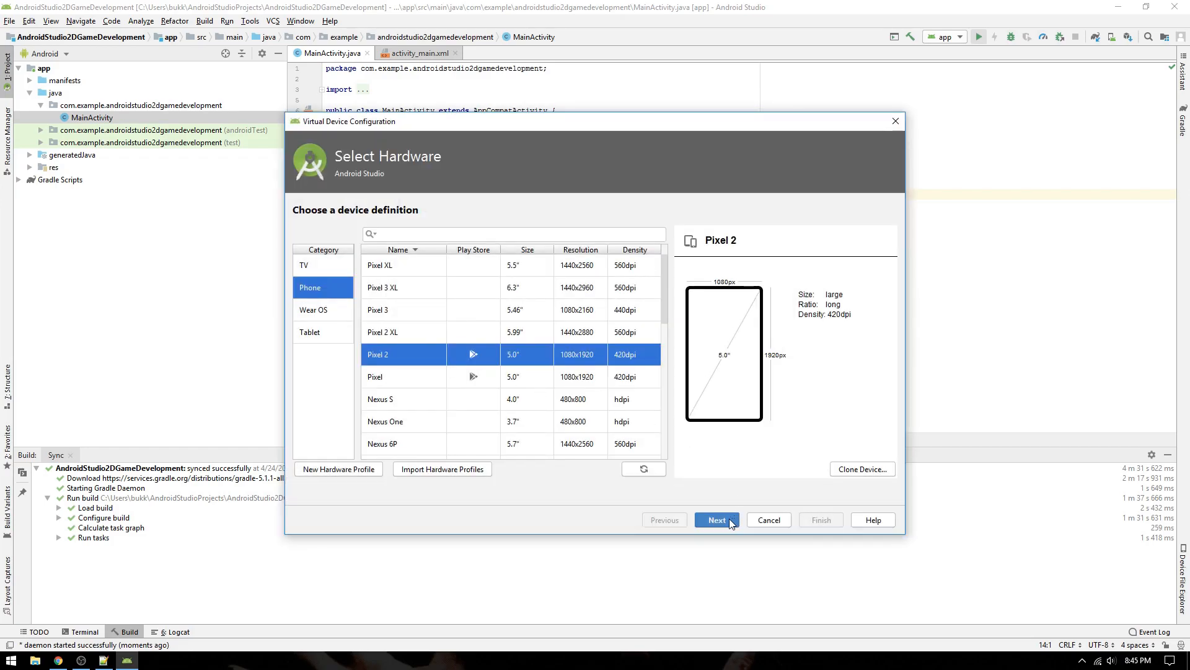
left_click(715, 519)
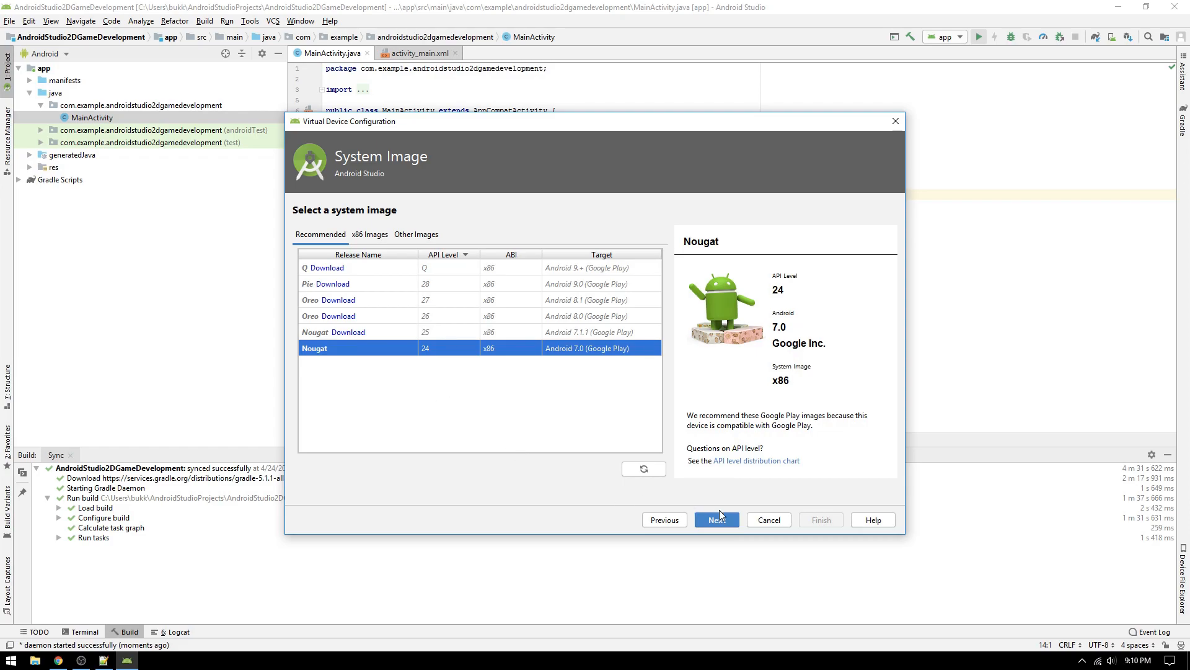
left_click(716, 519)
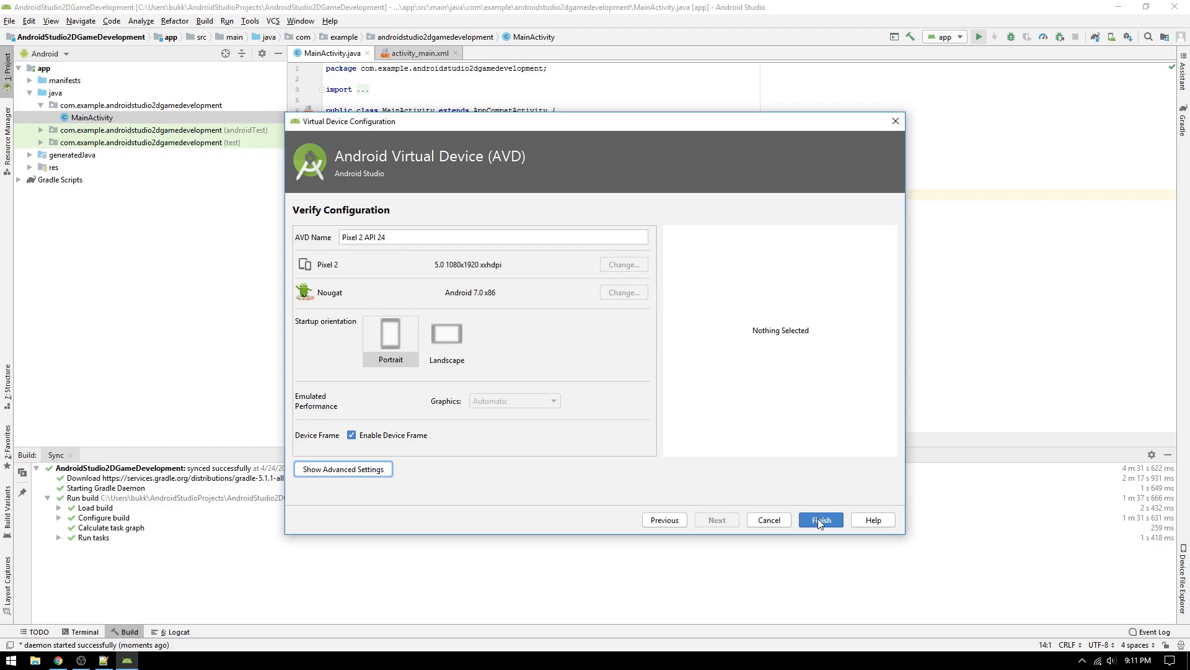
left_click(820, 520)
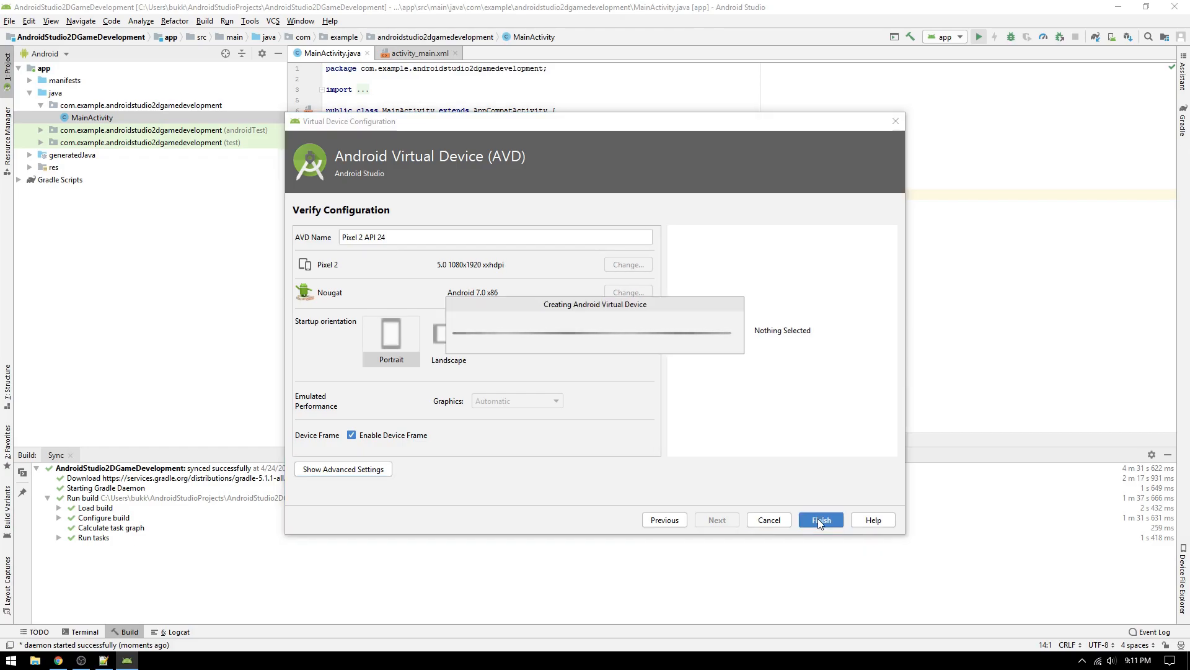
left_click(820, 520)
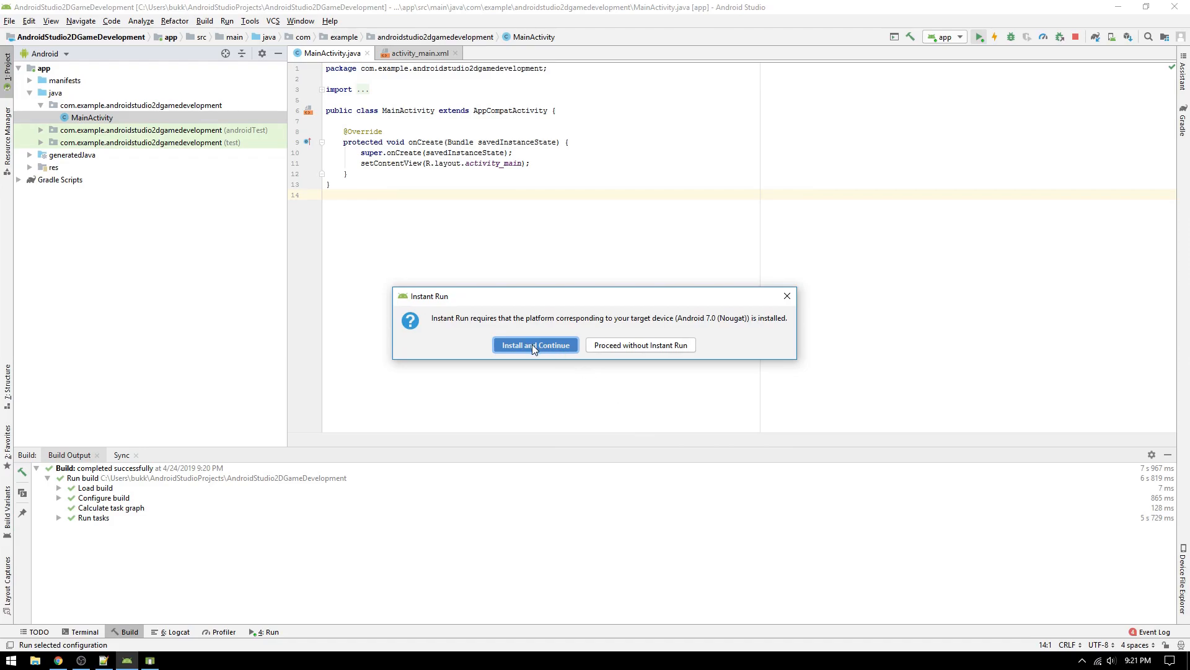
- Install the missing Android 7.0 platform so the app runs, then bring up activity_main.xml
left_click(535, 345)
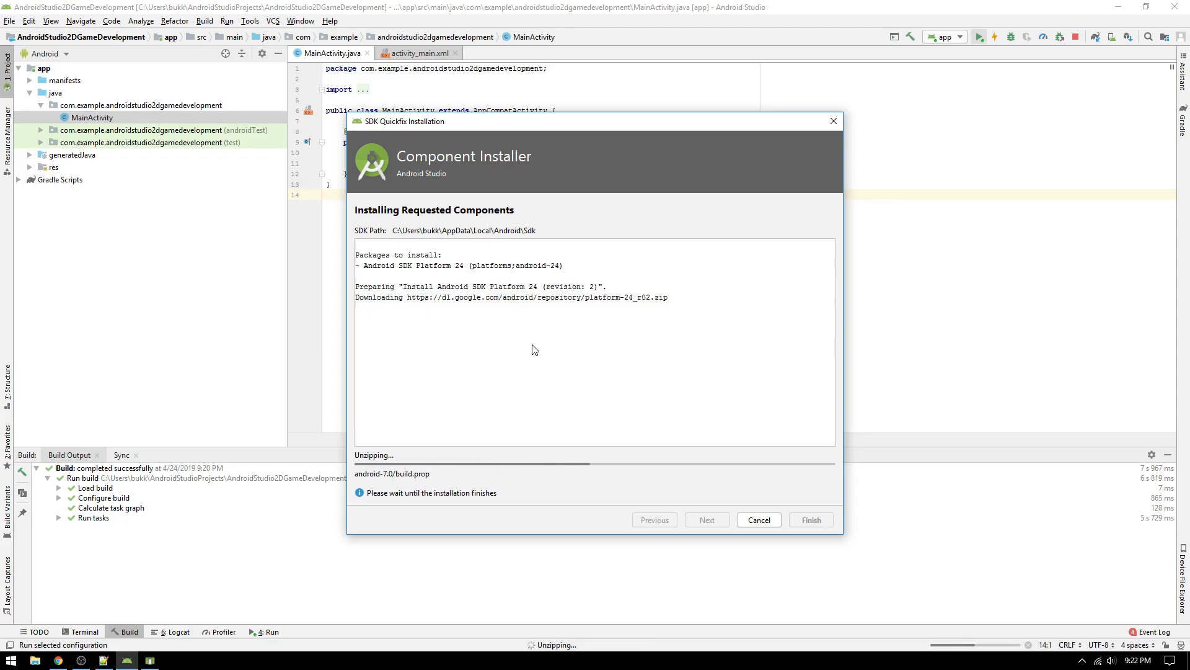
left_click(810, 520)
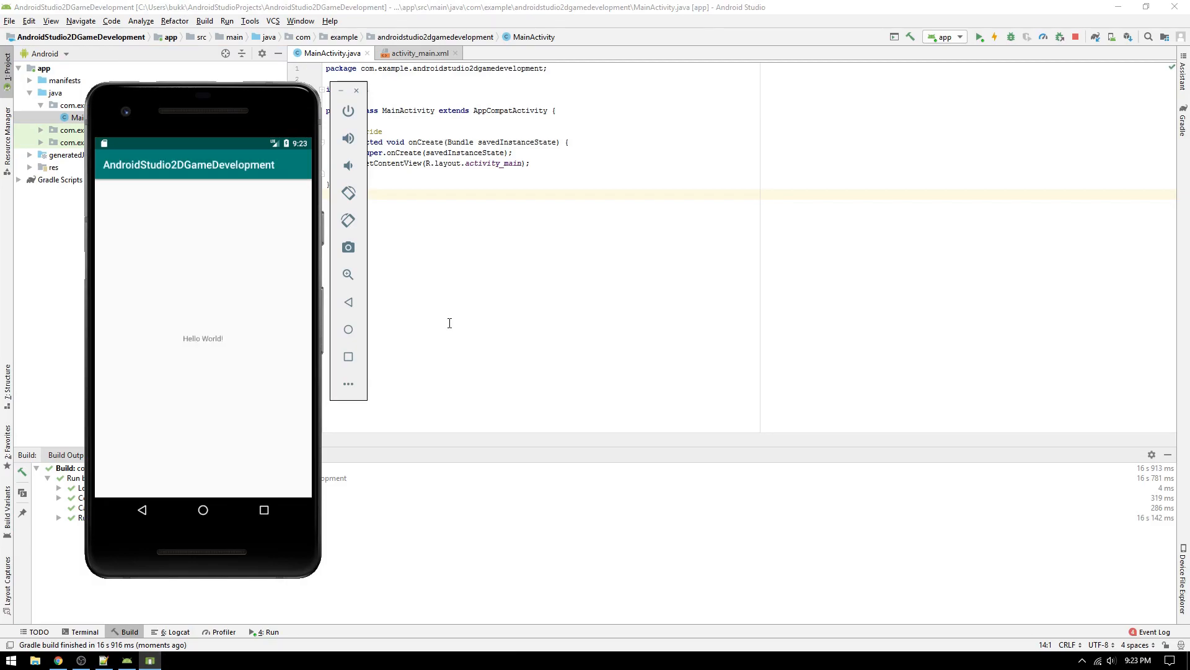
mouse_move(441, 242)
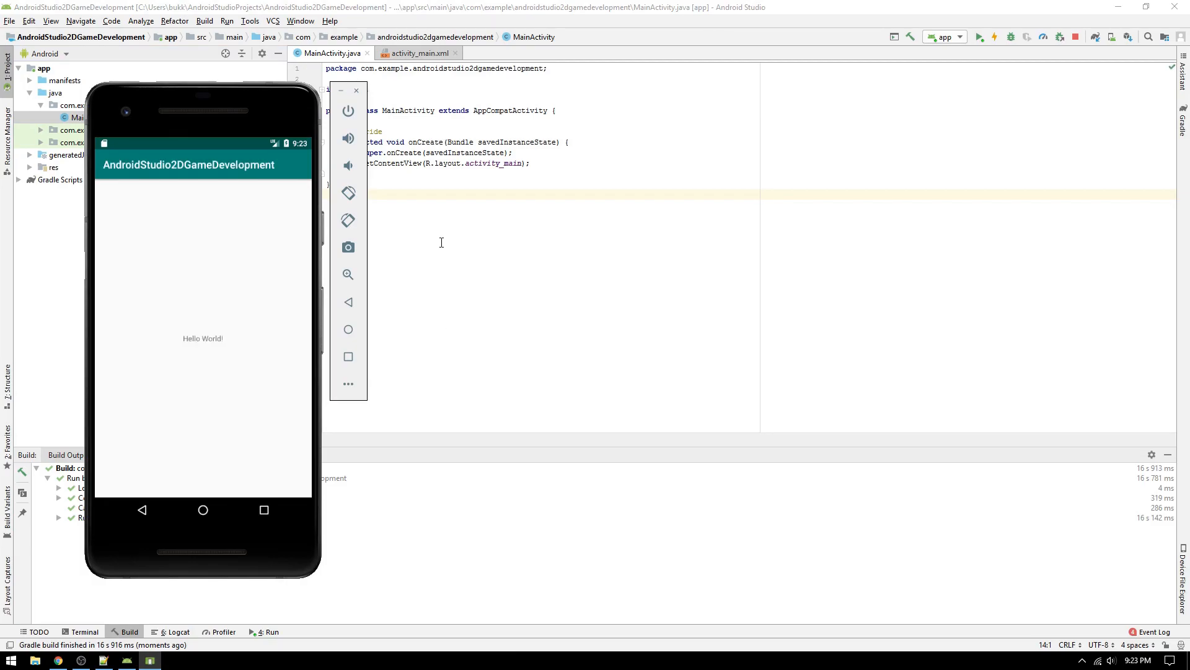
left_click(416, 54)
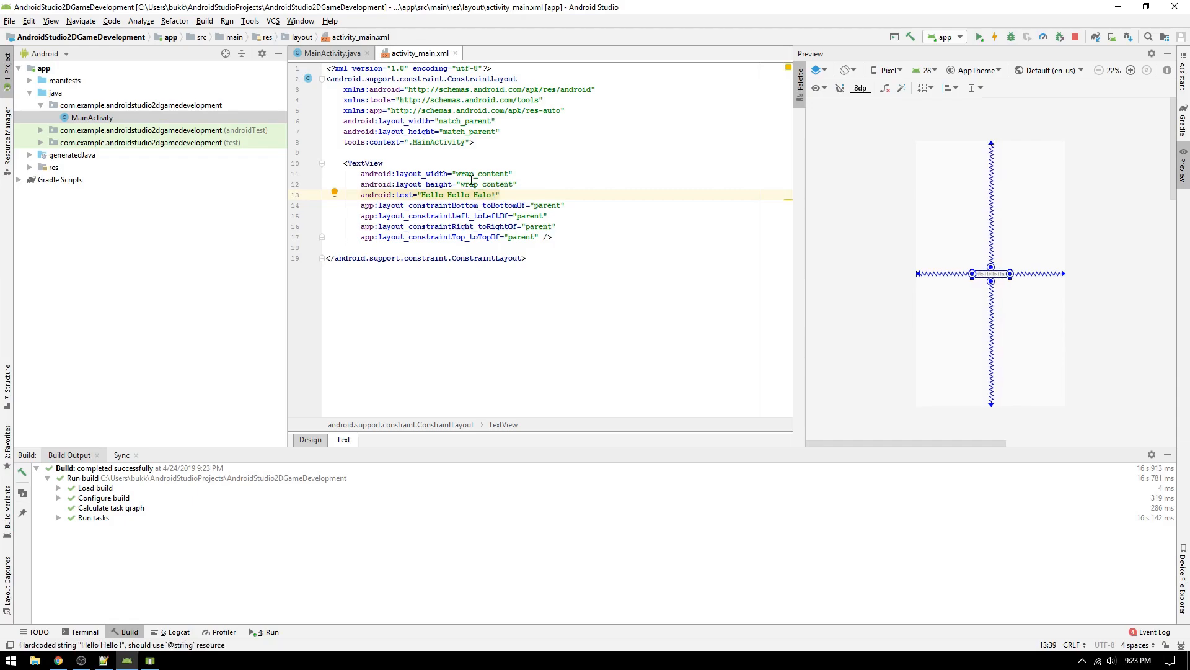
- Rerun the app so the emulator shows the updated Hello Hello Halo! text
left_click(332, 53)
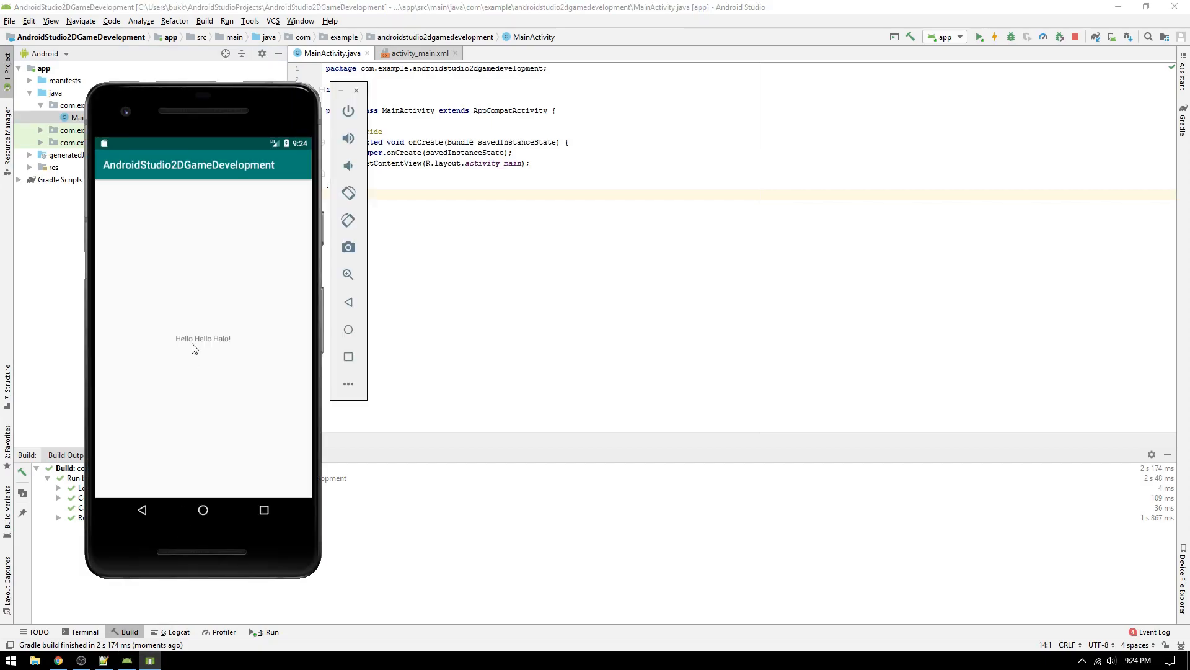
mouse_move(421, 251)
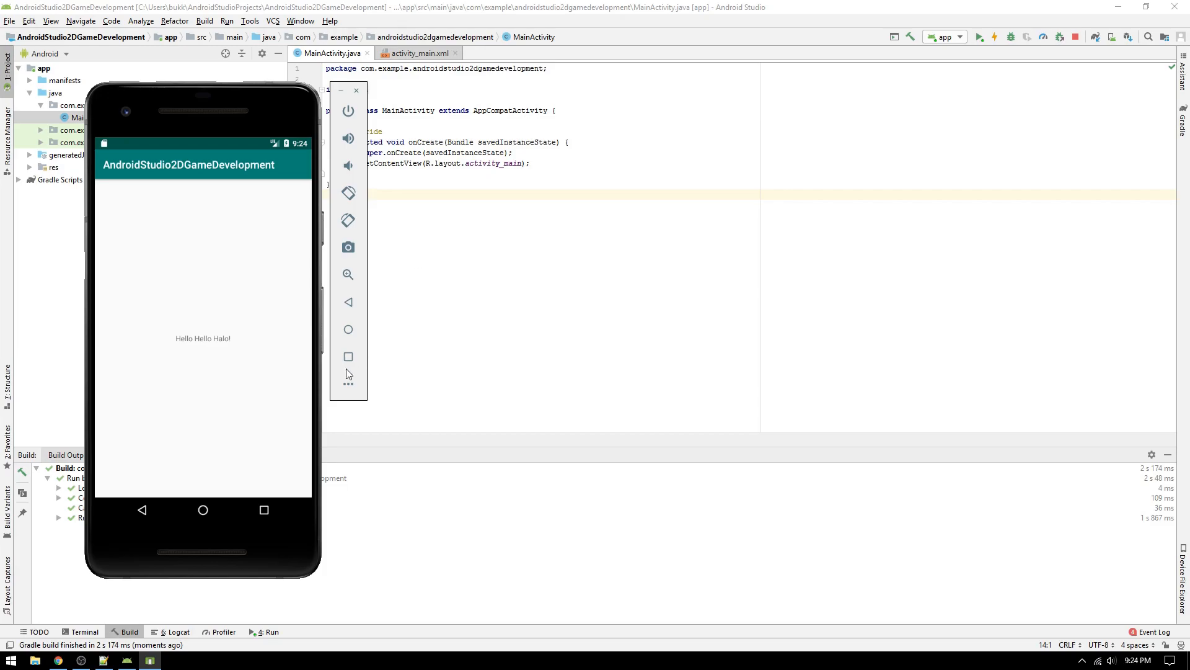
mouse_move(347, 383)
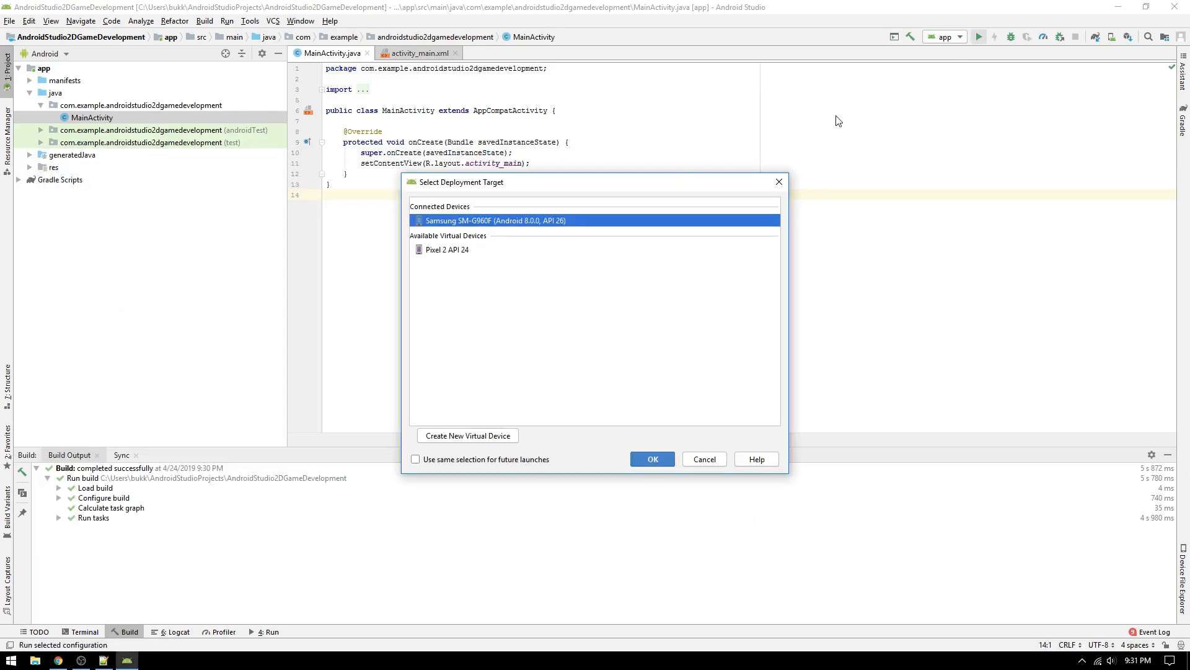
- Deploy the app to the connected Samsung SM-G960F phone and switch to the project folder
left_click(651, 459)
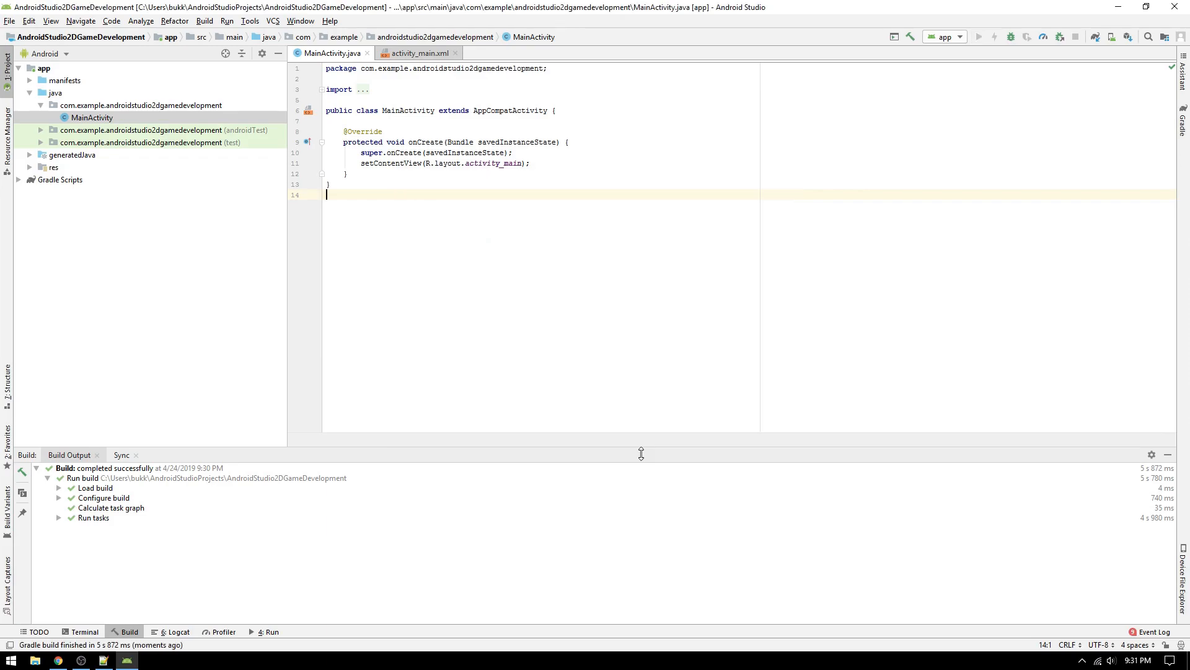
left_click(979, 36)
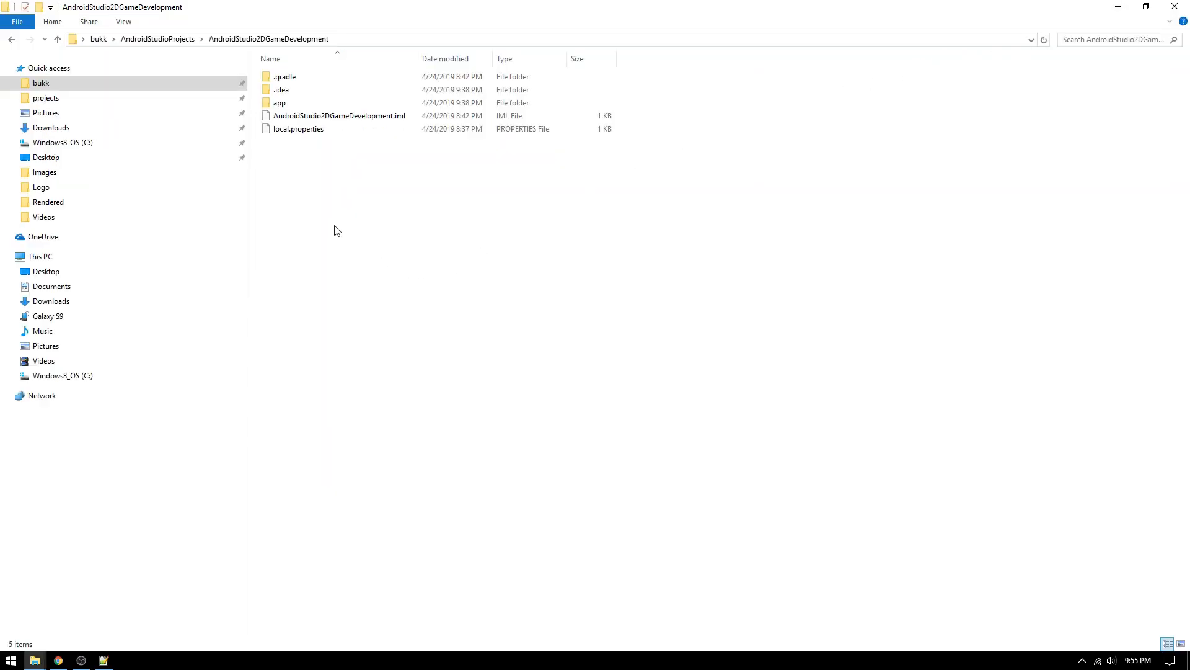
- Launch Git Bash Here from the project folder's context menu
right_click(337, 231)
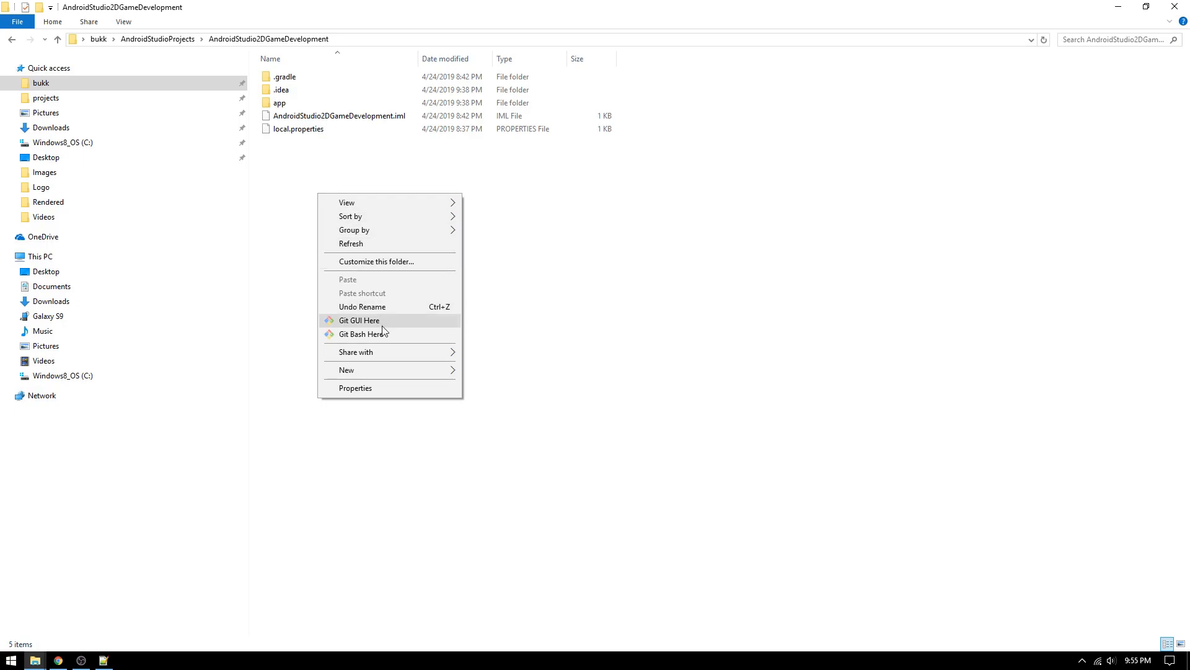
left_click(365, 334)
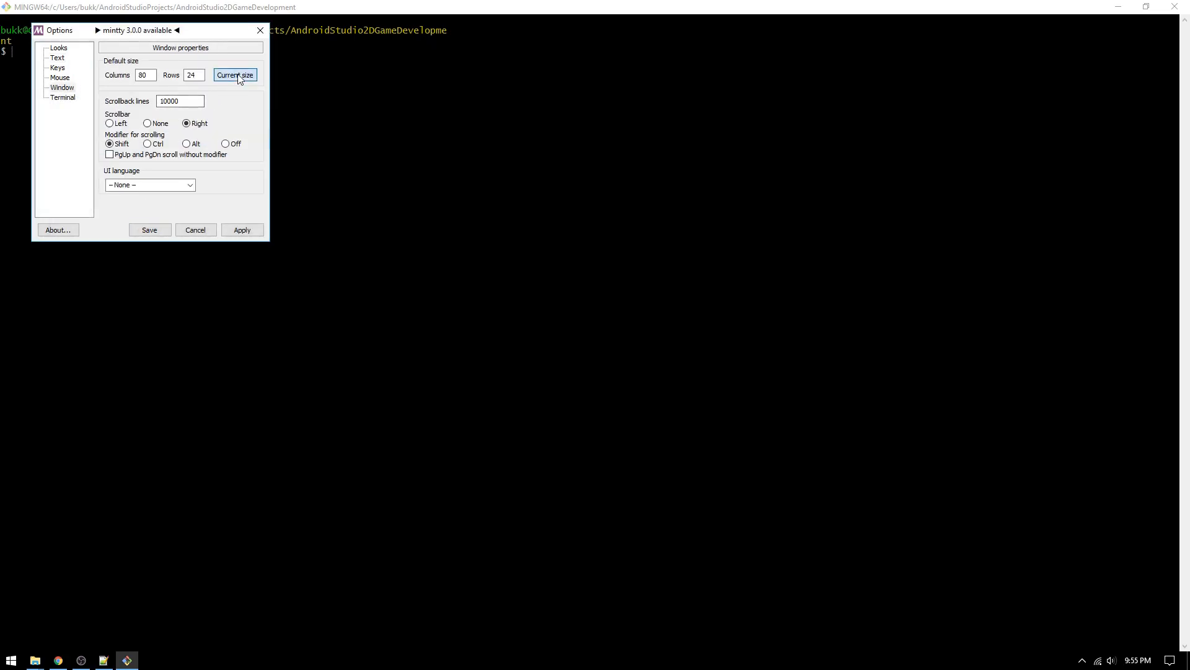
left_click(195, 229)
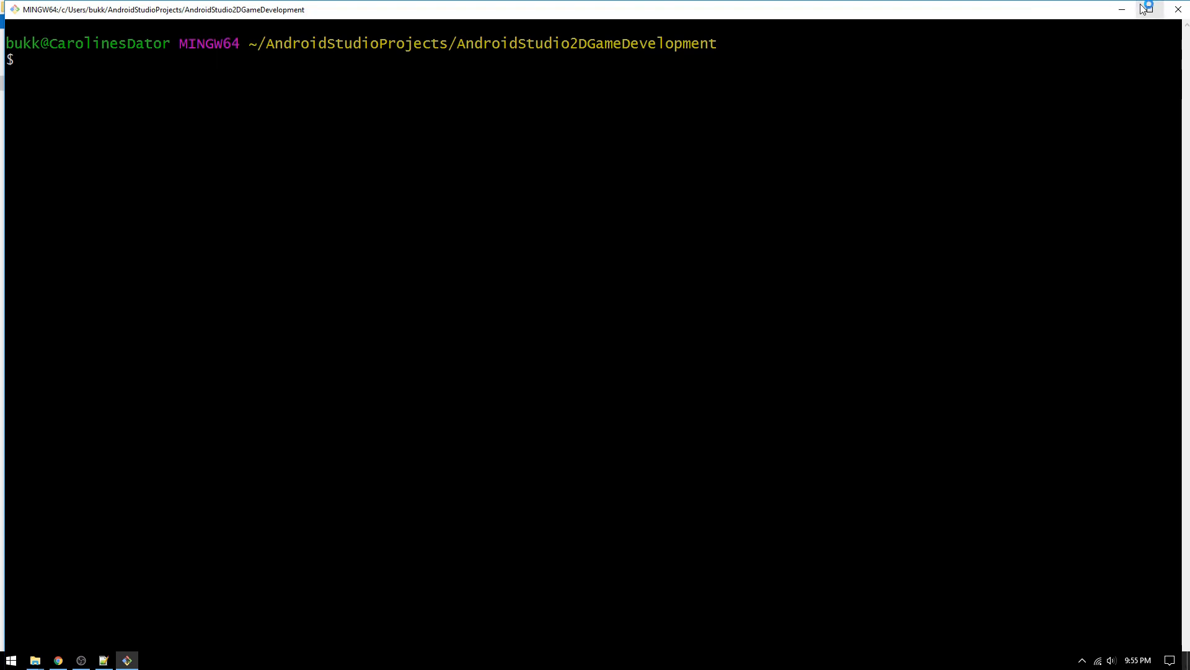
left_click(1149, 8)
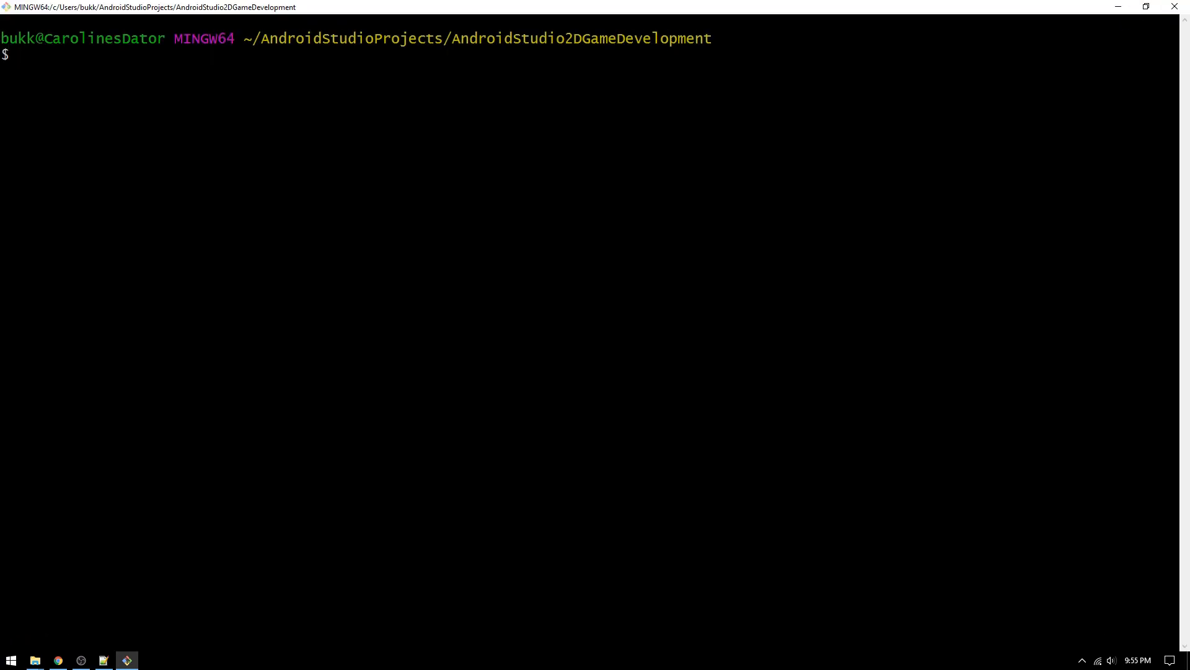
type("git")
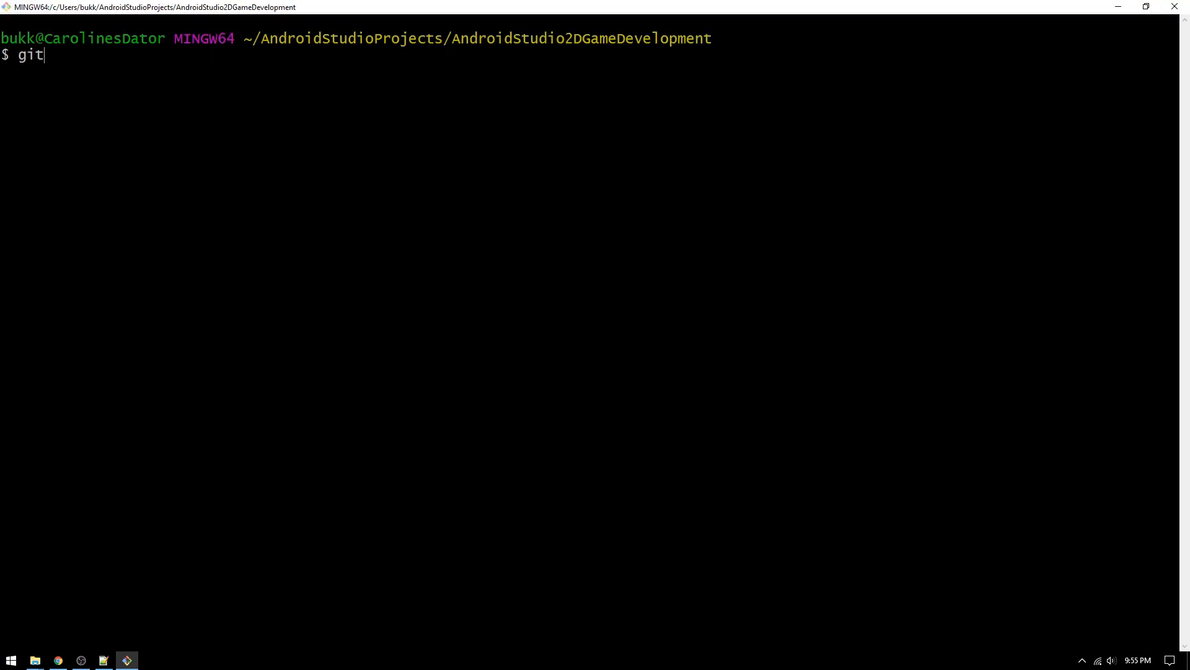
type("config --g")
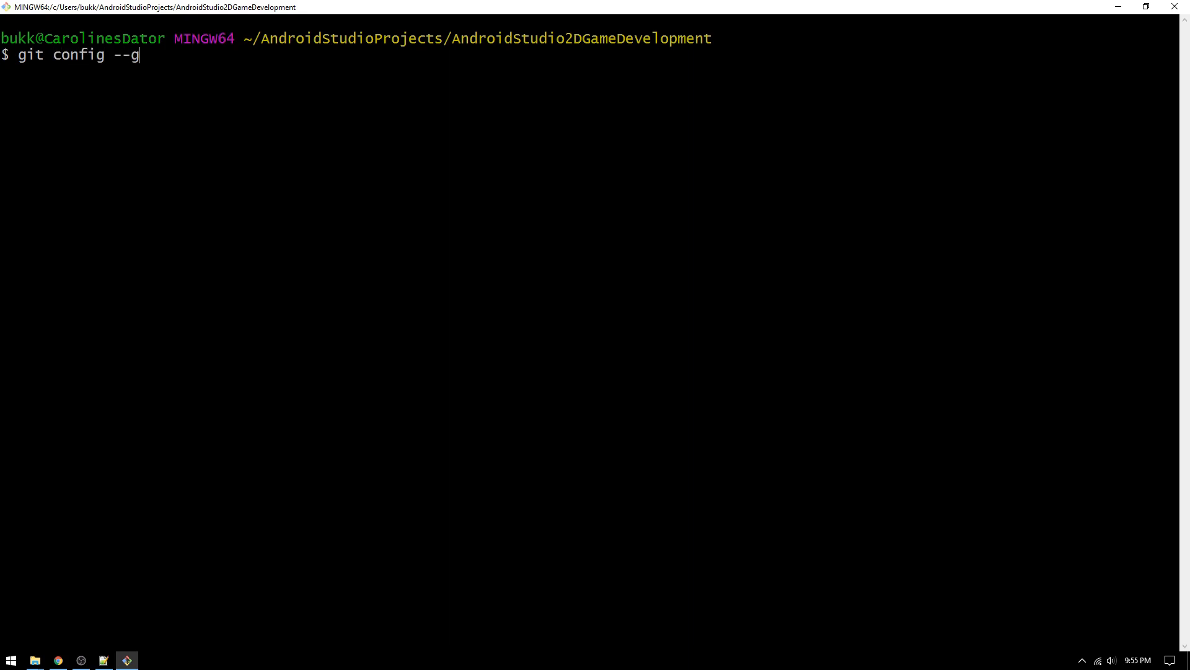
type("lobal user.name =")
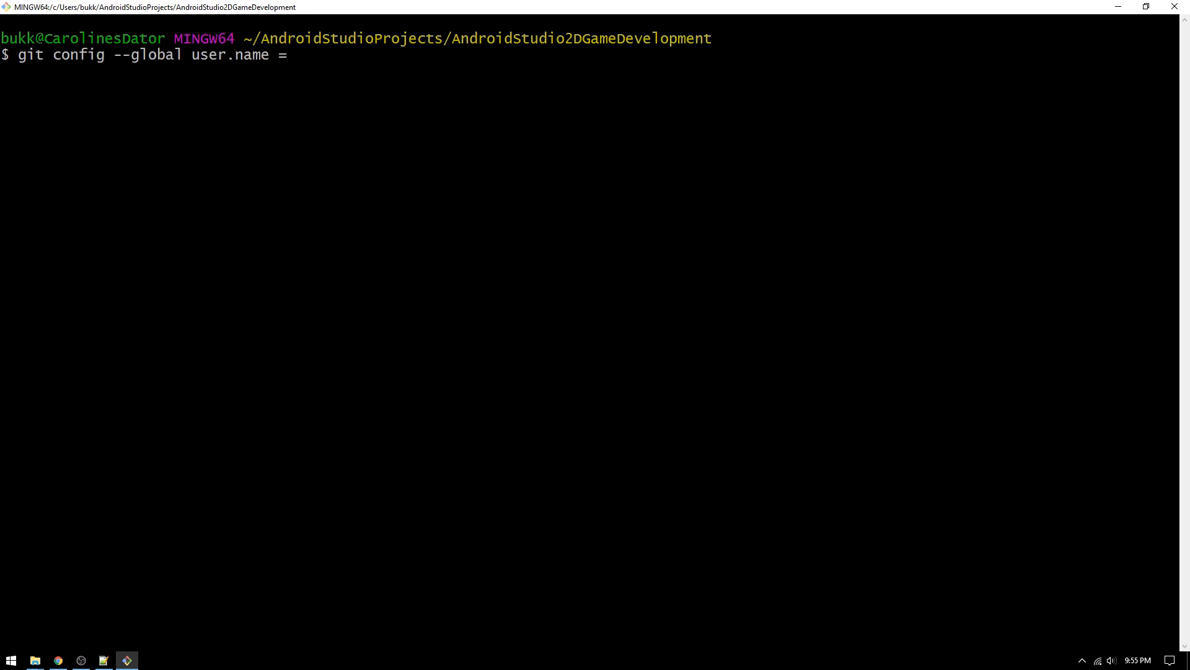
type("\"bukkale\"")
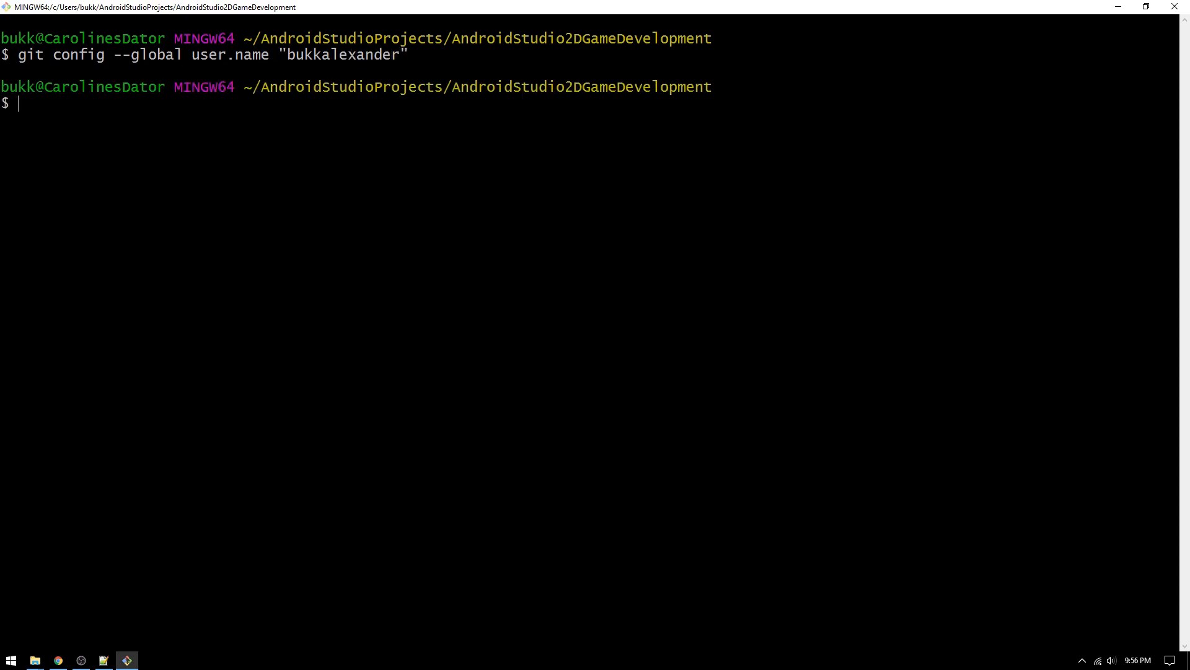
type("git config --global user.n \"bukkalexander\"")
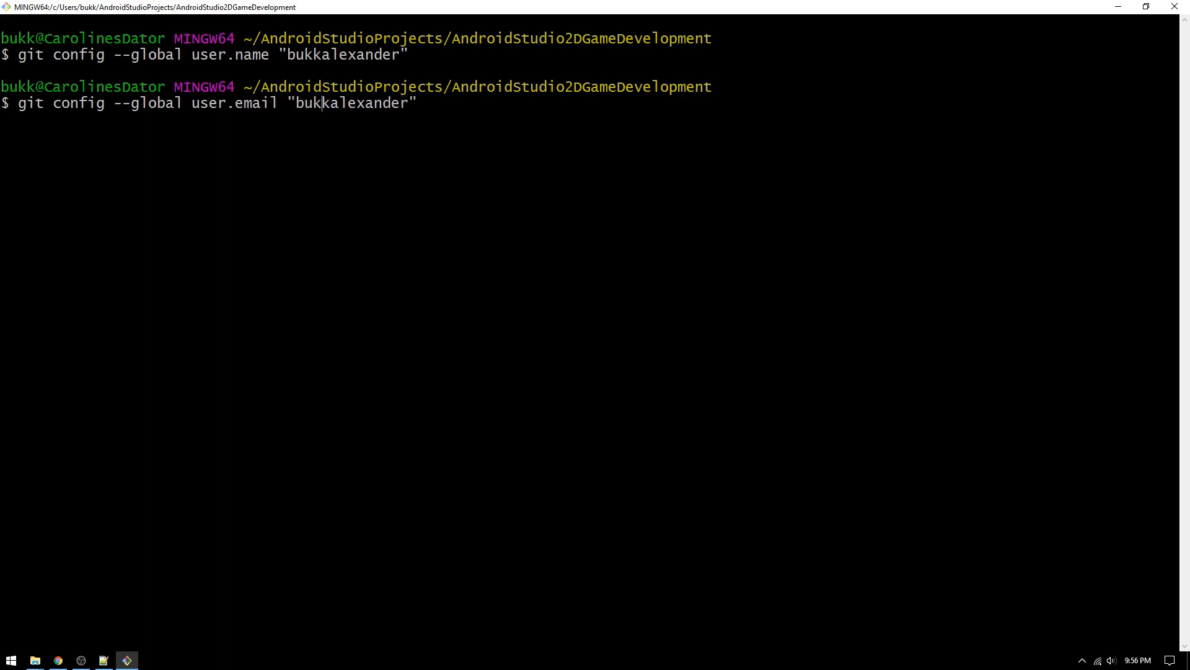
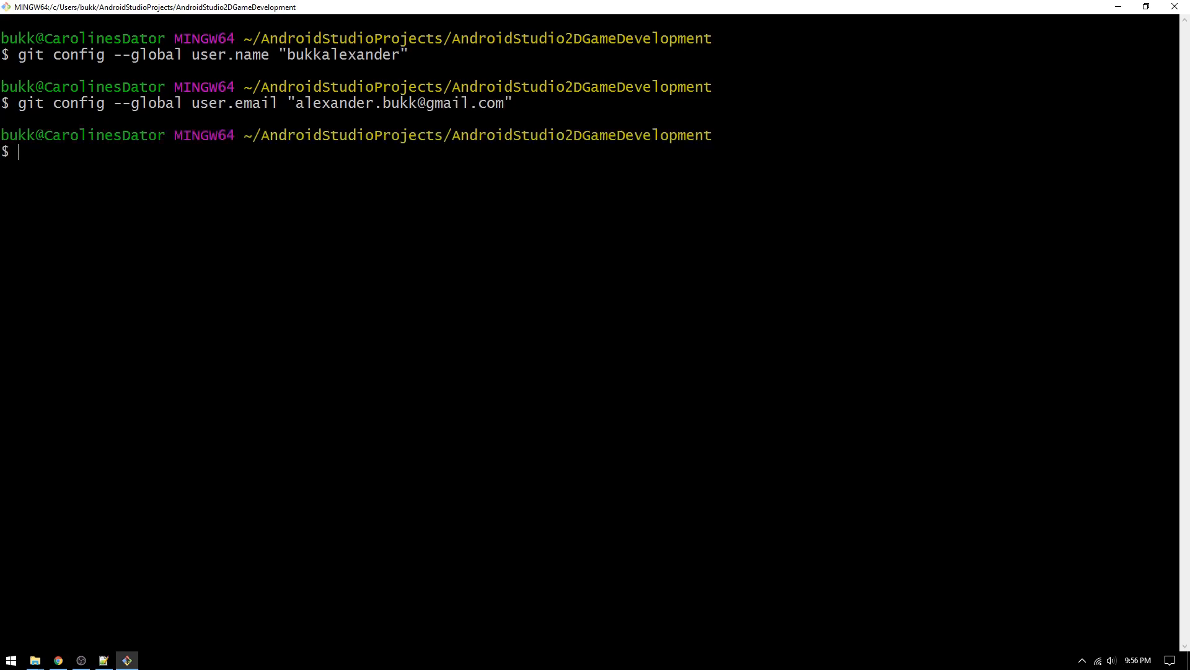
- Review the Git configuration with git config --list
type("git")
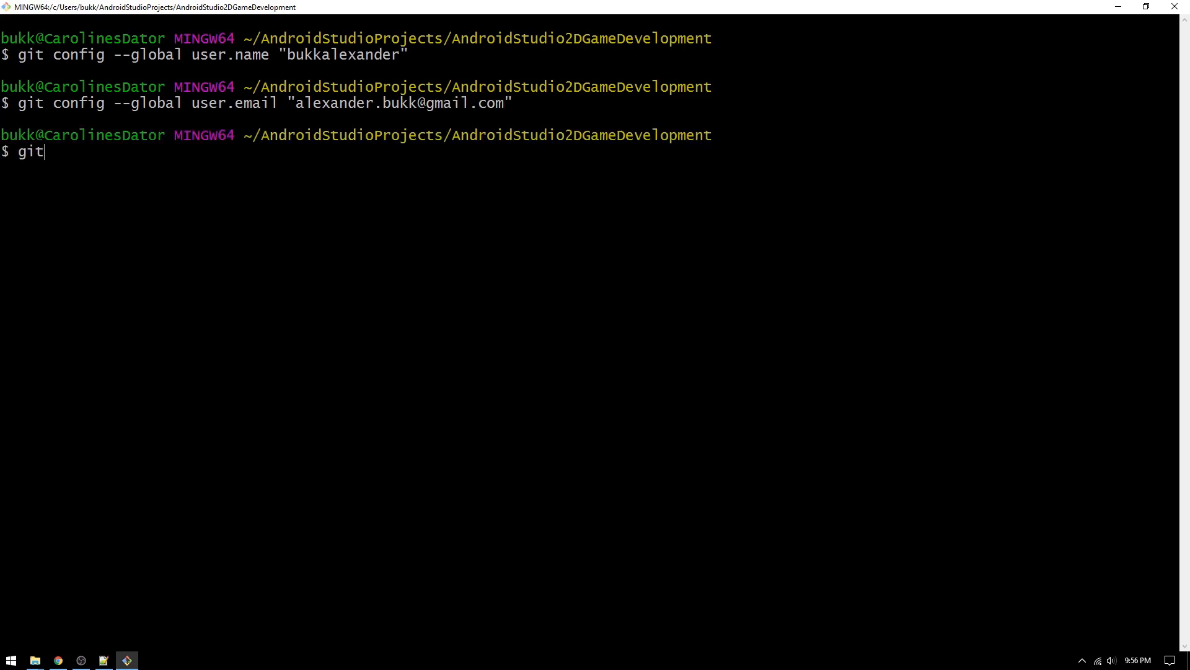
type("config")
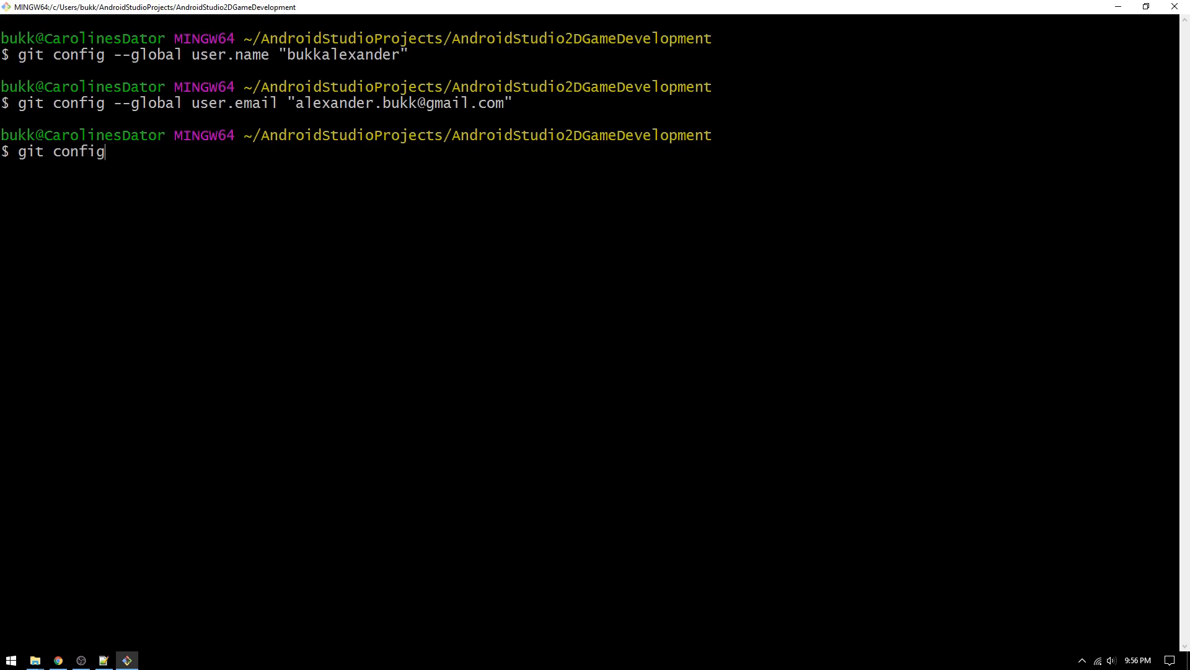
type("--list")
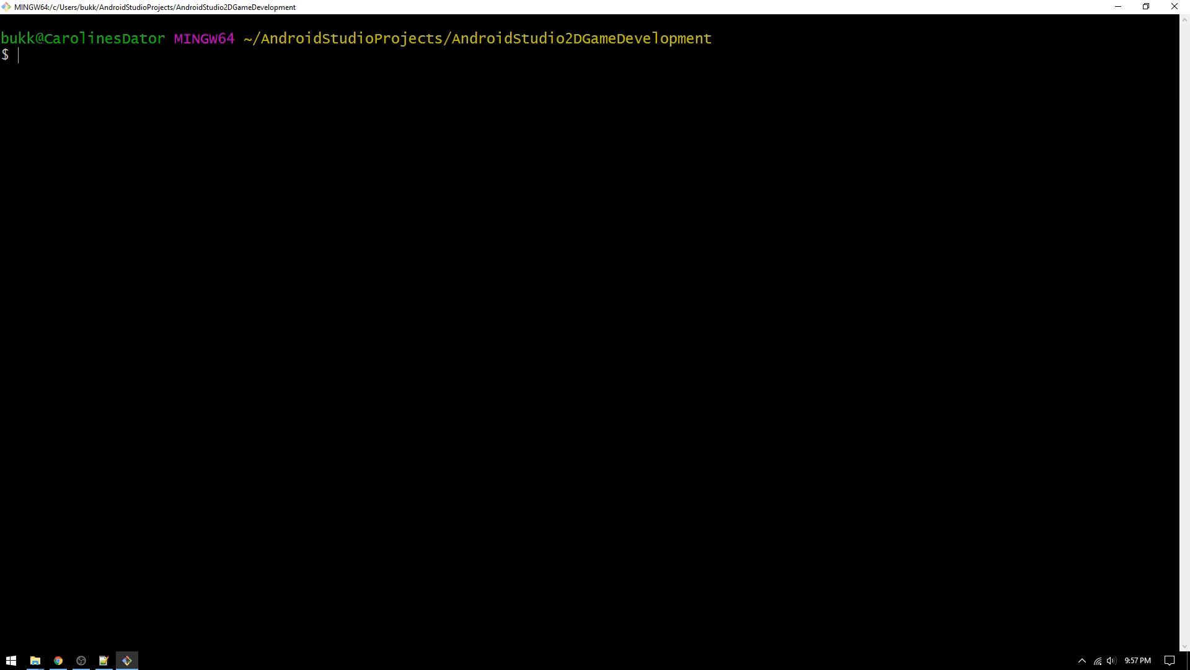
- Run git init and git status, highlight the No commits yet line, then clear the terminal
type("git")
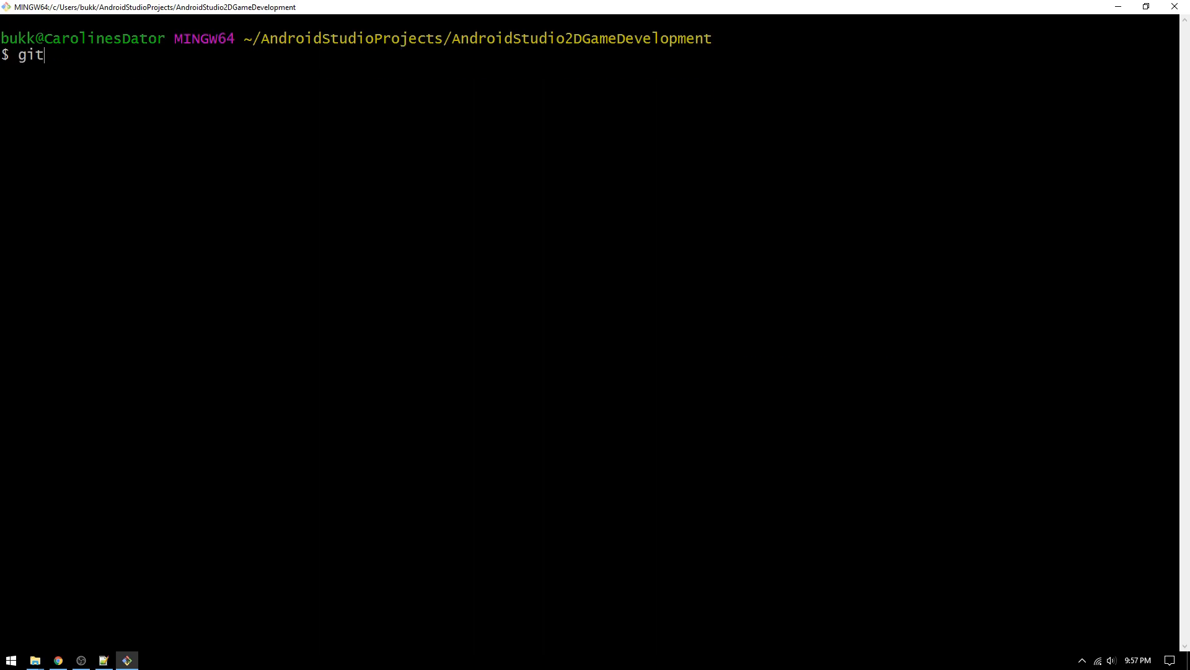
type("init")
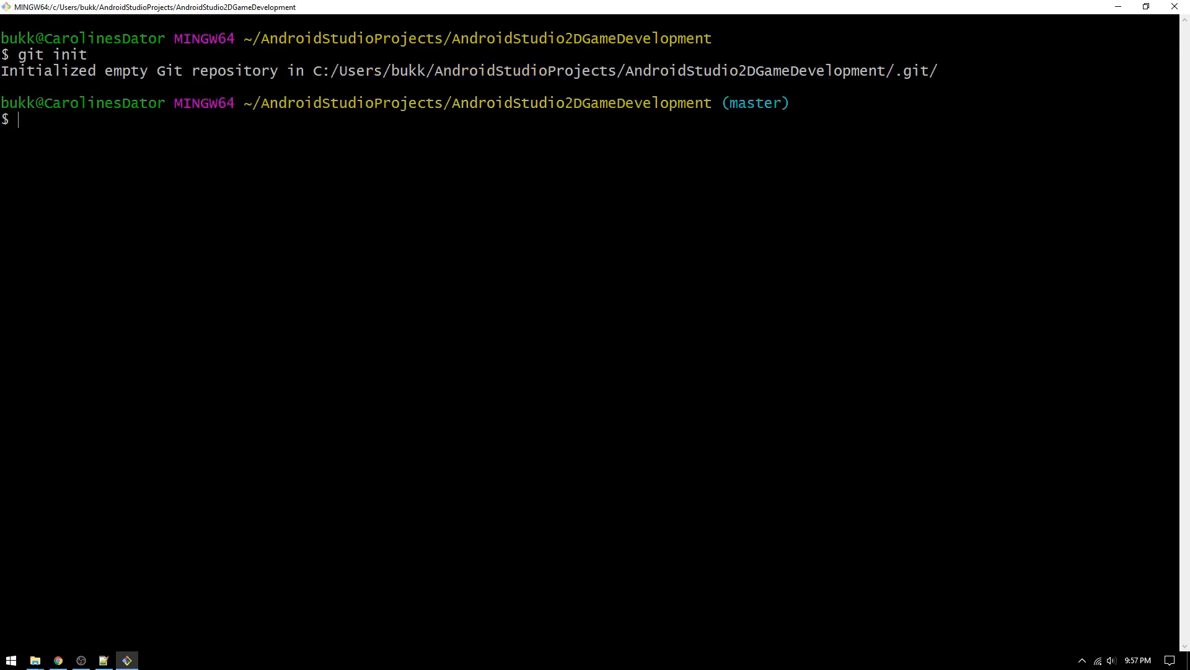
type("git status")
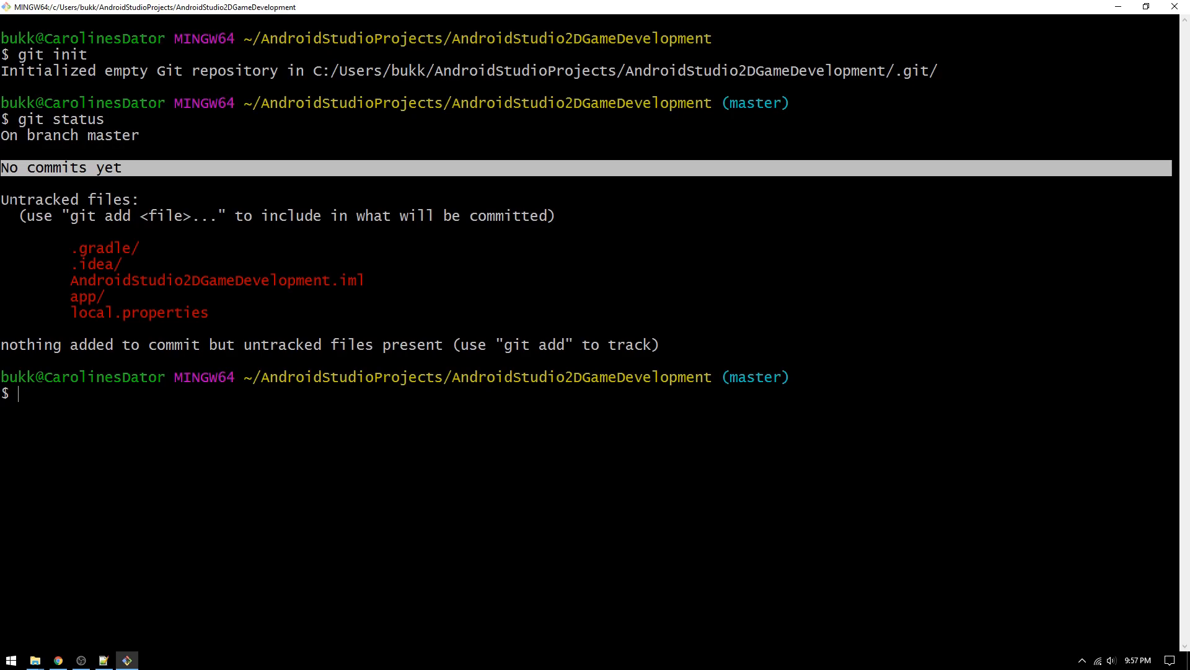
double_click(43, 198)
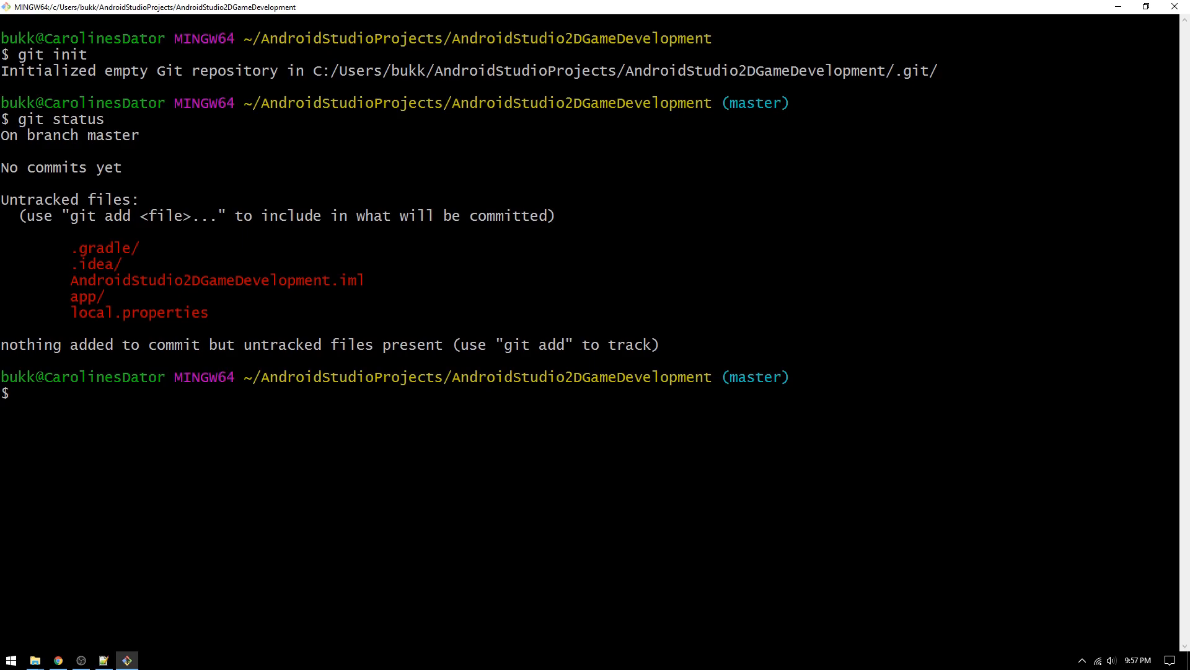
type("clear")
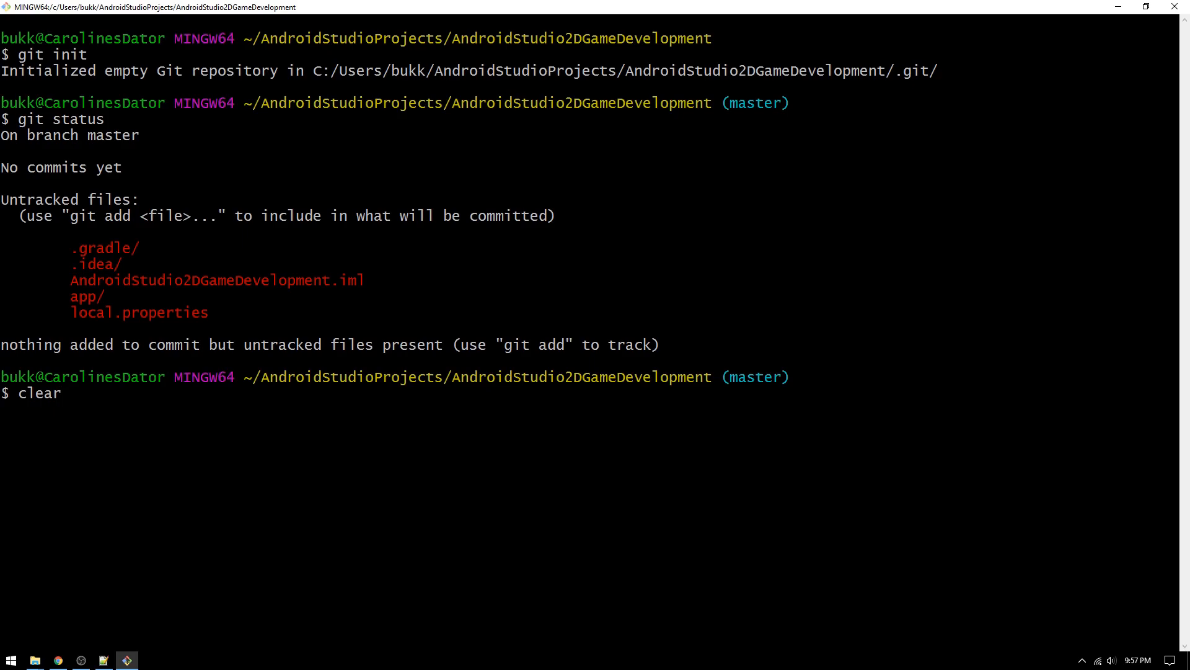
- Stage all files with git add . and commit them with message "Setup"
type("git lo")
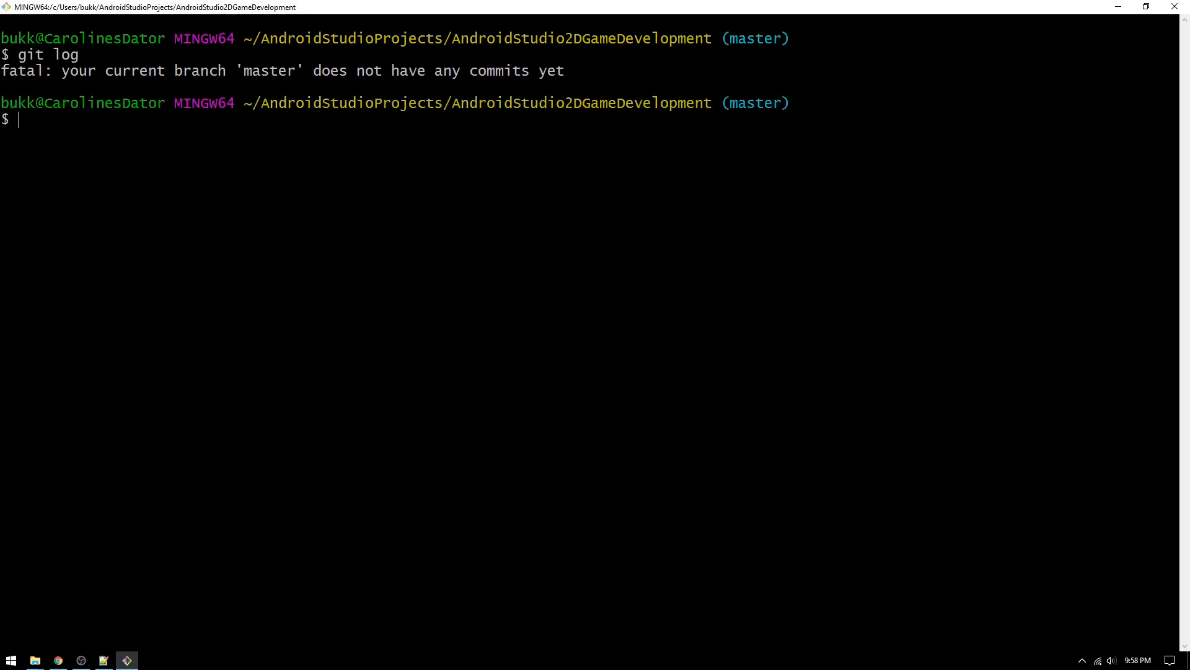
type("git add .")
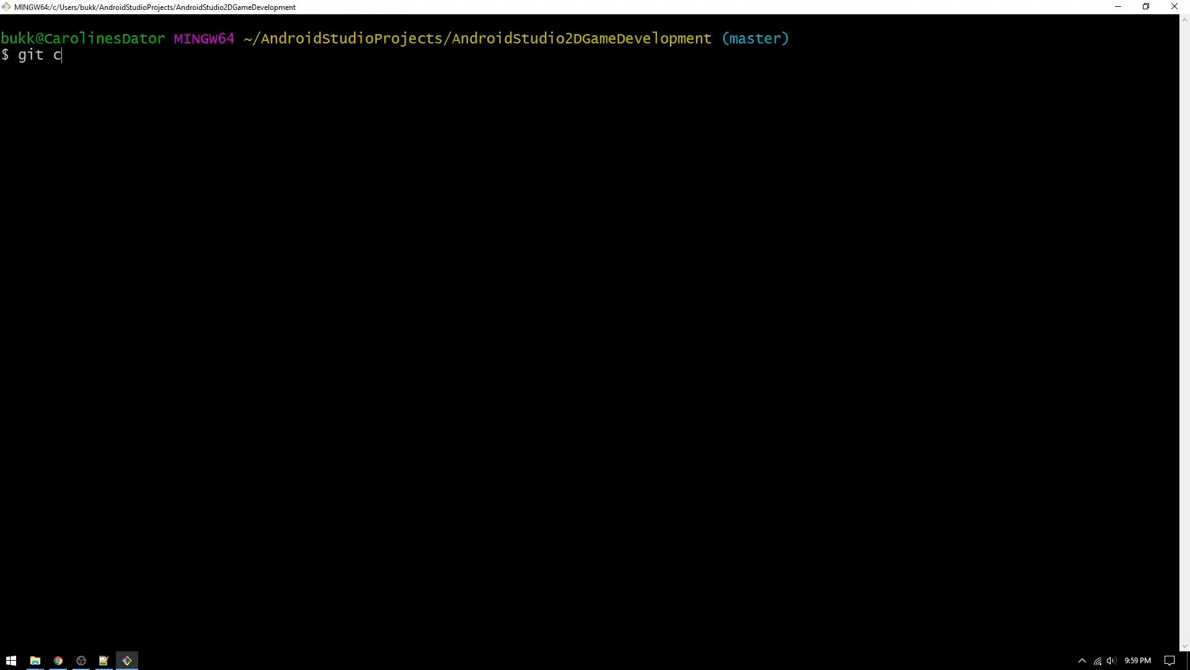
type("ommit")
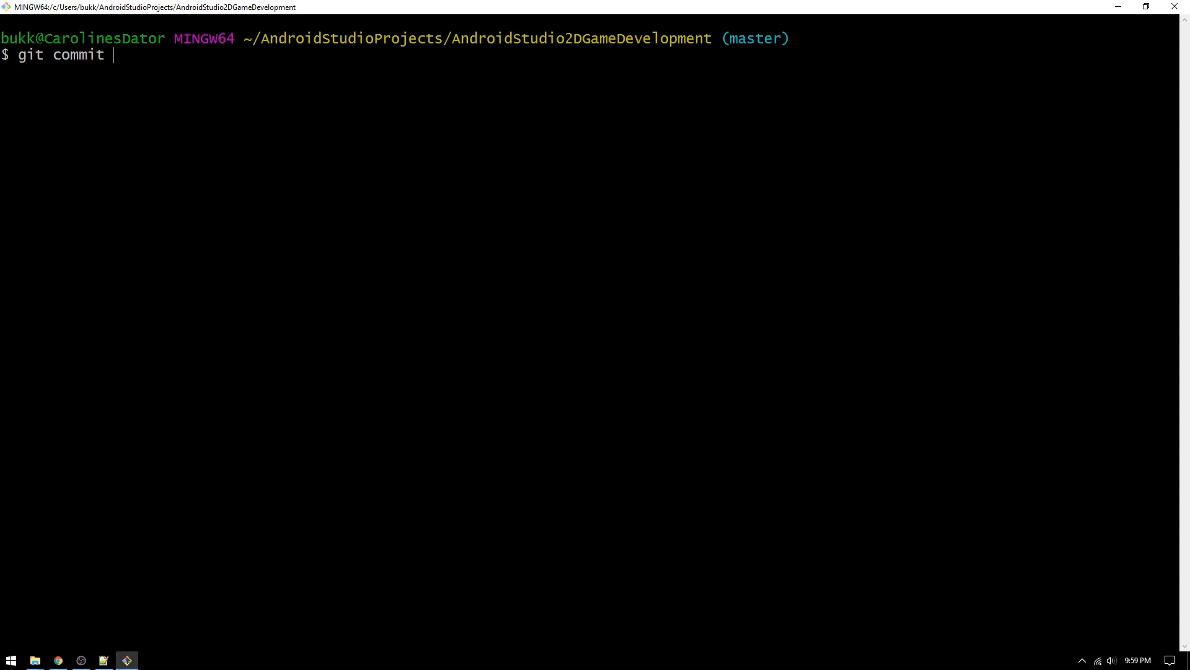
type("-m")
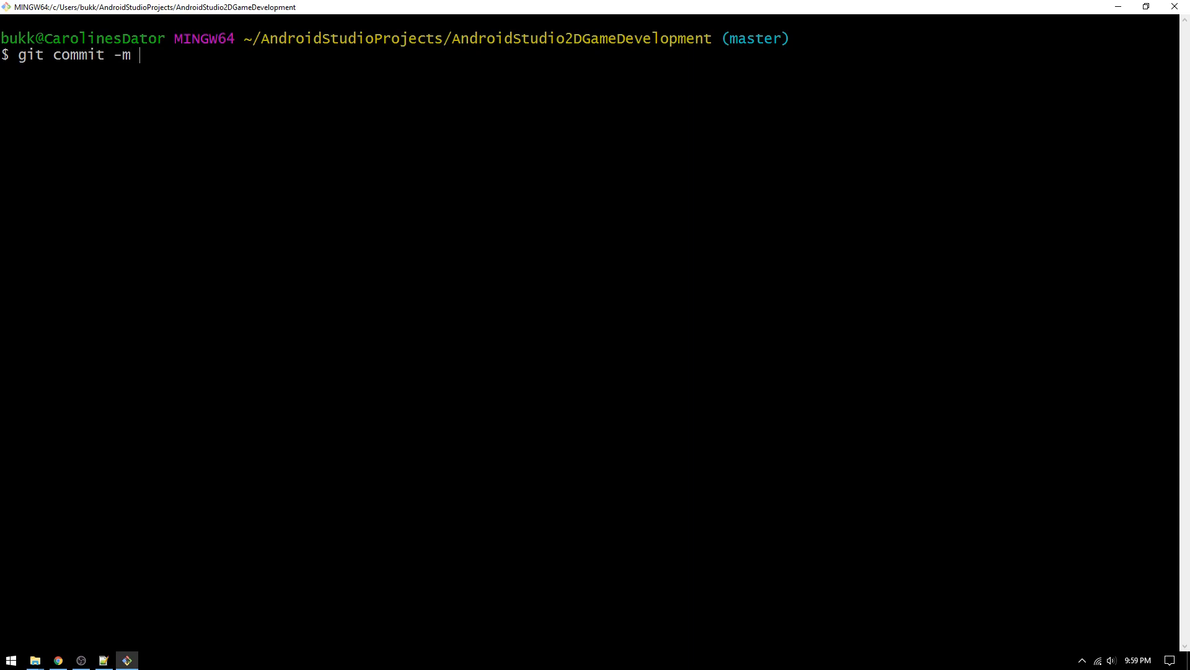
type("\"Setup\"")
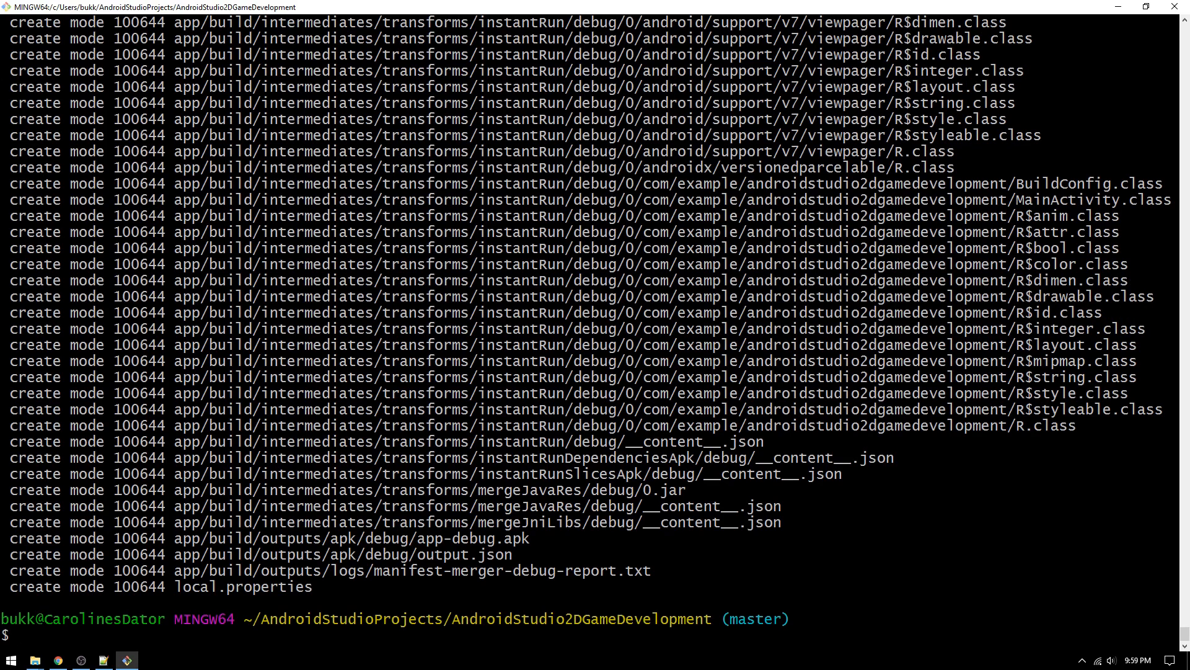
- Confirm a clean working tree with git status and view the Setup commit in git log
type("git")
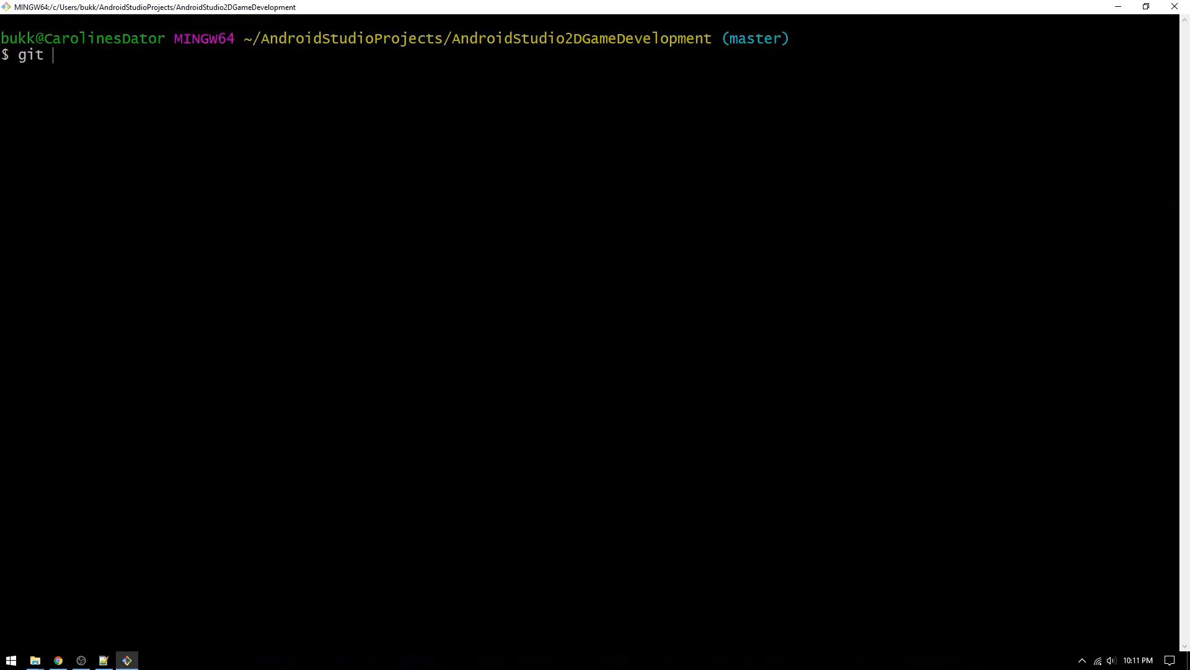
type("status")
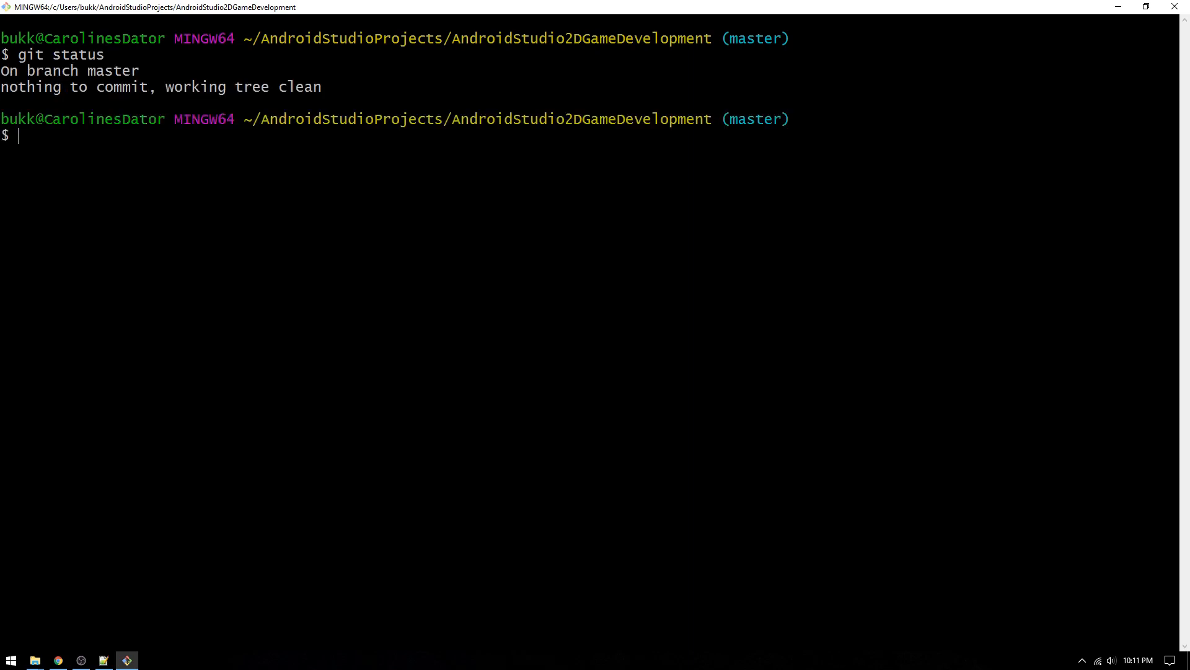
type("git log")
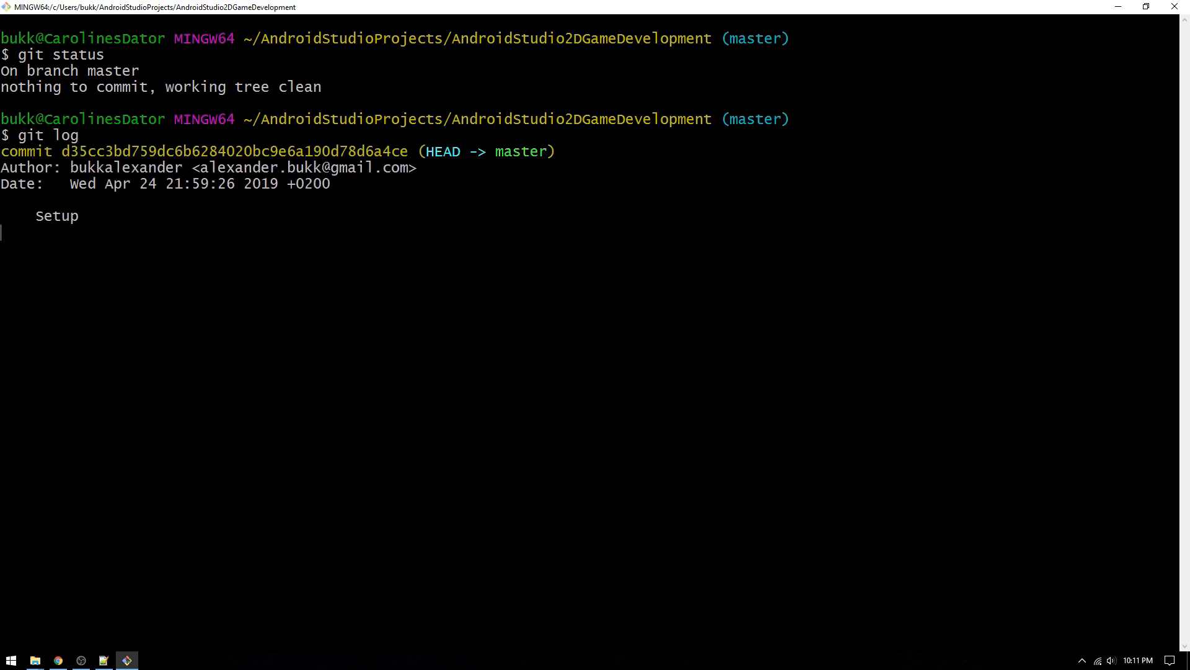
key("q")
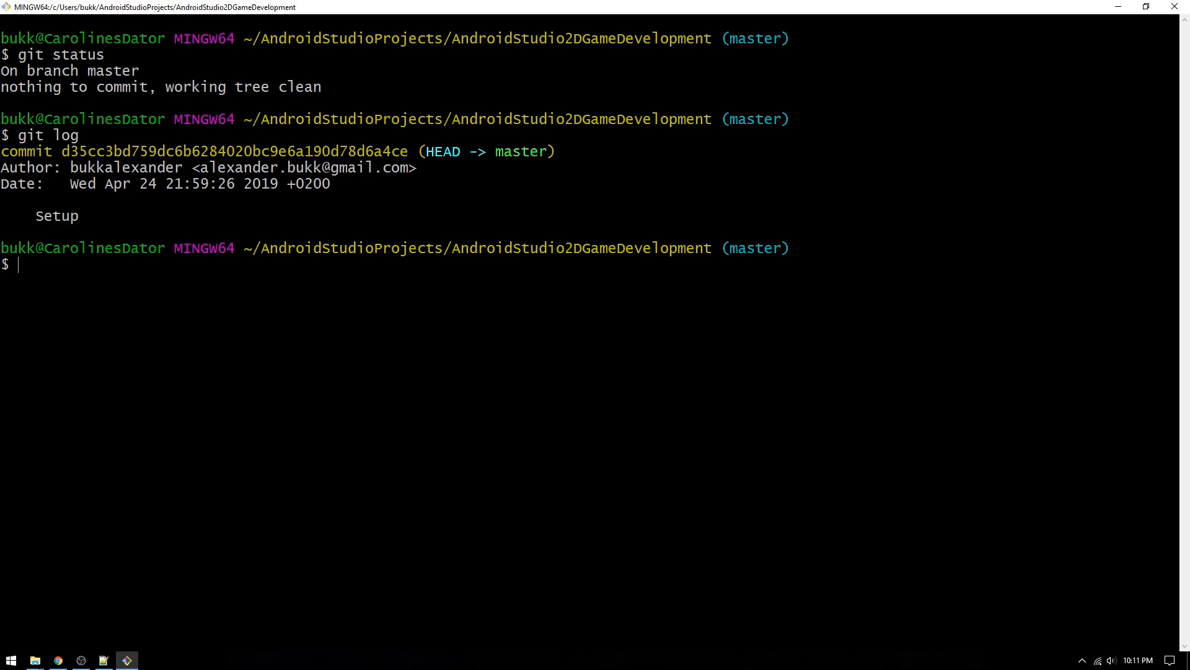
- List remotes with git remote -v, start git remote add origin "", and bring up the GitHub setup page
type("git")
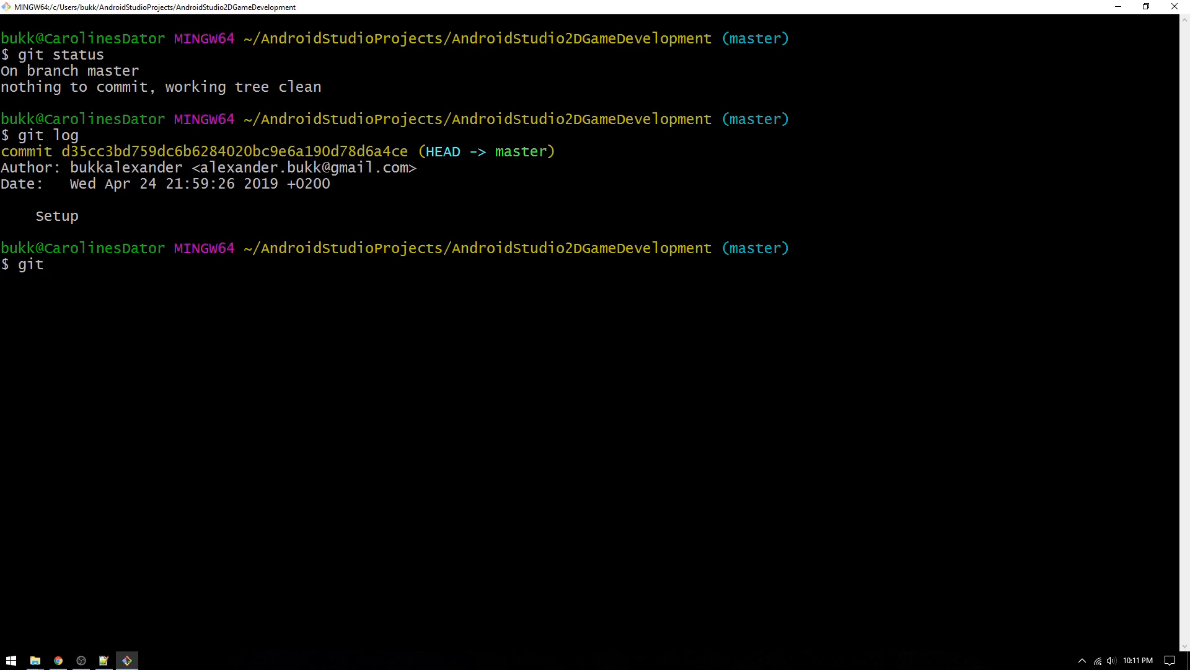
type("remote -v")
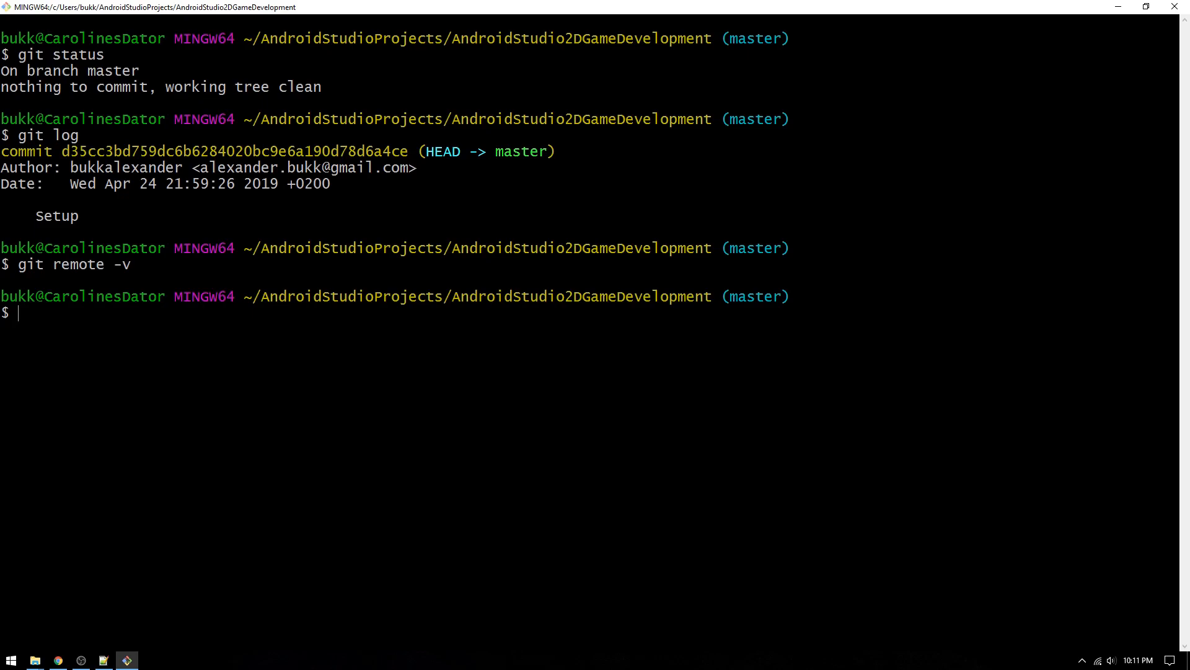
type("git remote add")
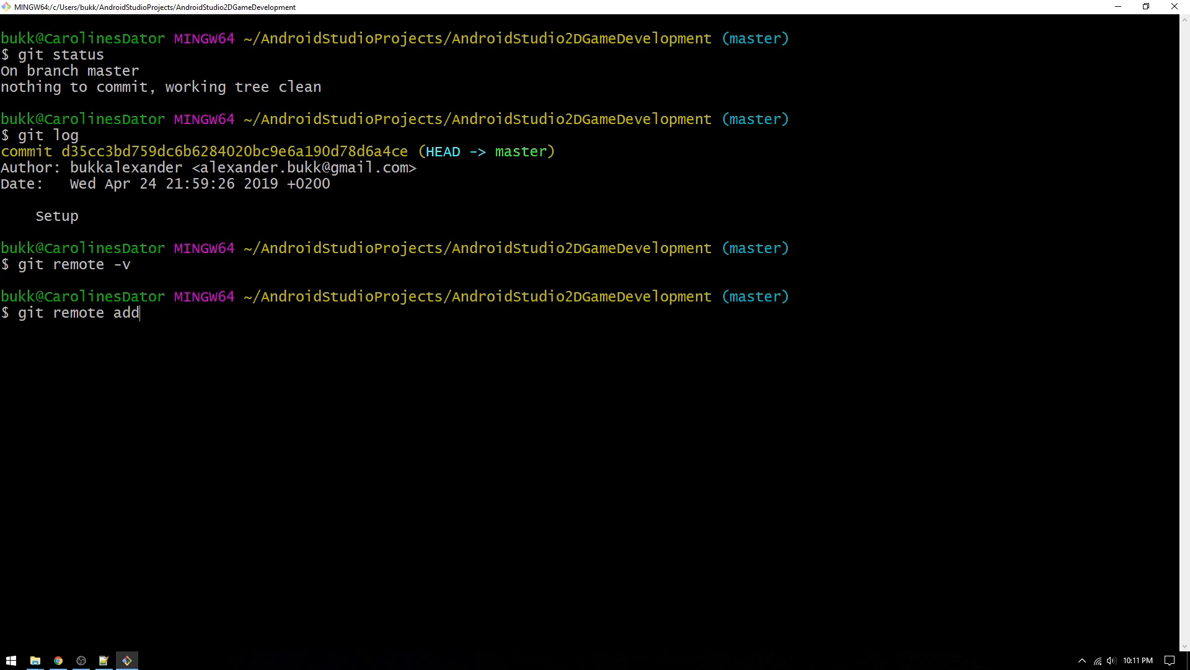
type("origin")
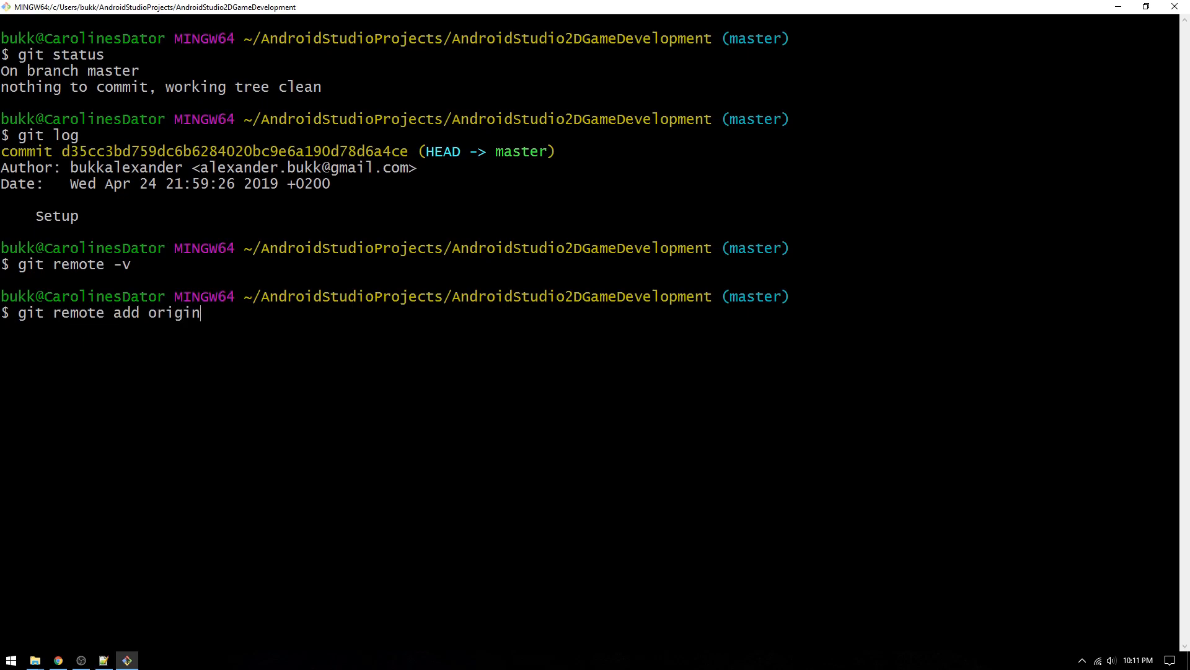
type("\"\"")
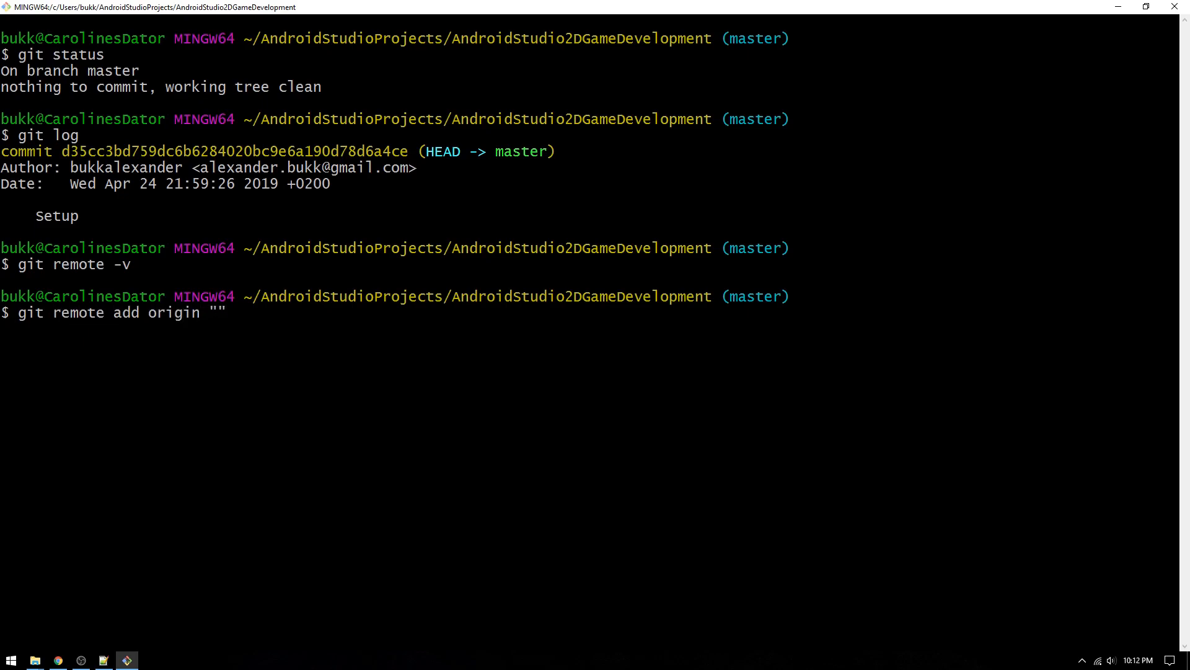
left_click(57, 660)
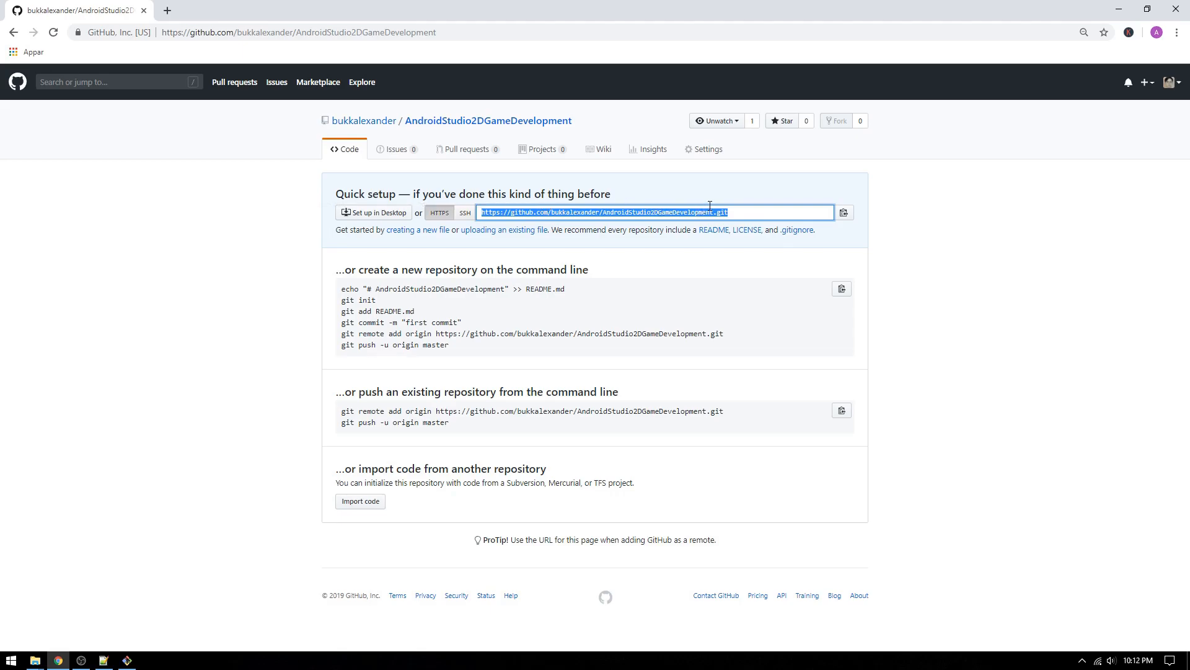
- Copy the repository's HTTPS clone URL and return to Git Bash
left_click(843, 213)
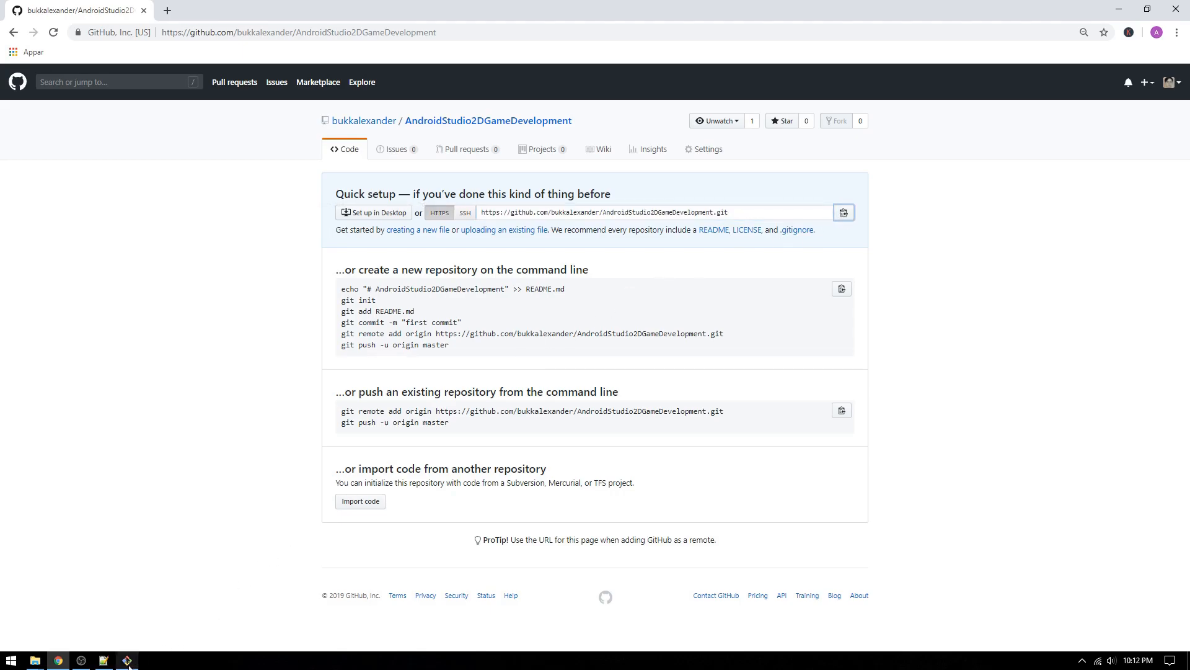
left_click(104, 660)
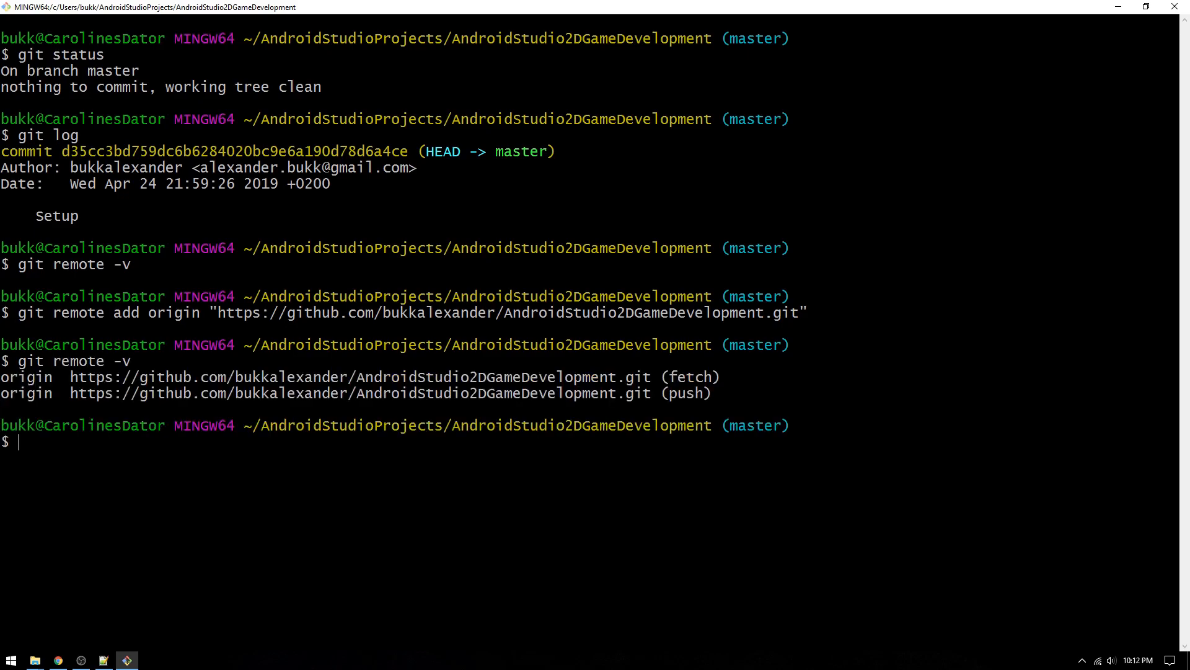
- Run clear to wipe the terminal after confirming the origin remote
type("cle")
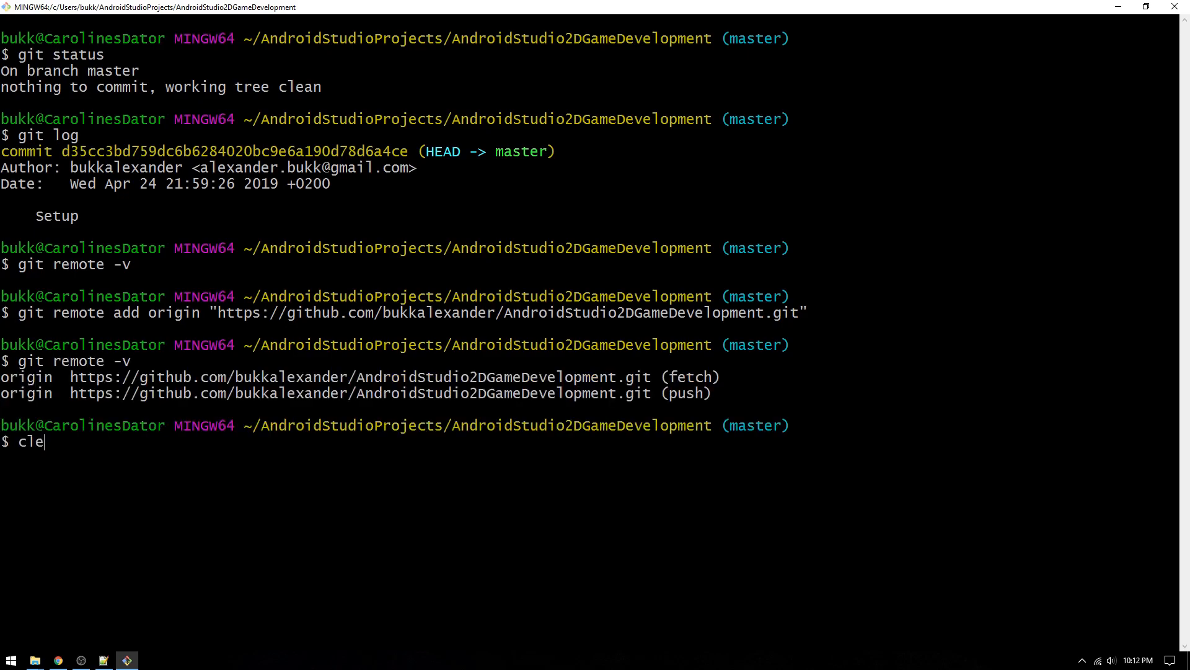
type("ar")
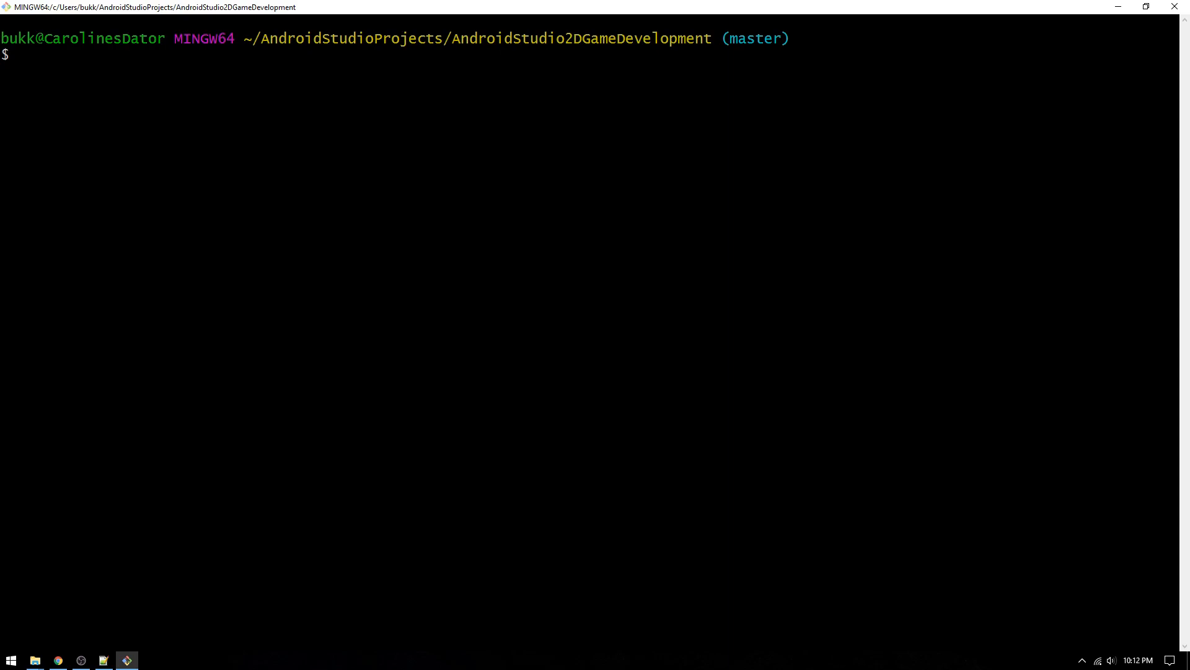
- Run git push origin master and sign in to GitHub as 'bukkale' to create the remote branch
type("git push")
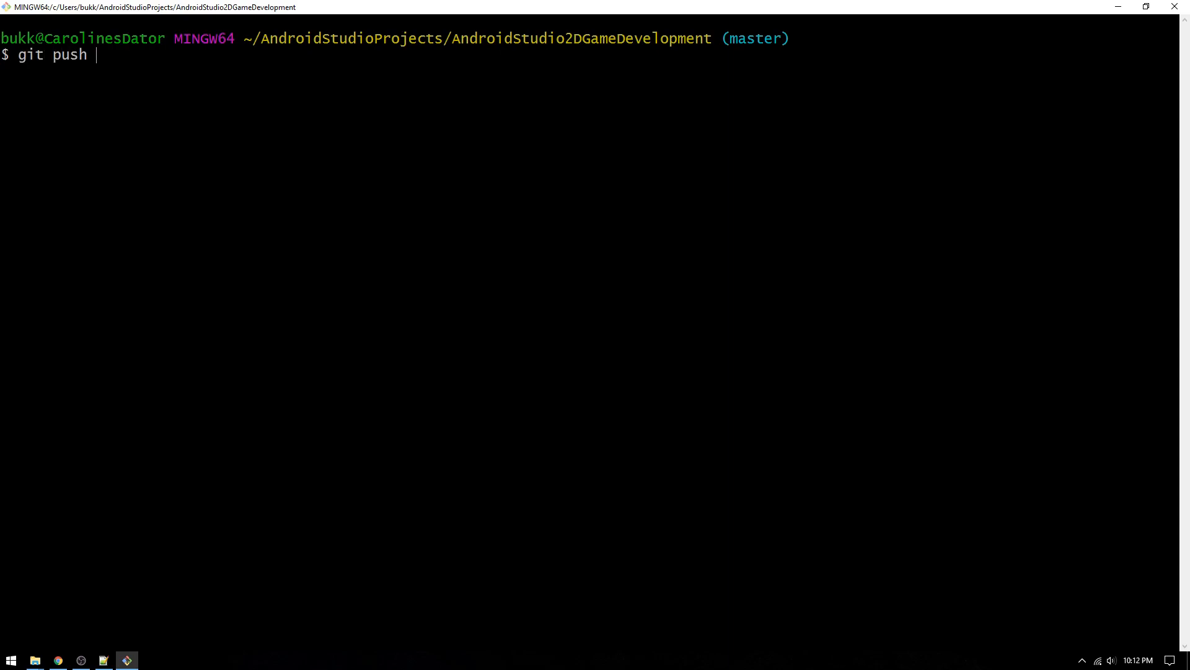
type("origin master")
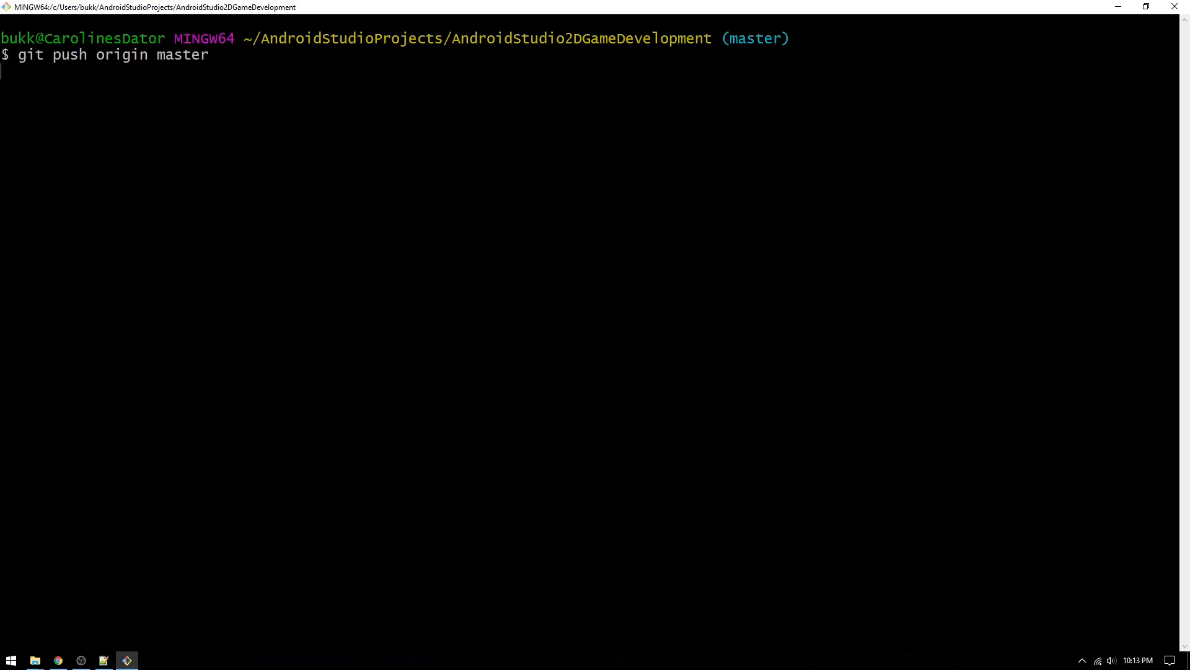
type("bukkale")
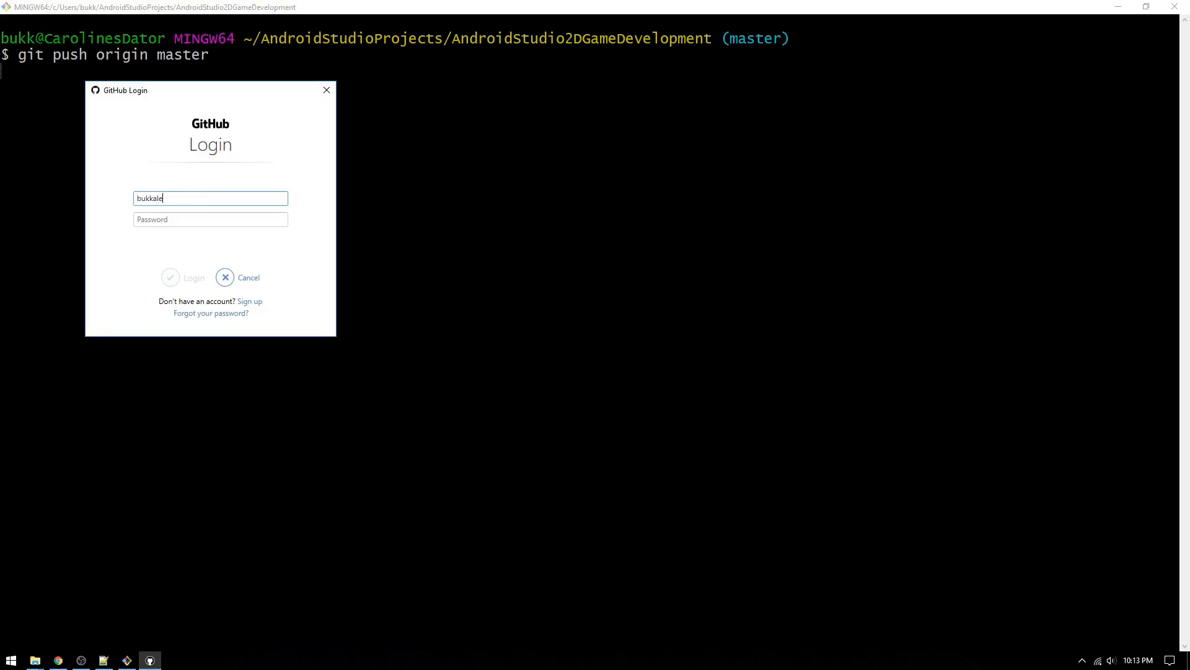
left_click(183, 276)
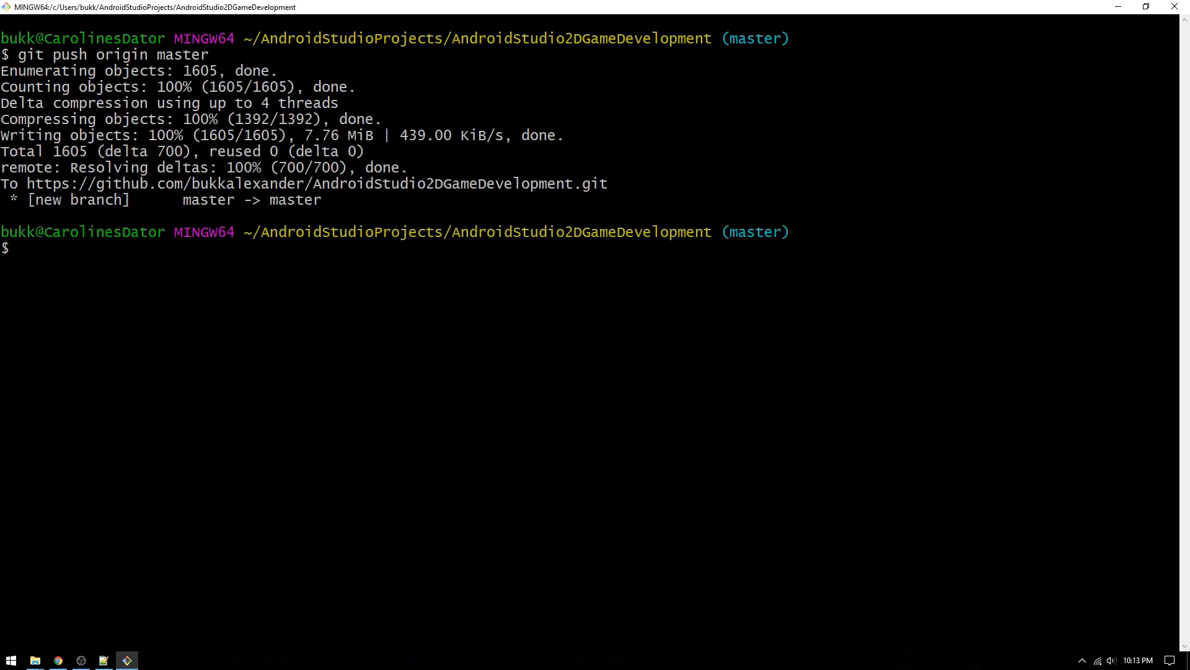
- Run git branch -a to list local master and remotes/origin/master, then begin clearing
type("git branch")
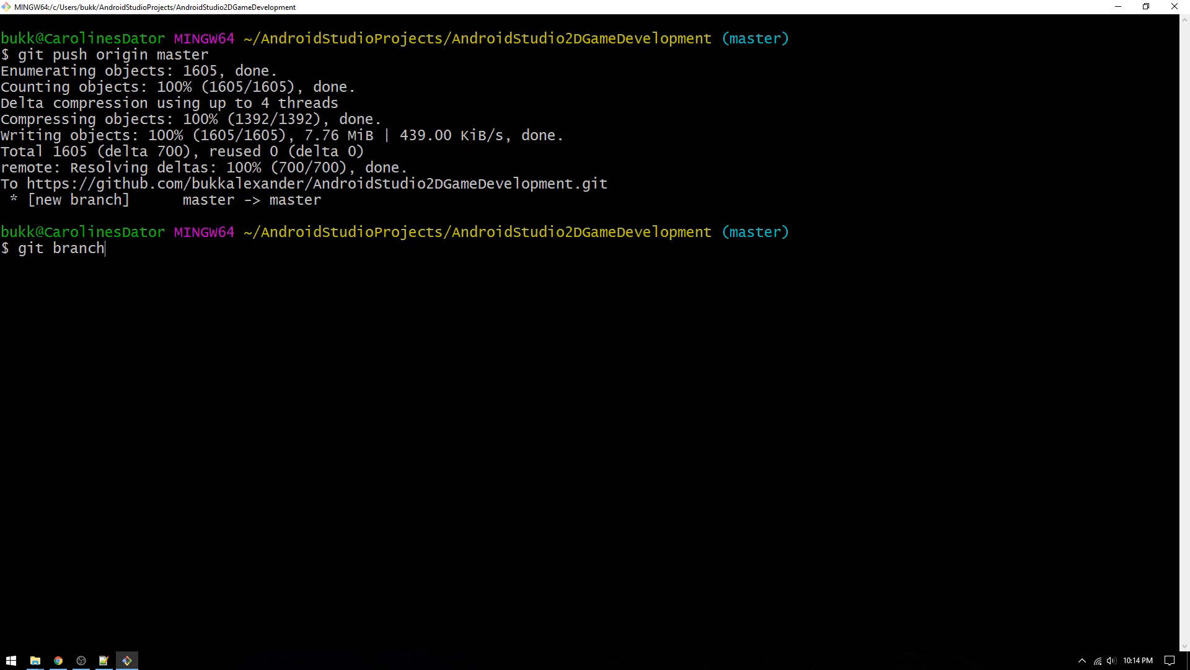
type("-a")
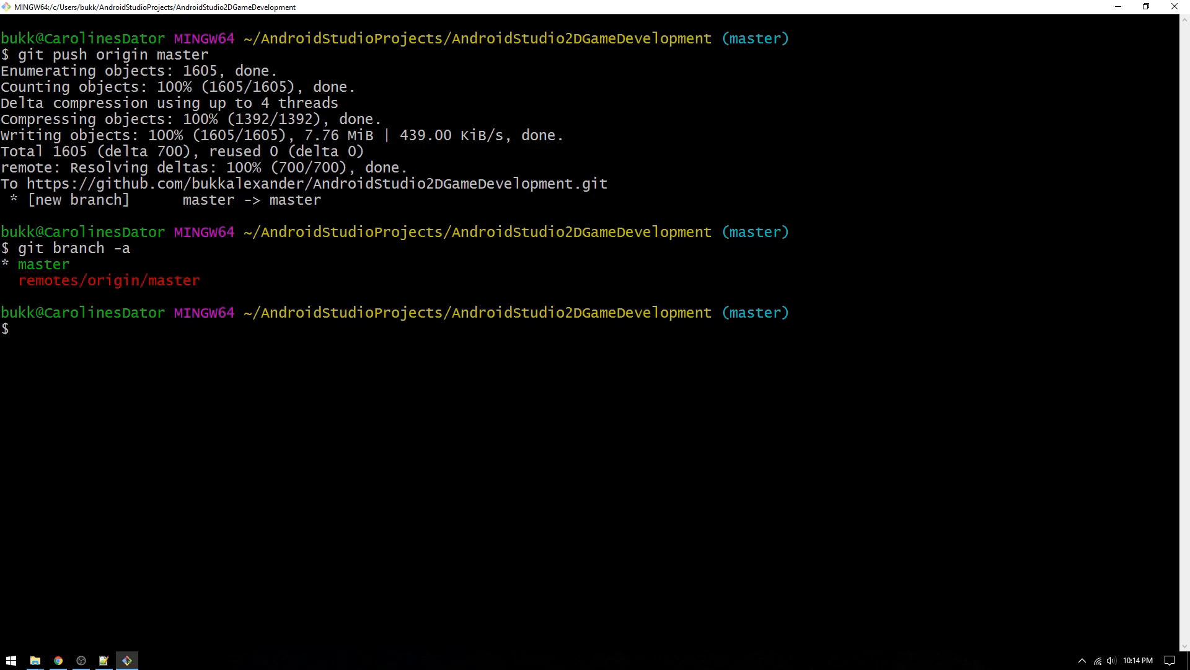
type("cle")
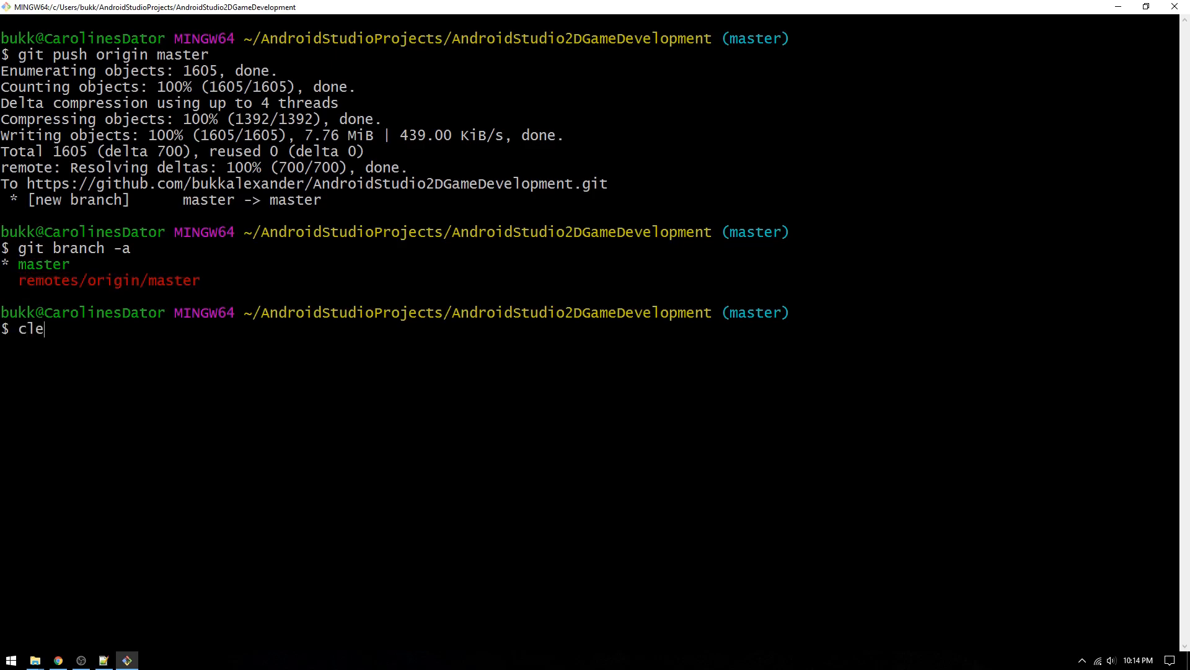